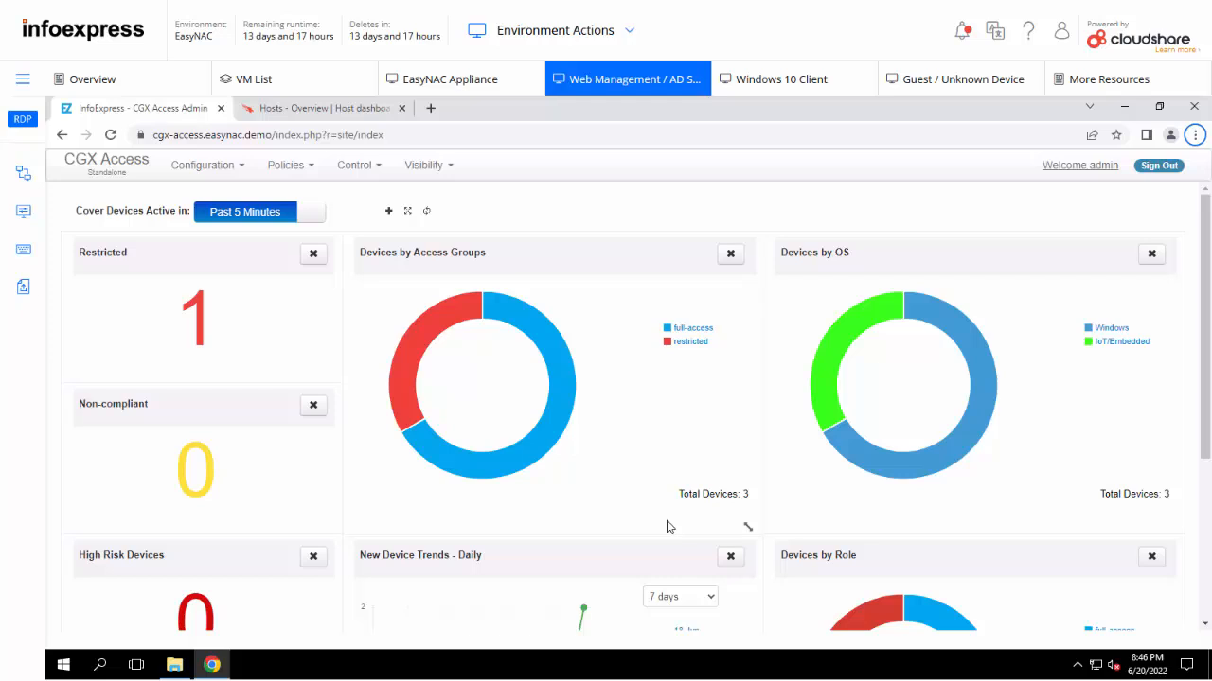
pyautogui.moveTo(755, 492)
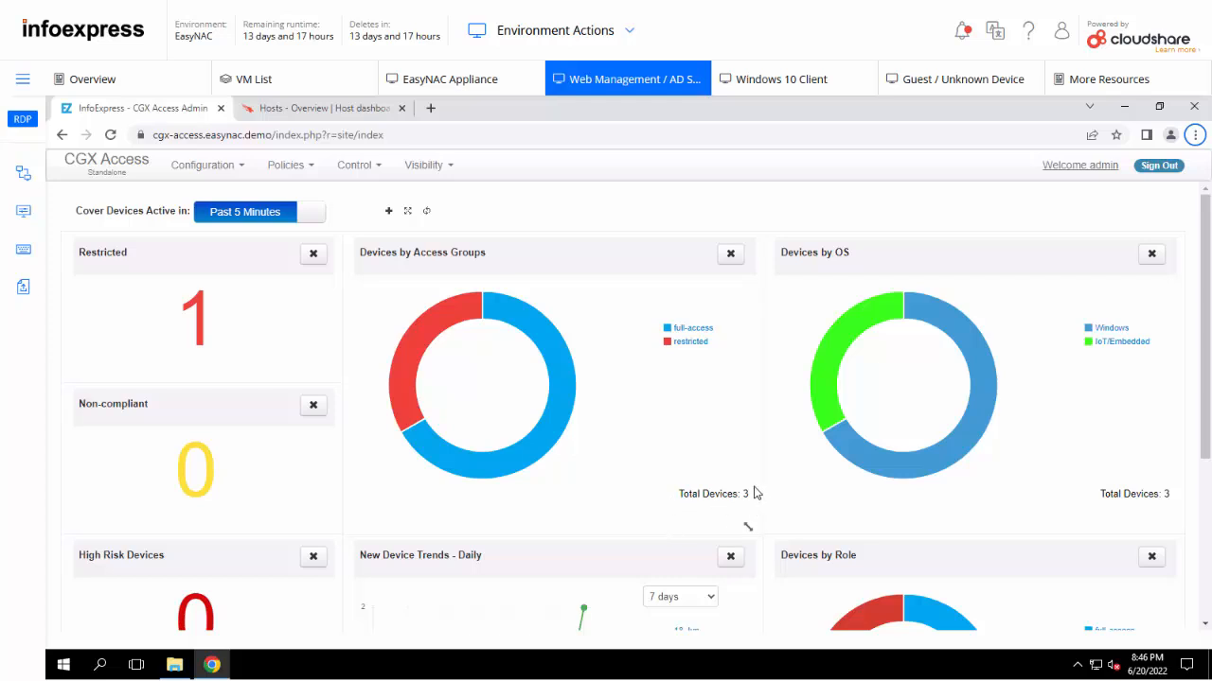
pyautogui.moveTo(749, 511)
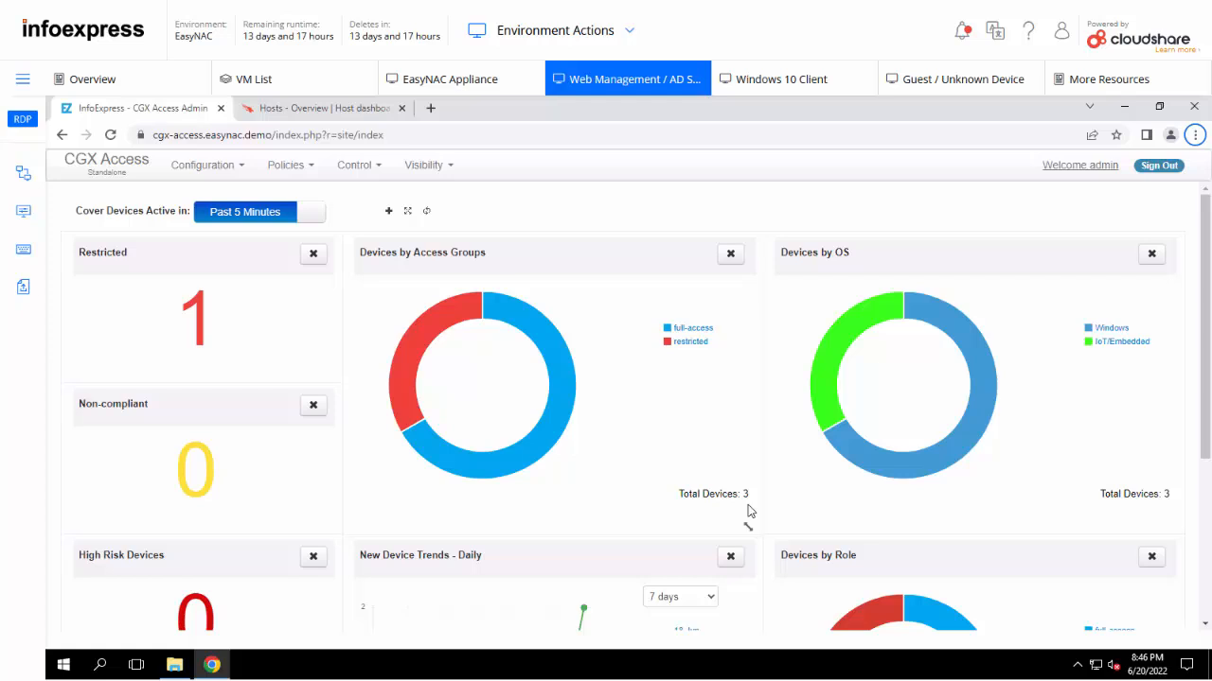
pyautogui.moveTo(439, 337)
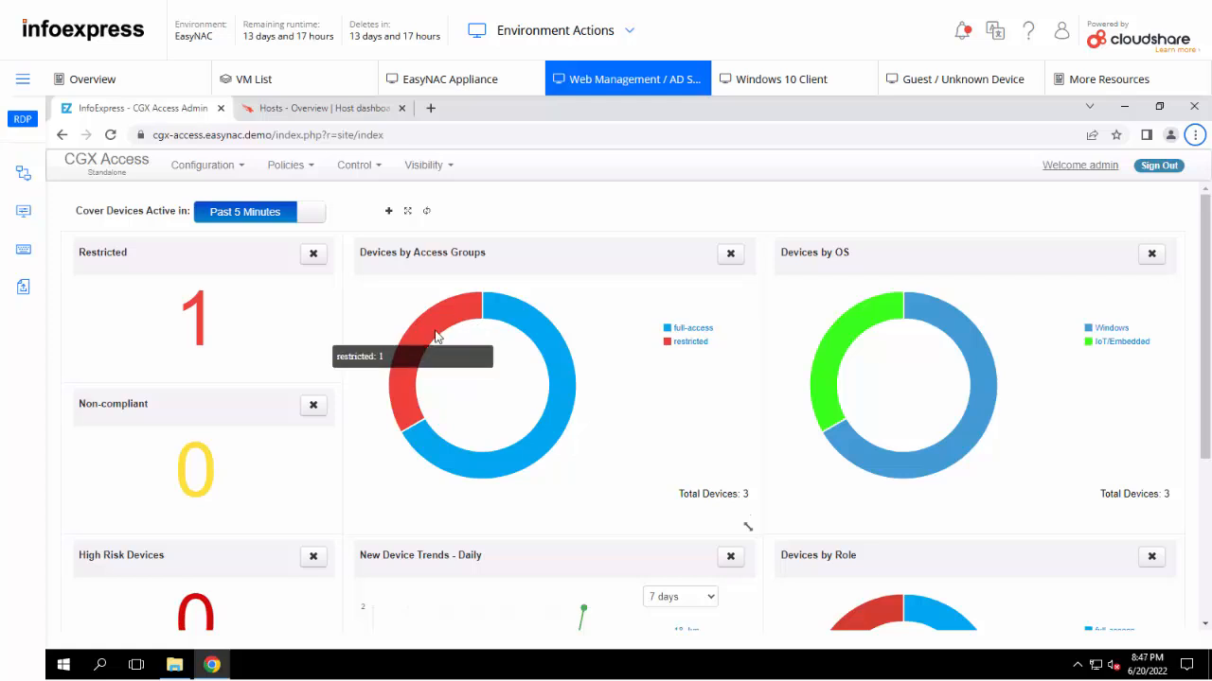
pyautogui.moveTo(1090, 342)
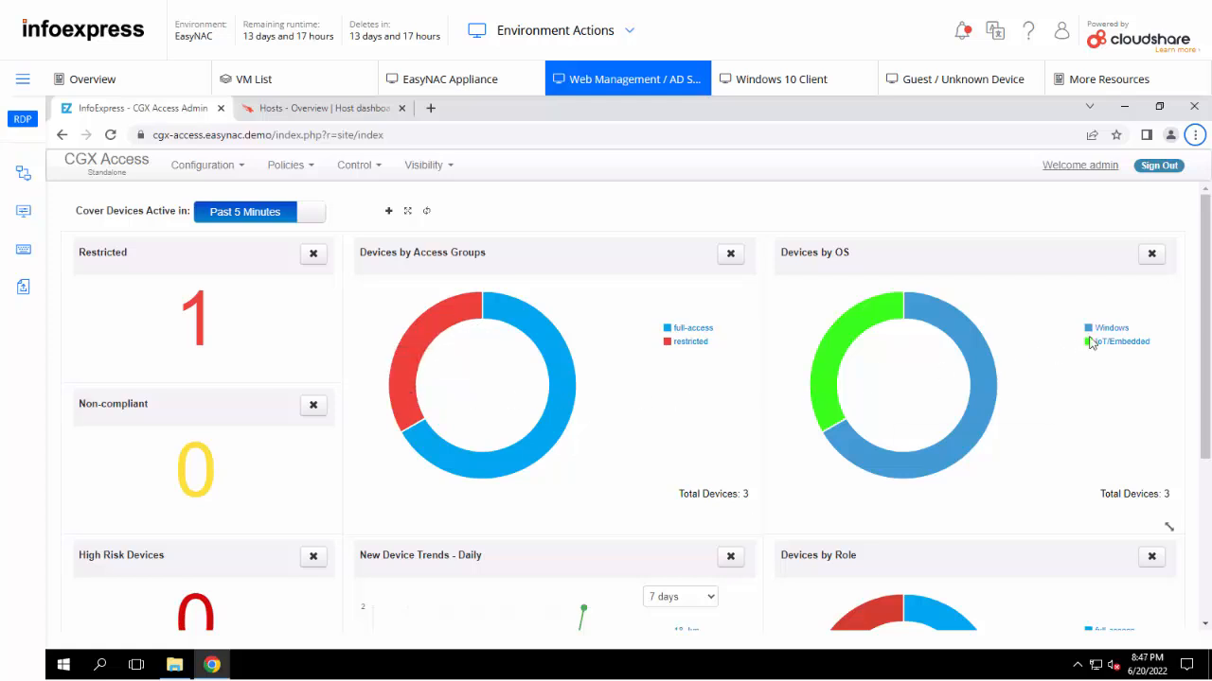
pyautogui.moveTo(1110, 330)
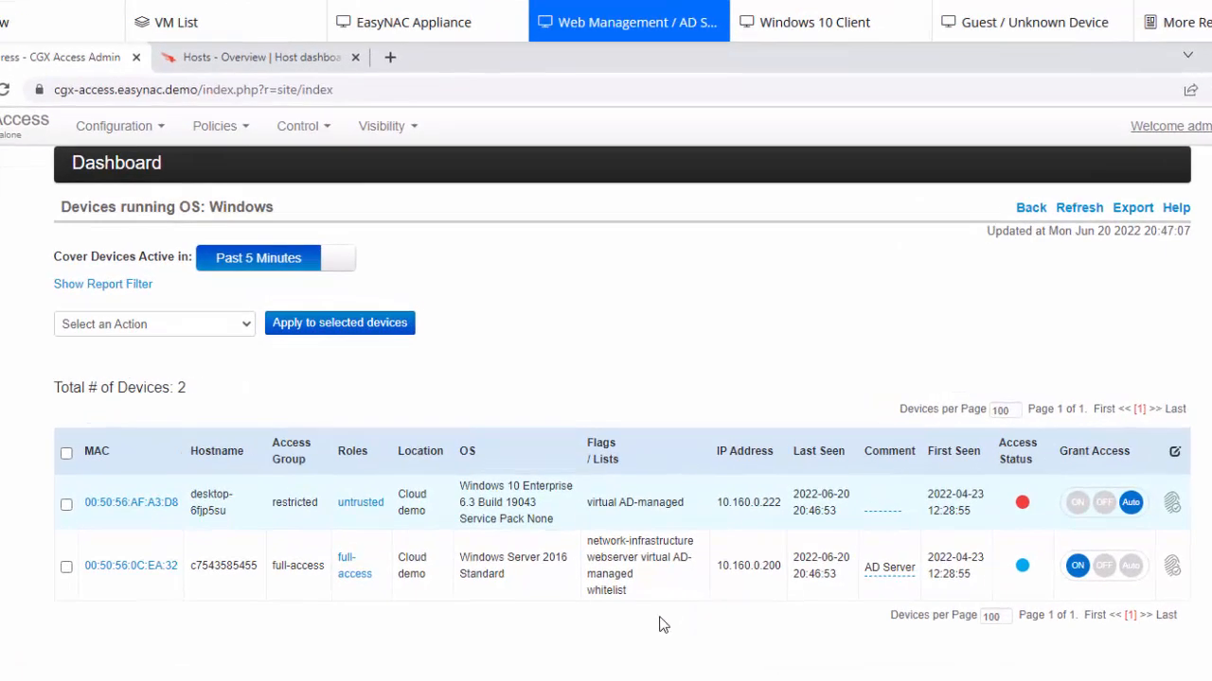
pyautogui.moveTo(530, 526)
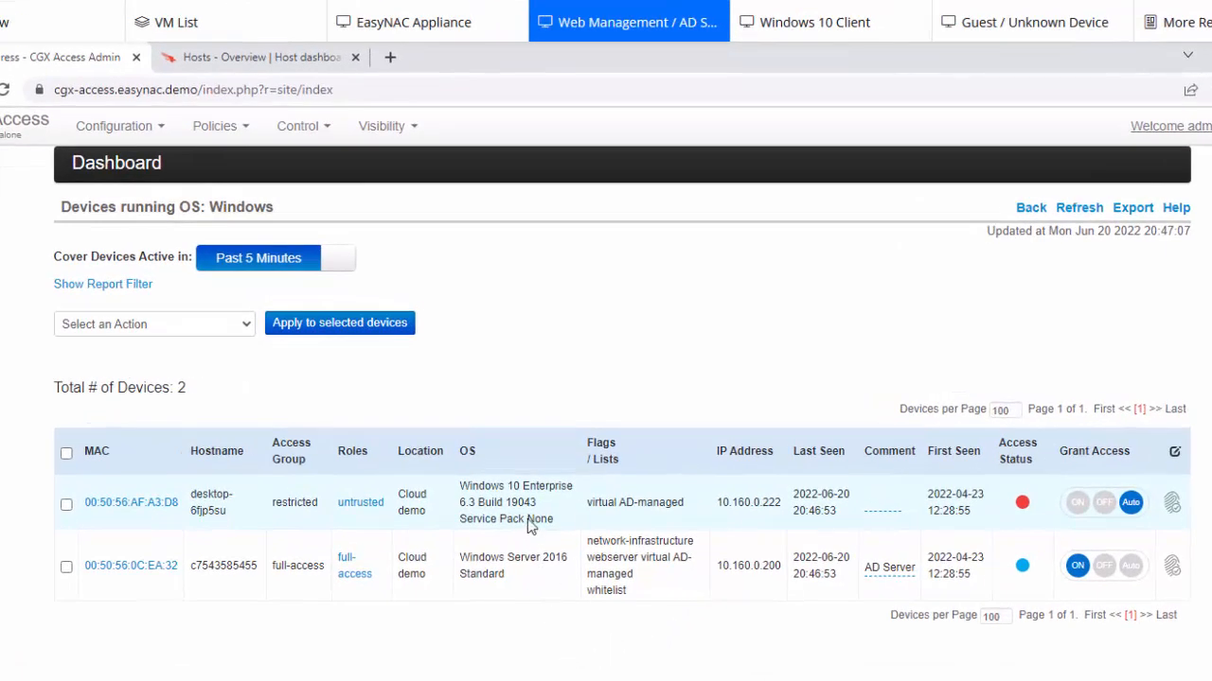
pyautogui.moveTo(333, 534)
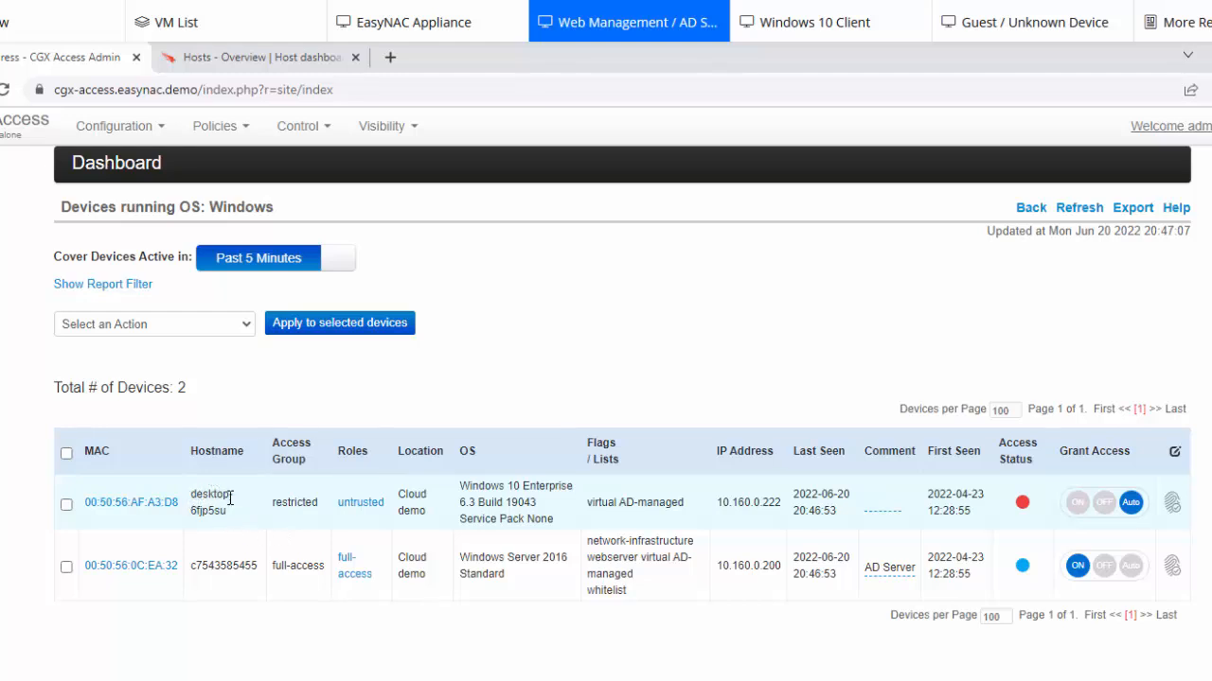
pyautogui.moveTo(295, 532)
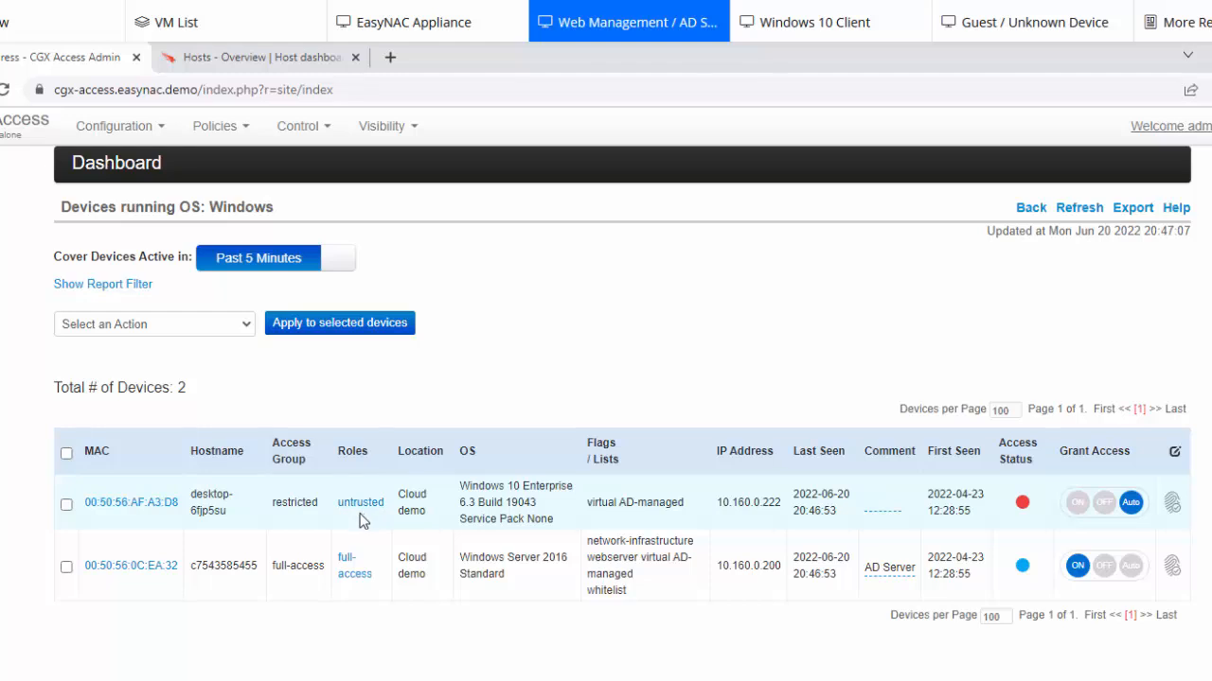
pyautogui.moveTo(367, 519)
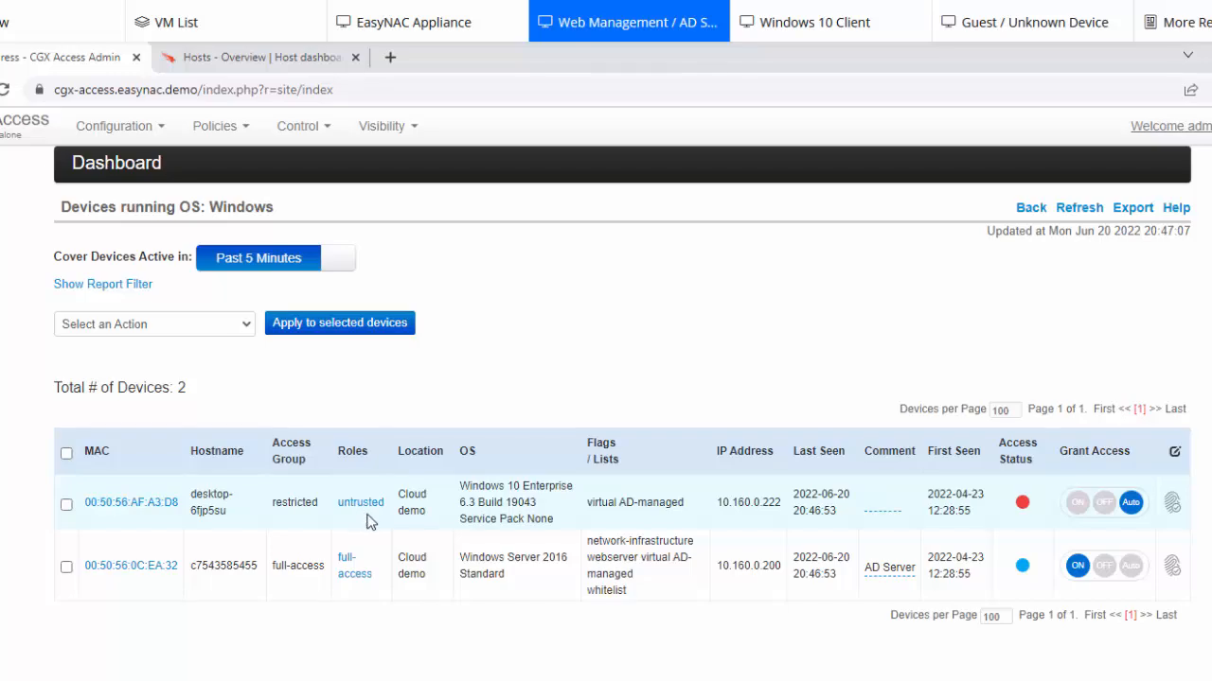
pyautogui.click(794, 79)
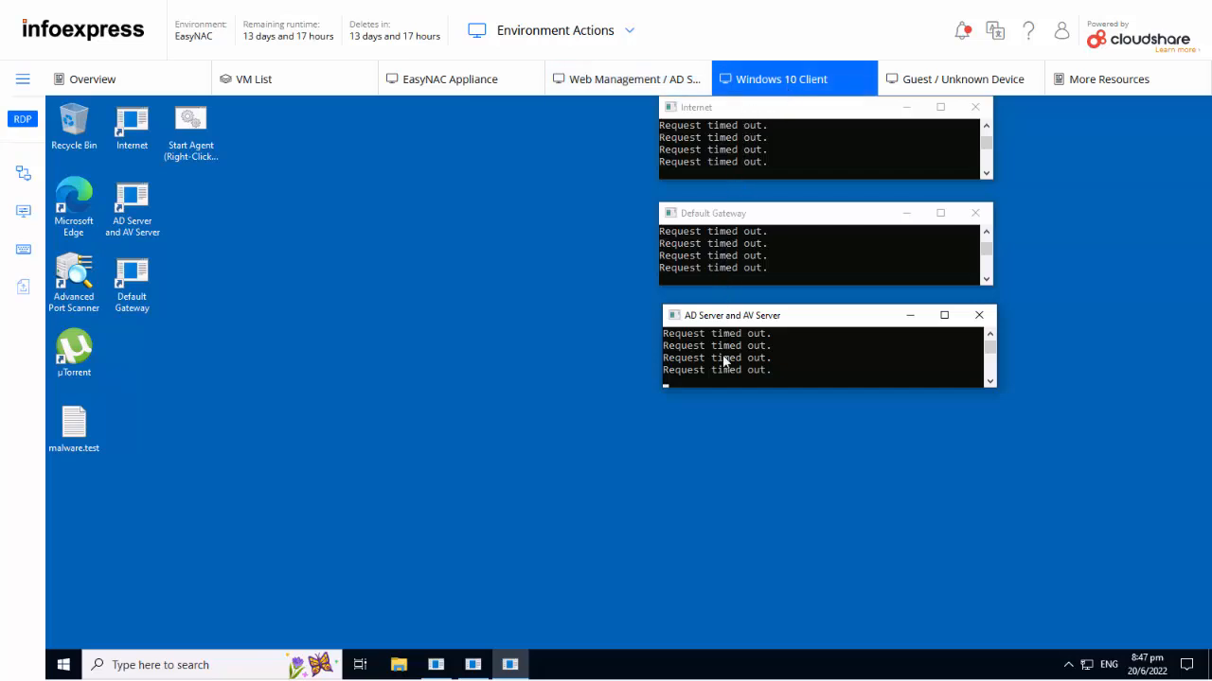
pyautogui.moveTo(401, 379)
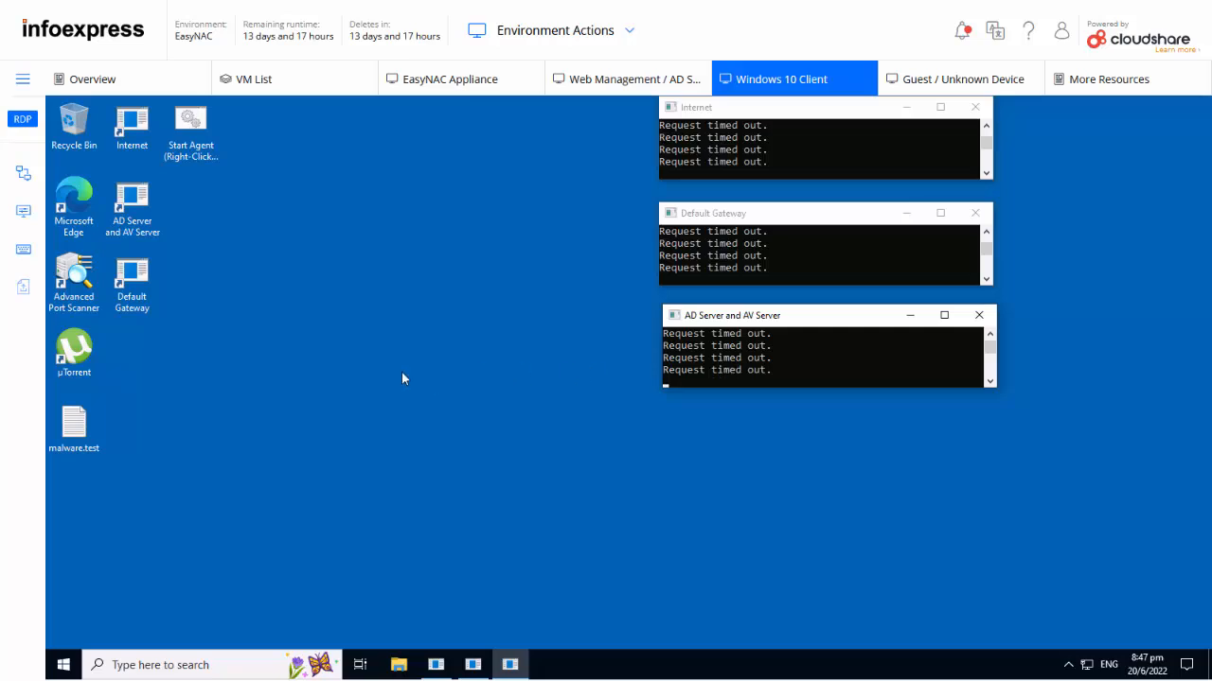
pyautogui.doubleClick(74, 199)
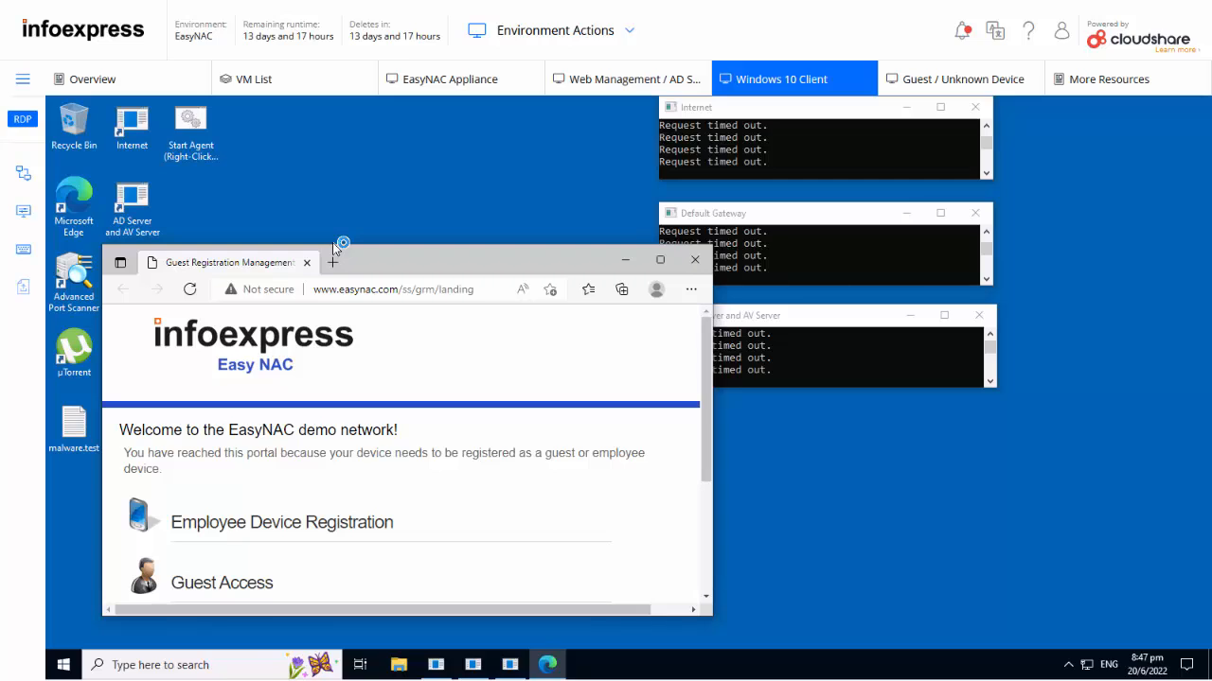
pyautogui.moveTo(531, 273)
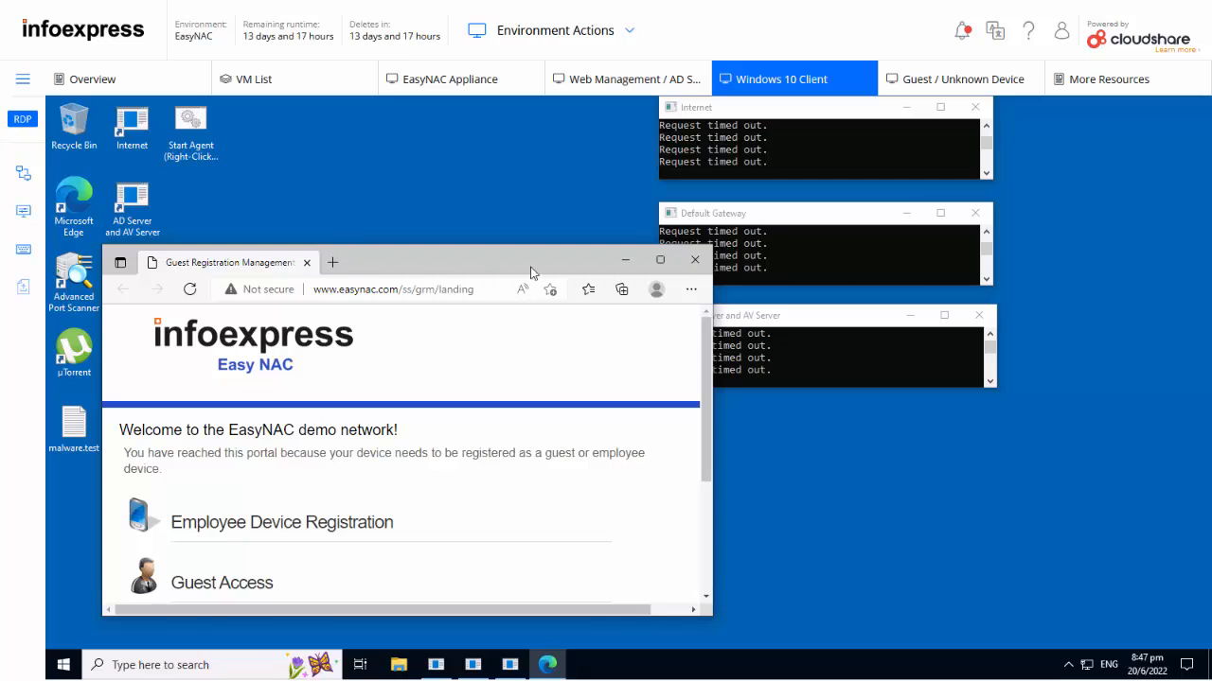
pyautogui.moveTo(695, 261)
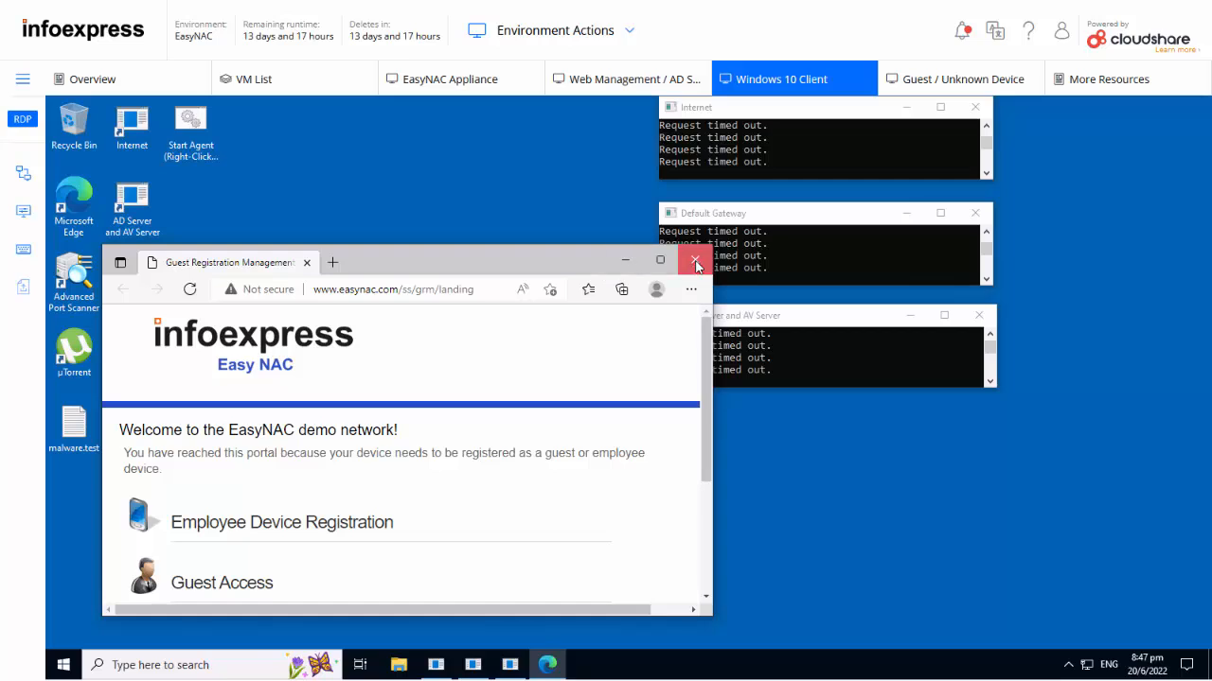
pyautogui.click(694, 261)
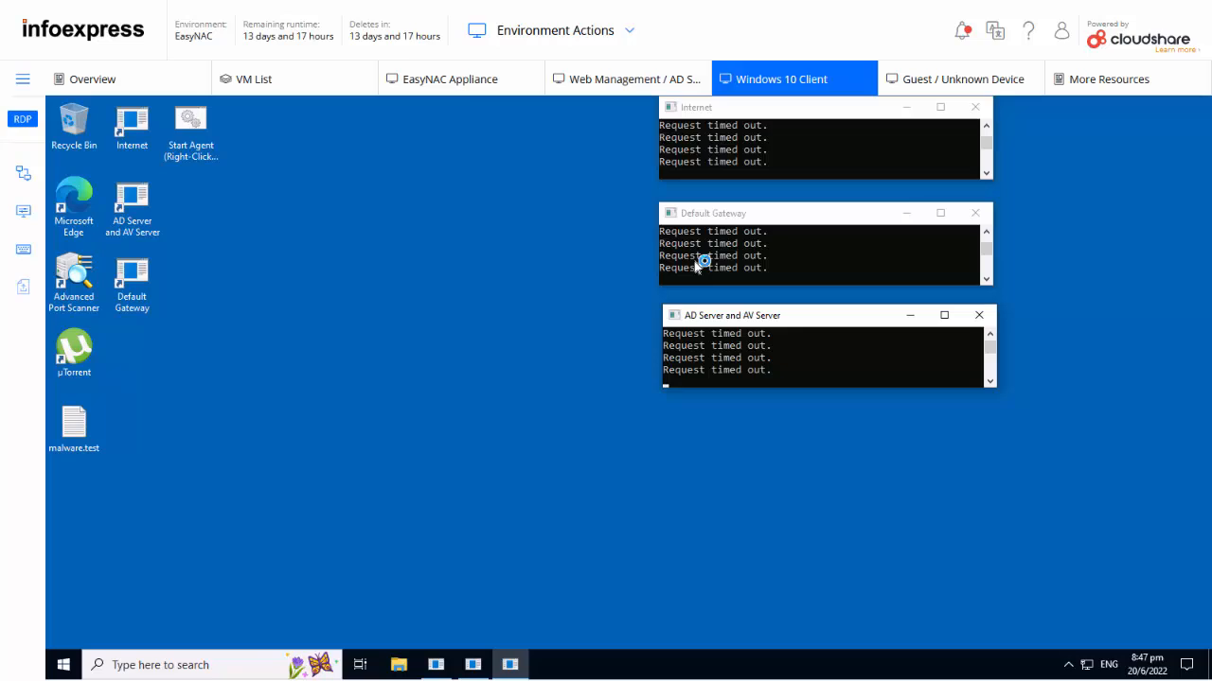
pyautogui.moveTo(615, 80)
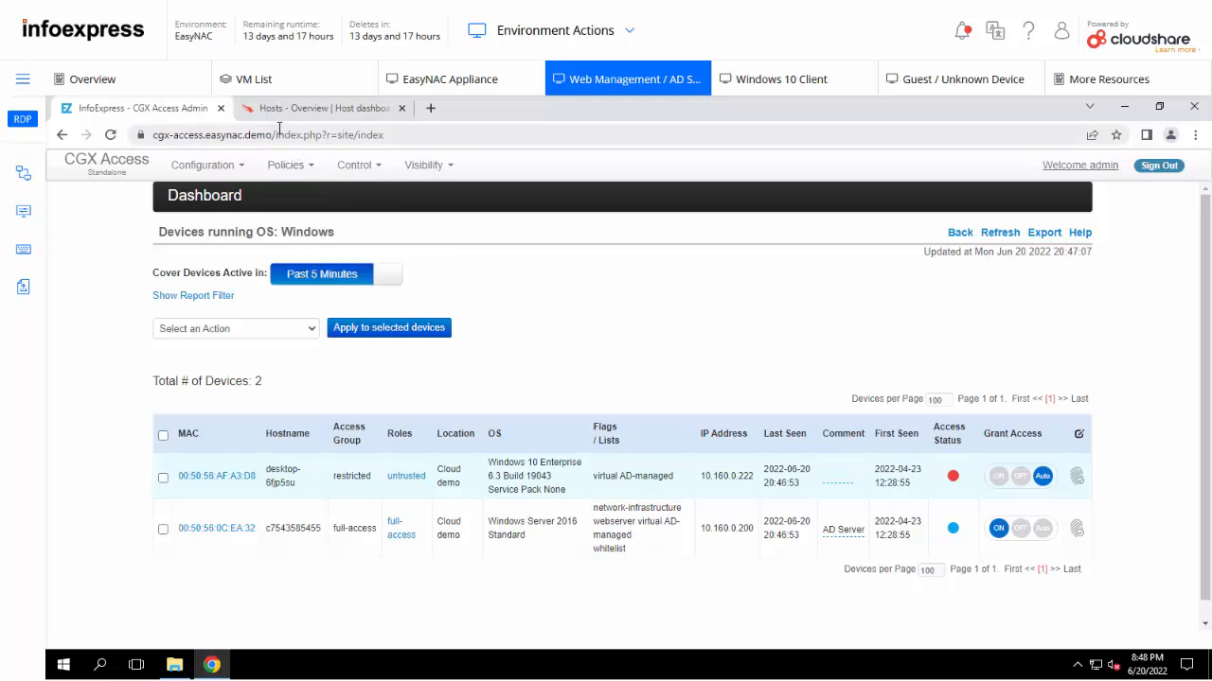
# Switch to the CrowdStrike Falcon console to reach host management.
pyautogui.click(322, 108)
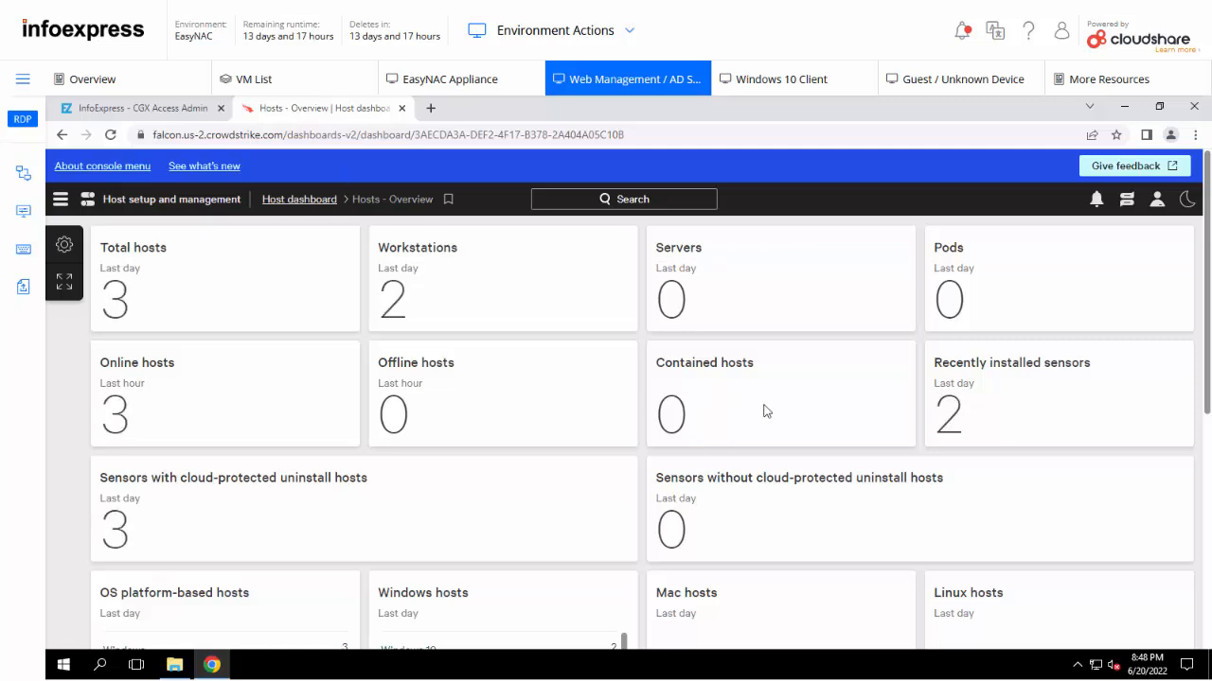
pyautogui.moveTo(950, 413)
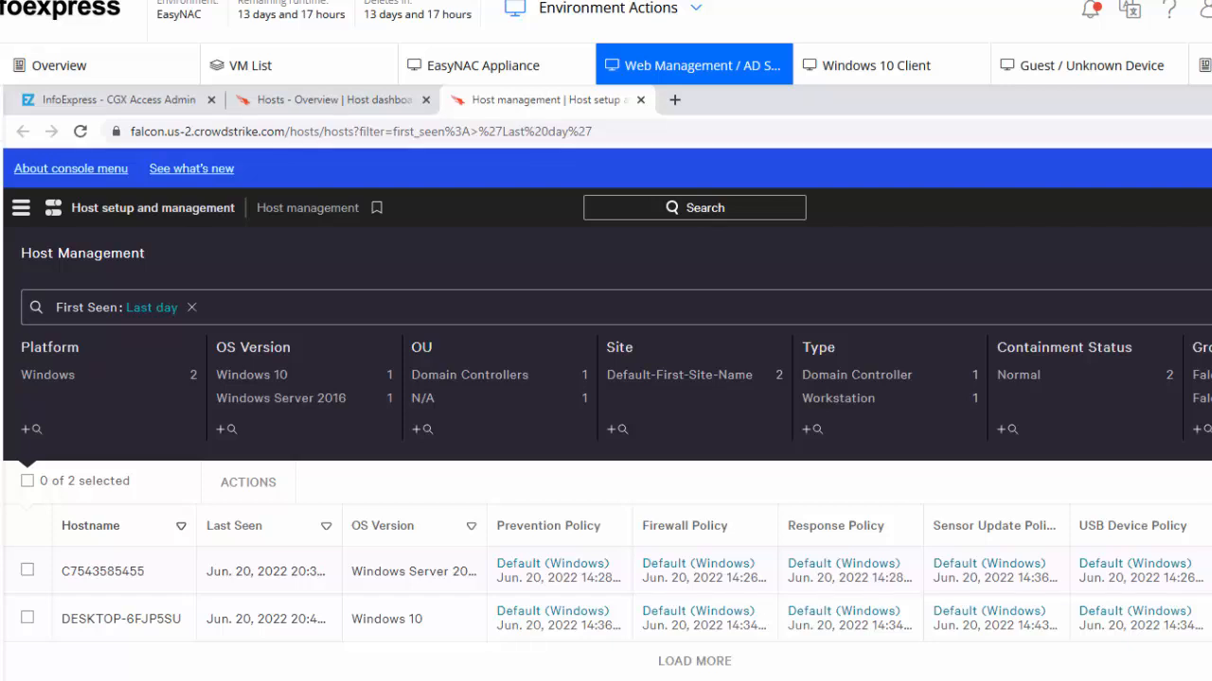
pyautogui.moveTo(161, 578)
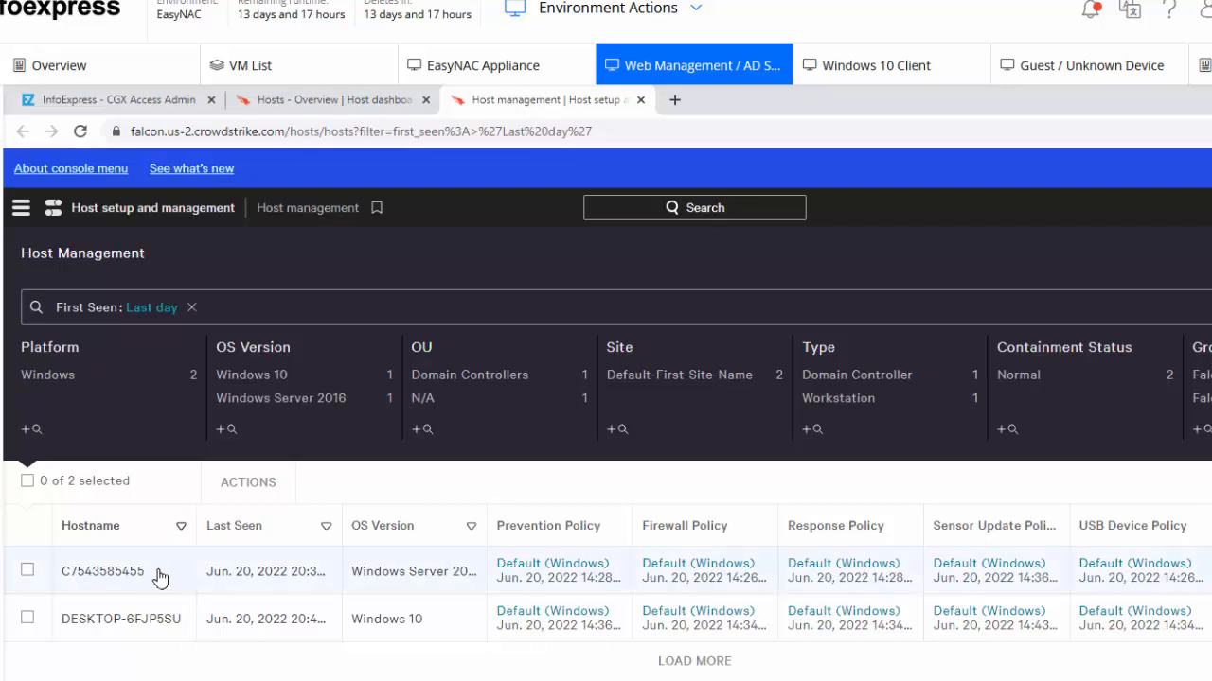
pyautogui.moveTo(133, 652)
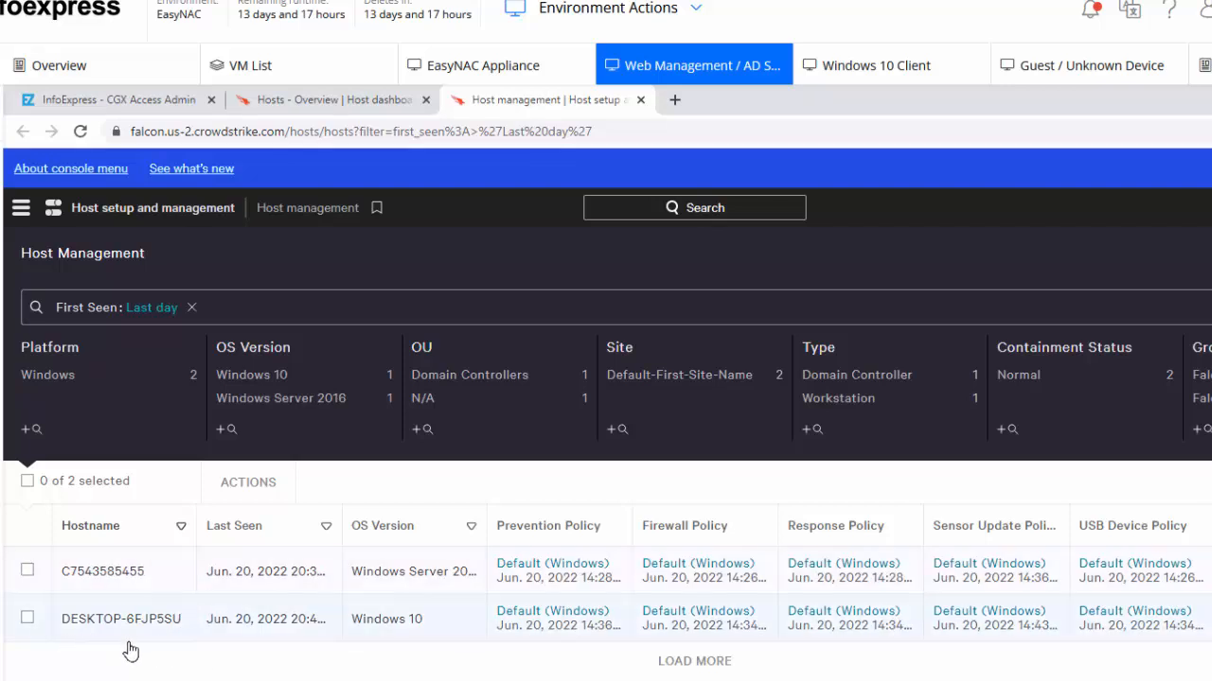
pyautogui.moveTo(99, 643)
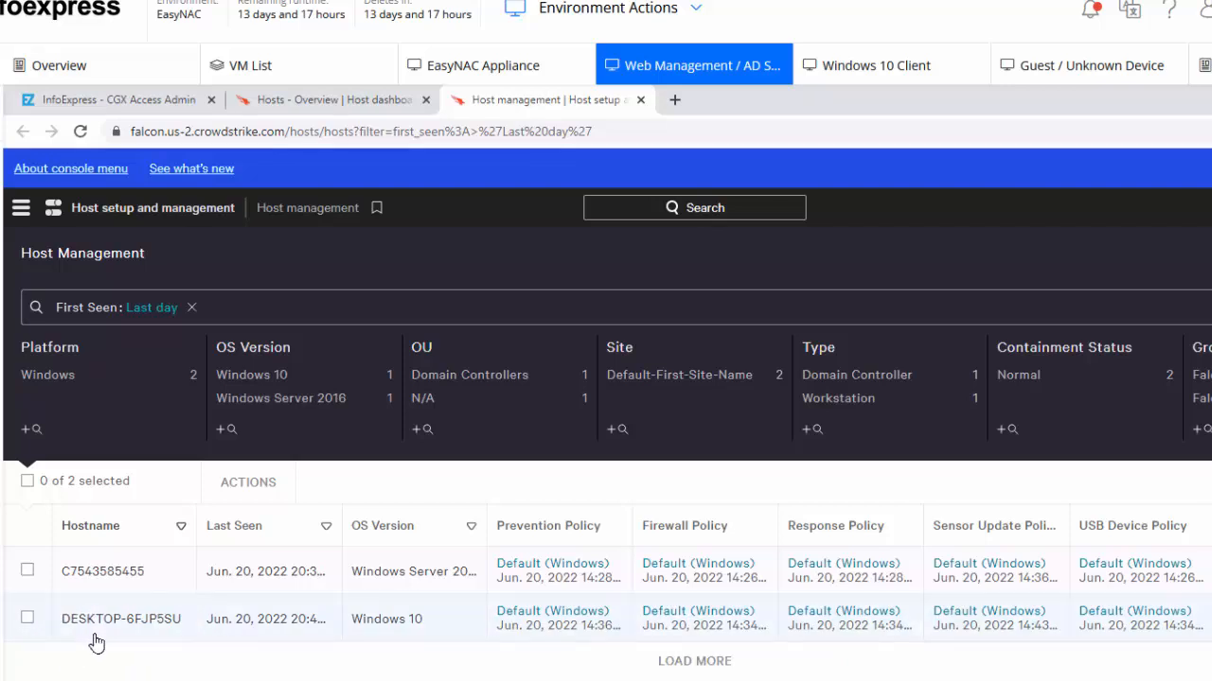
pyautogui.moveTo(106, 646)
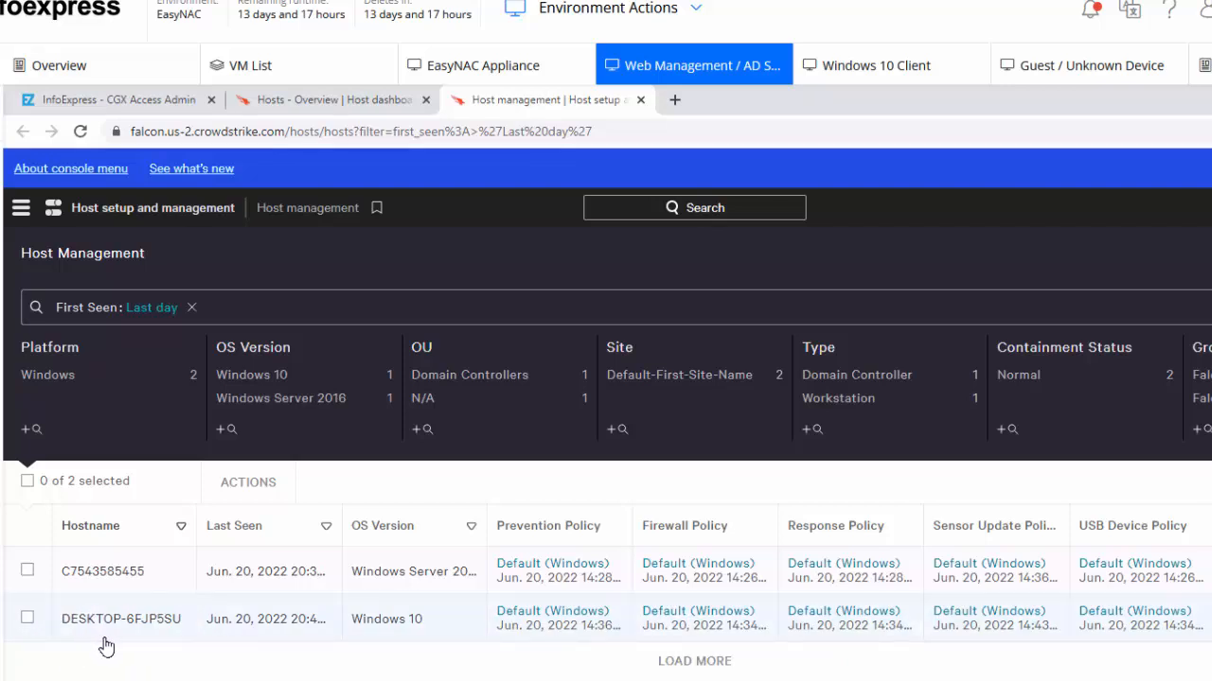
pyautogui.moveTo(265, 652)
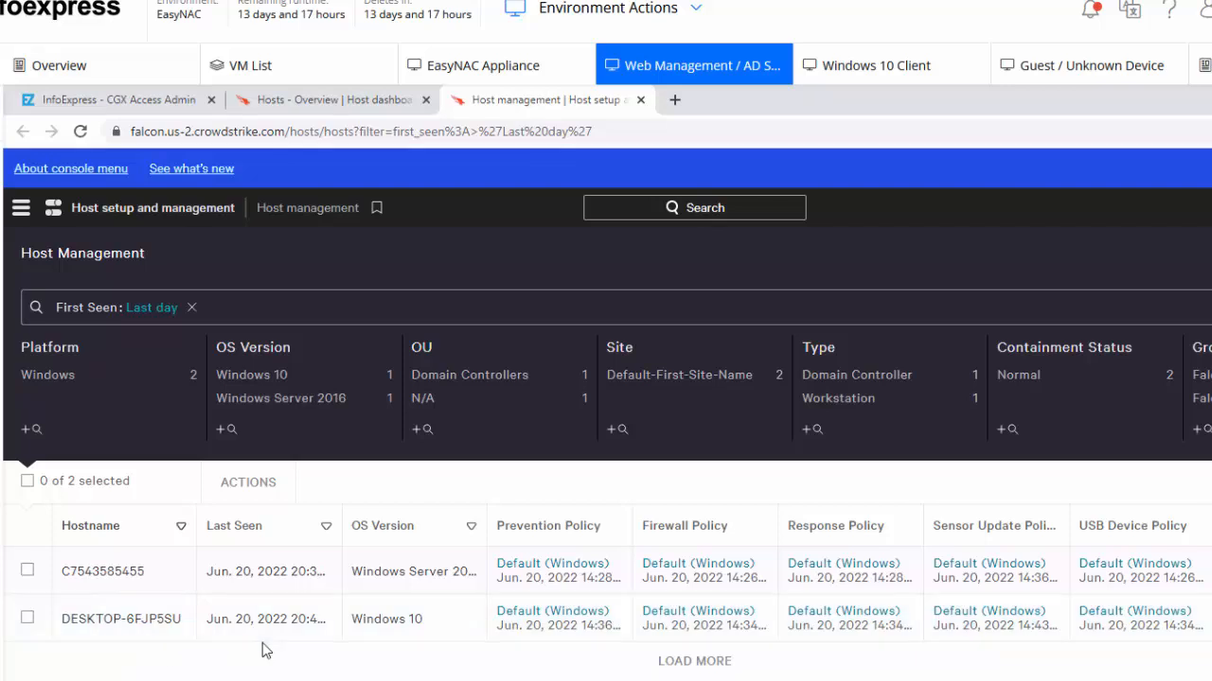
pyautogui.moveTo(371, 655)
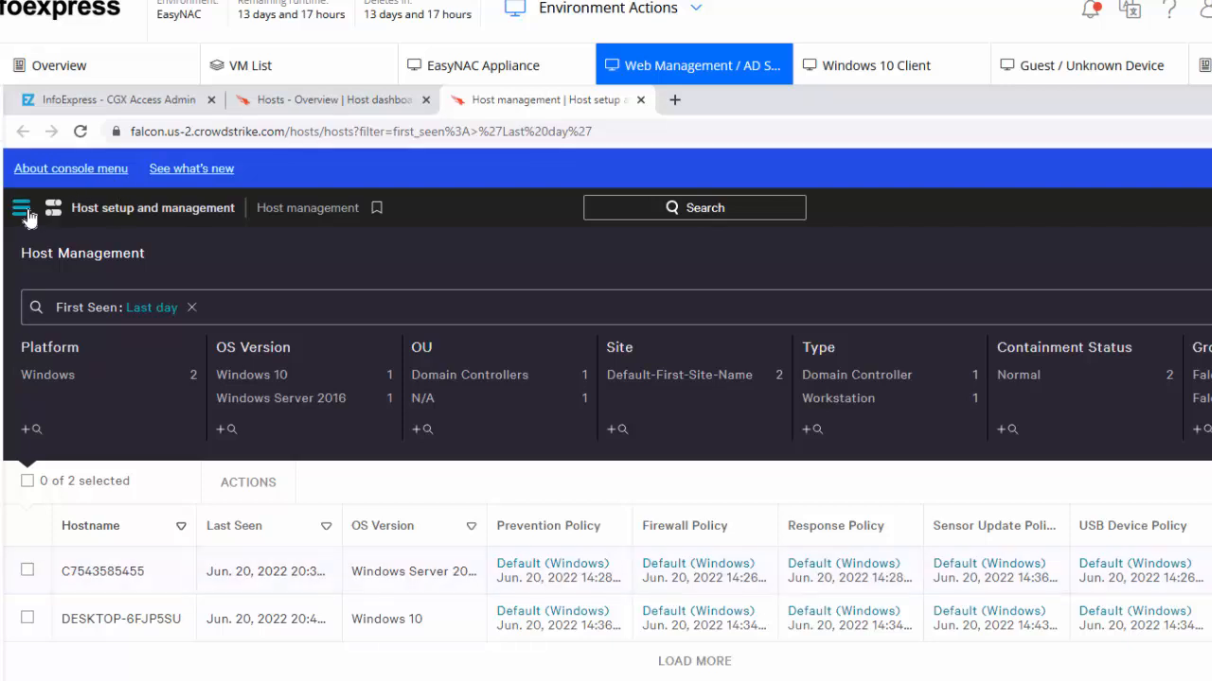
# Bring up Falcon's main navigation menu to reach API clients and keys.
pyautogui.click(21, 207)
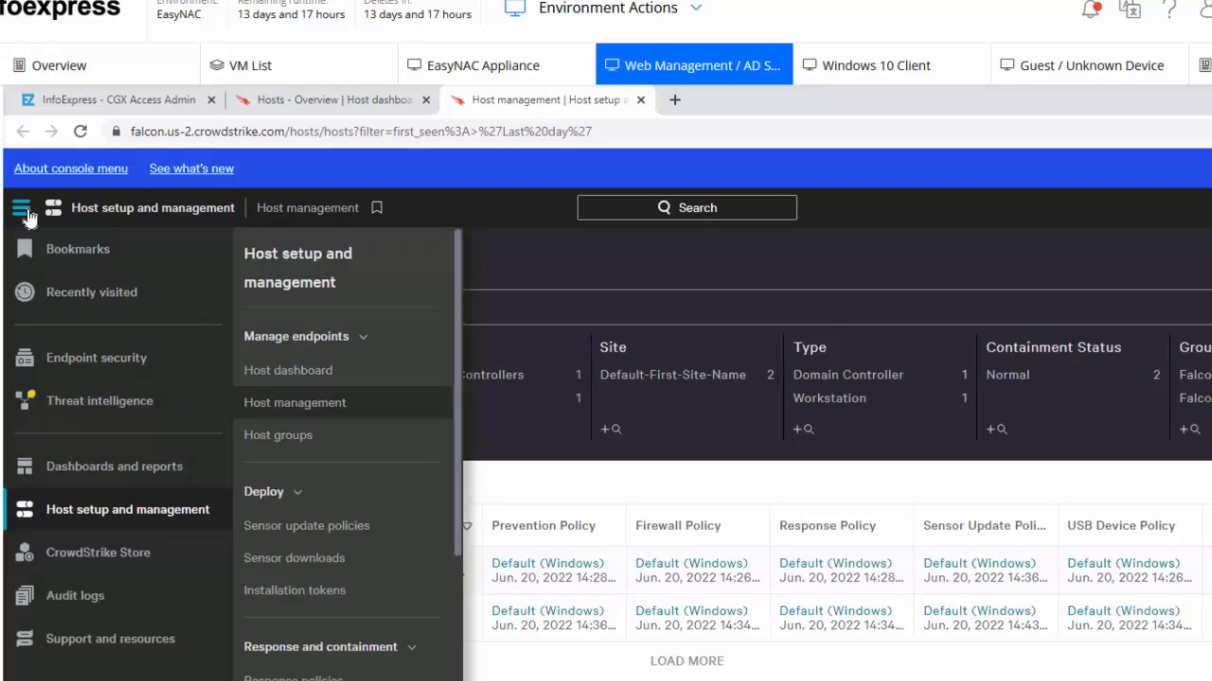
pyautogui.moveTo(92, 640)
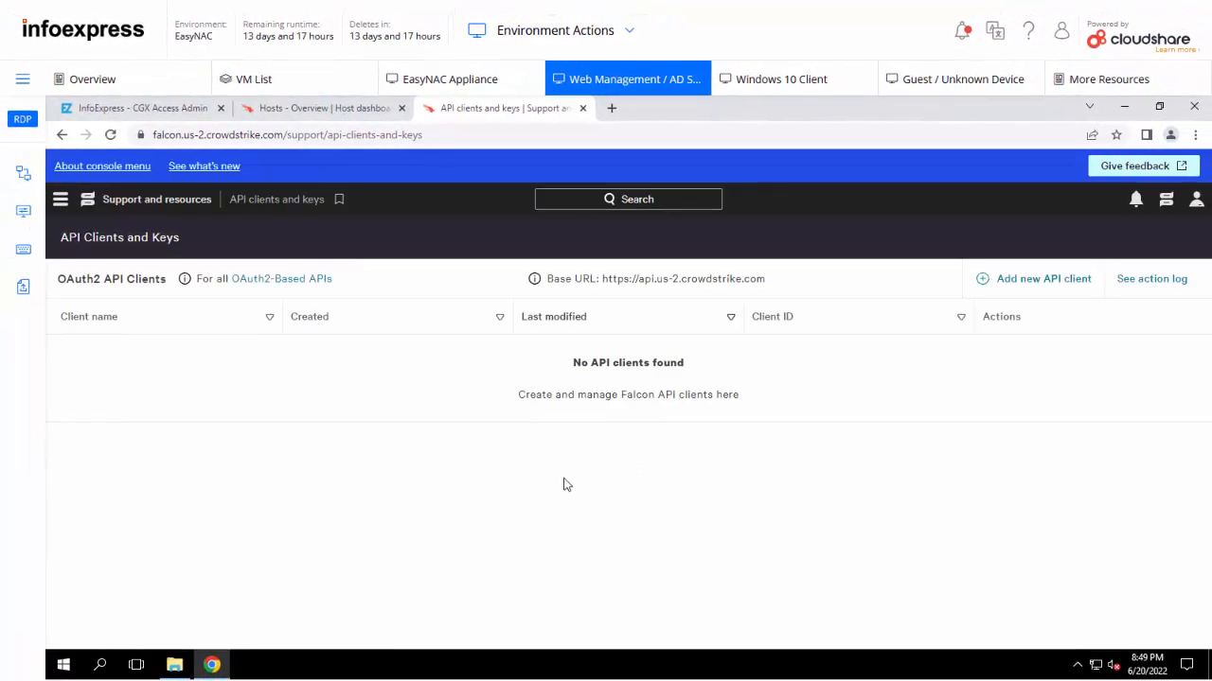
pyautogui.moveTo(1049, 284)
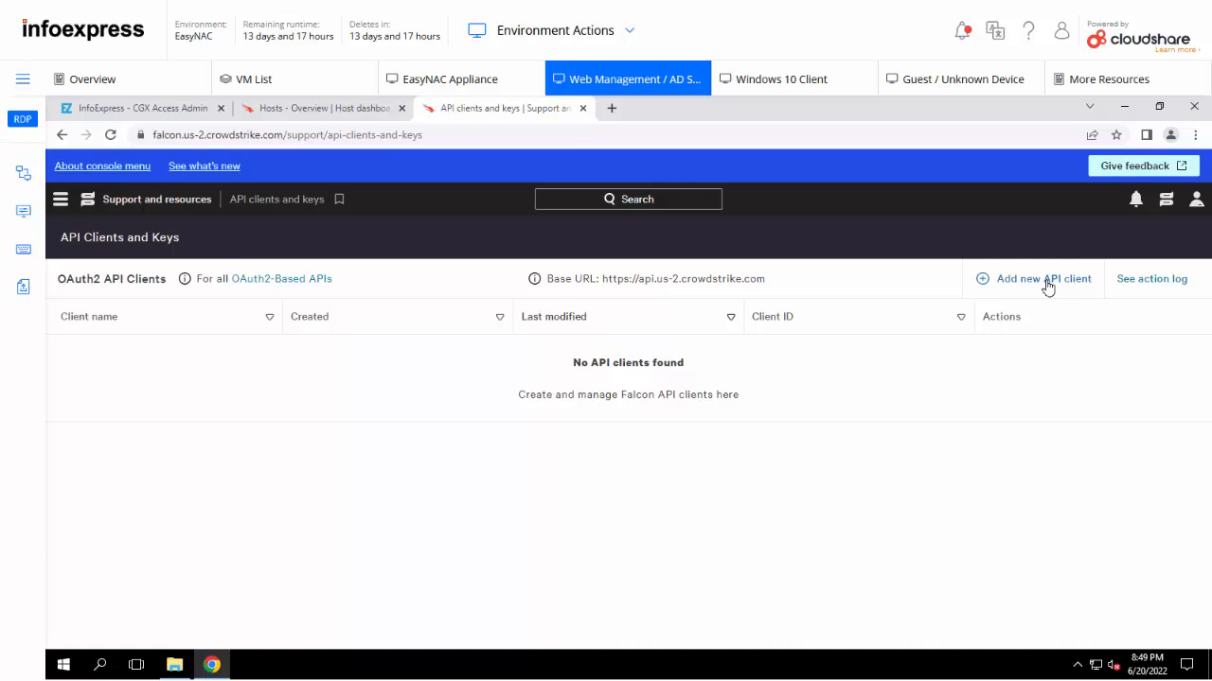
# Define a new API client 'Easy NAC Appliance' with Read scope granted for Hosts.
pyautogui.click(1041, 279)
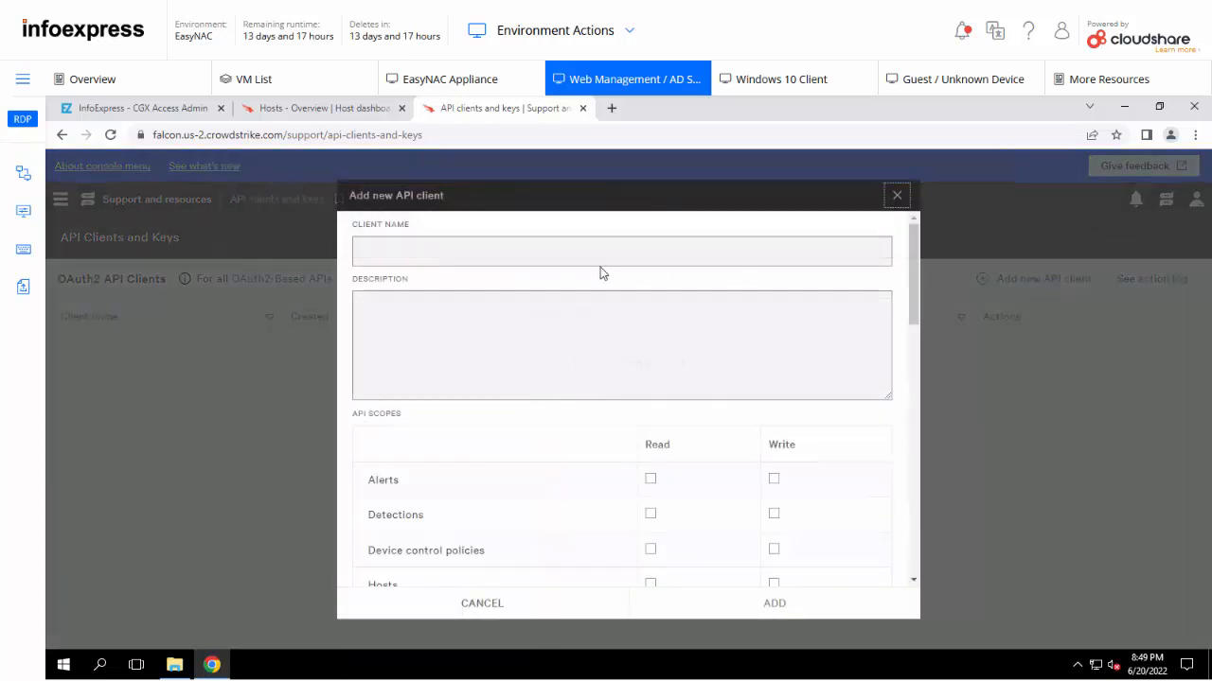
pyautogui.click(621, 250)
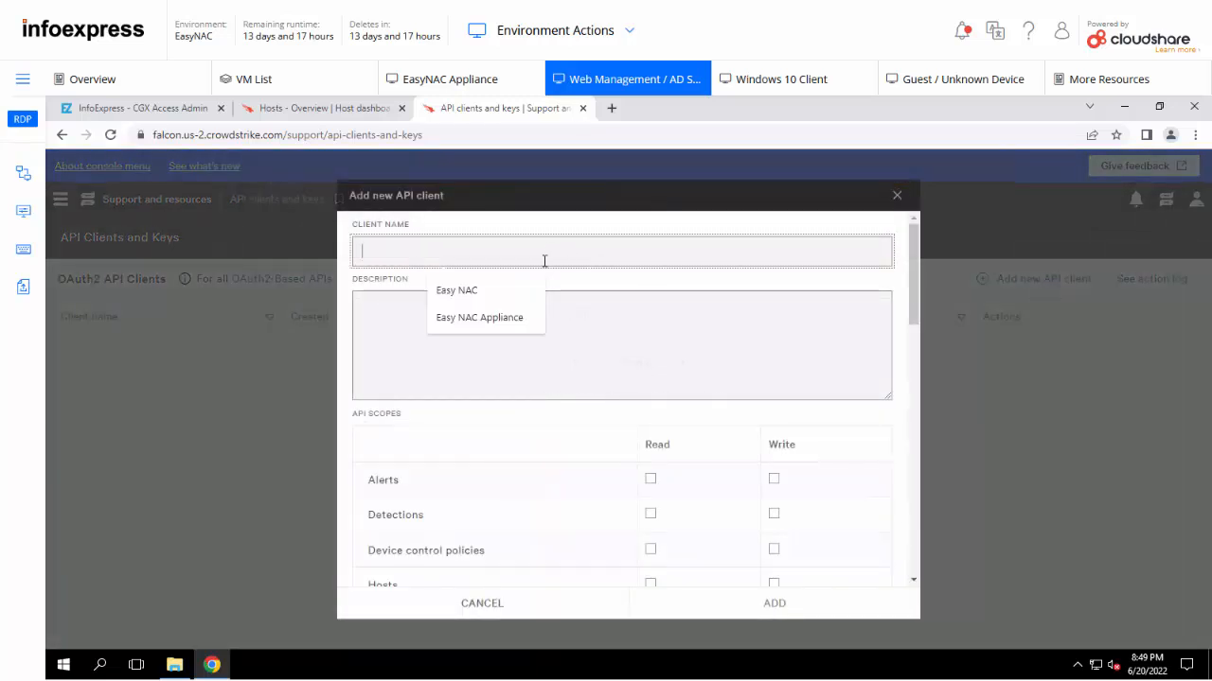
pyautogui.click(478, 318)
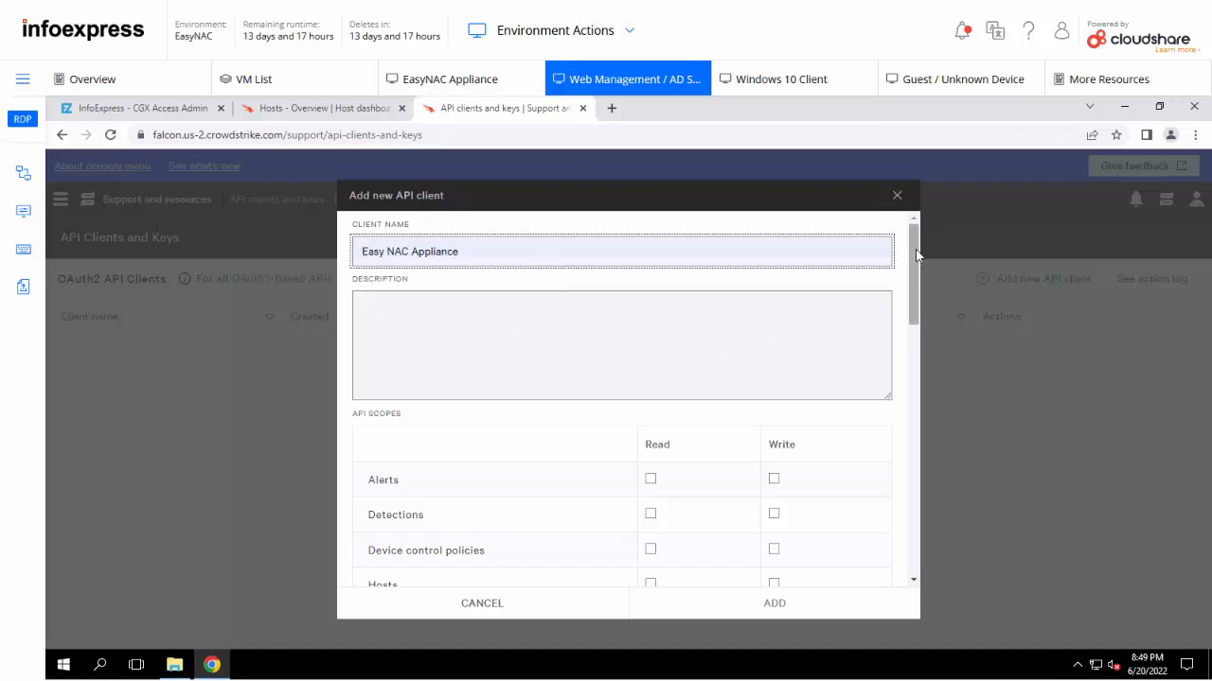
pyautogui.scroll(-3)
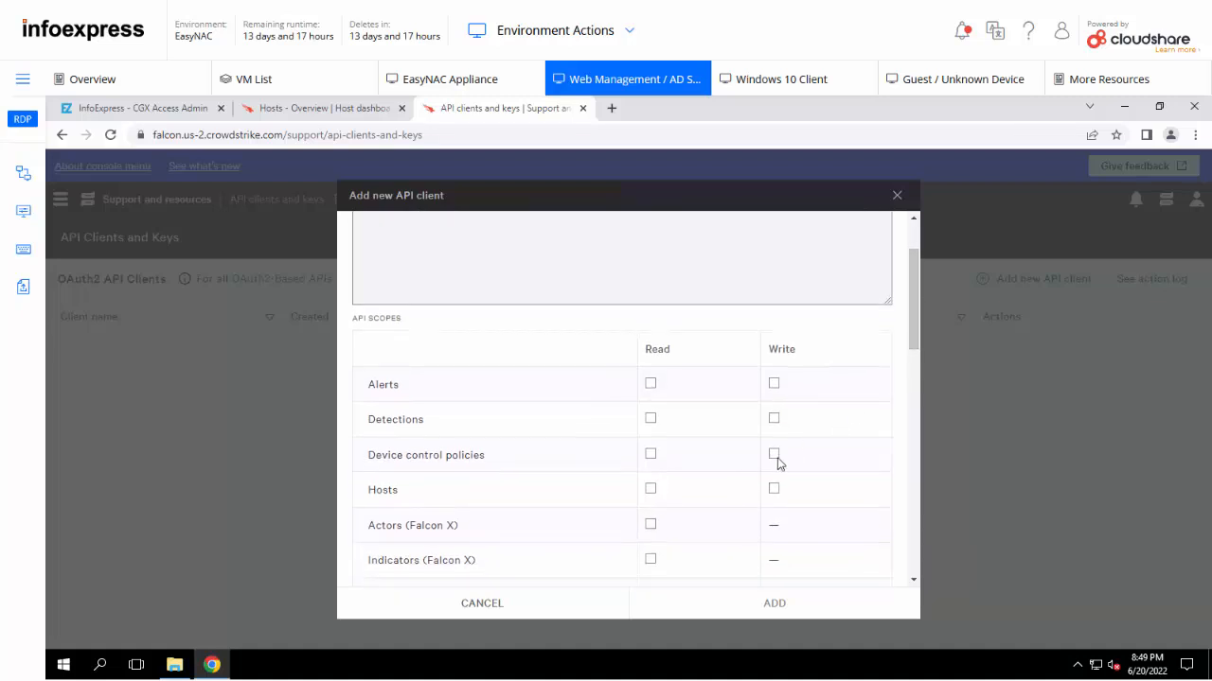
pyautogui.moveTo(651, 496)
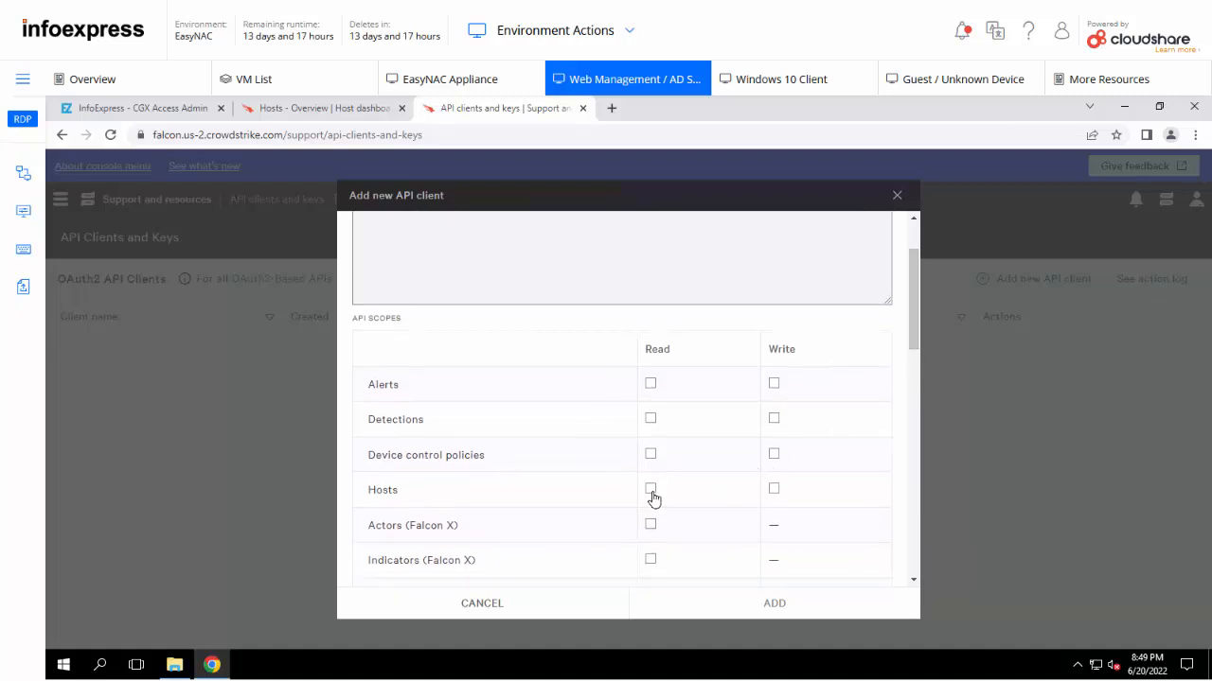
pyautogui.click(652, 489)
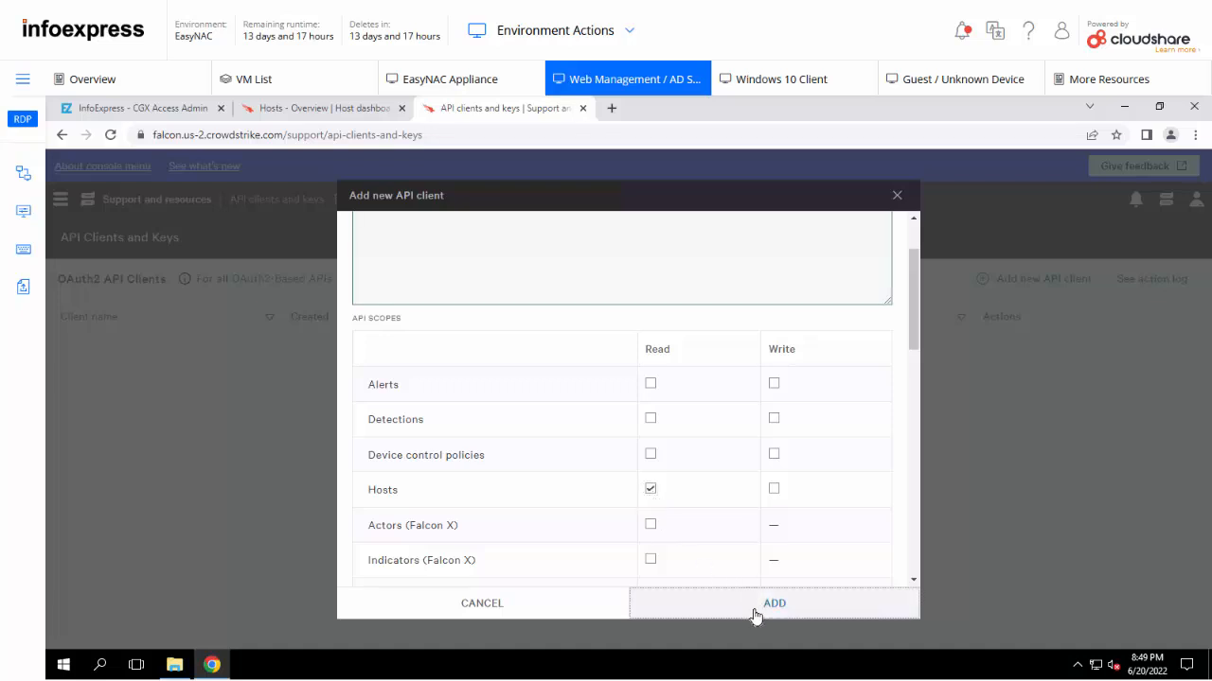
# Add the API client, revealing its Client ID, Secret and Base URL.
pyautogui.click(772, 602)
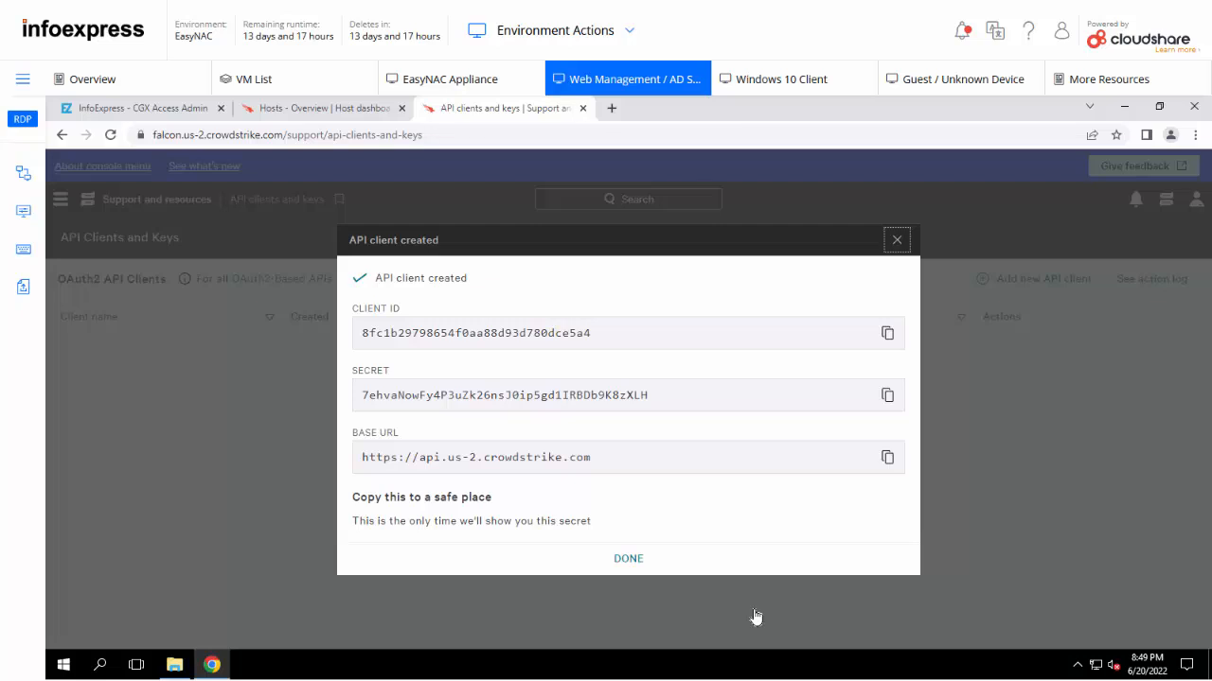
pyautogui.moveTo(761, 610)
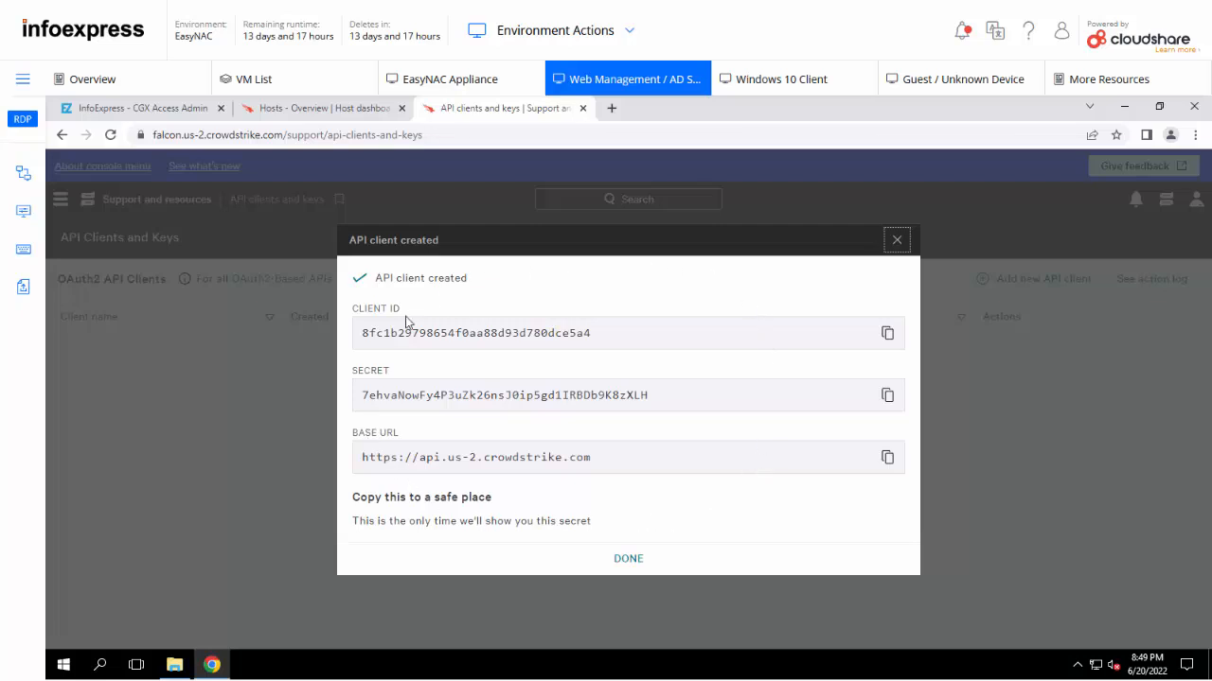
pyautogui.moveTo(606, 500)
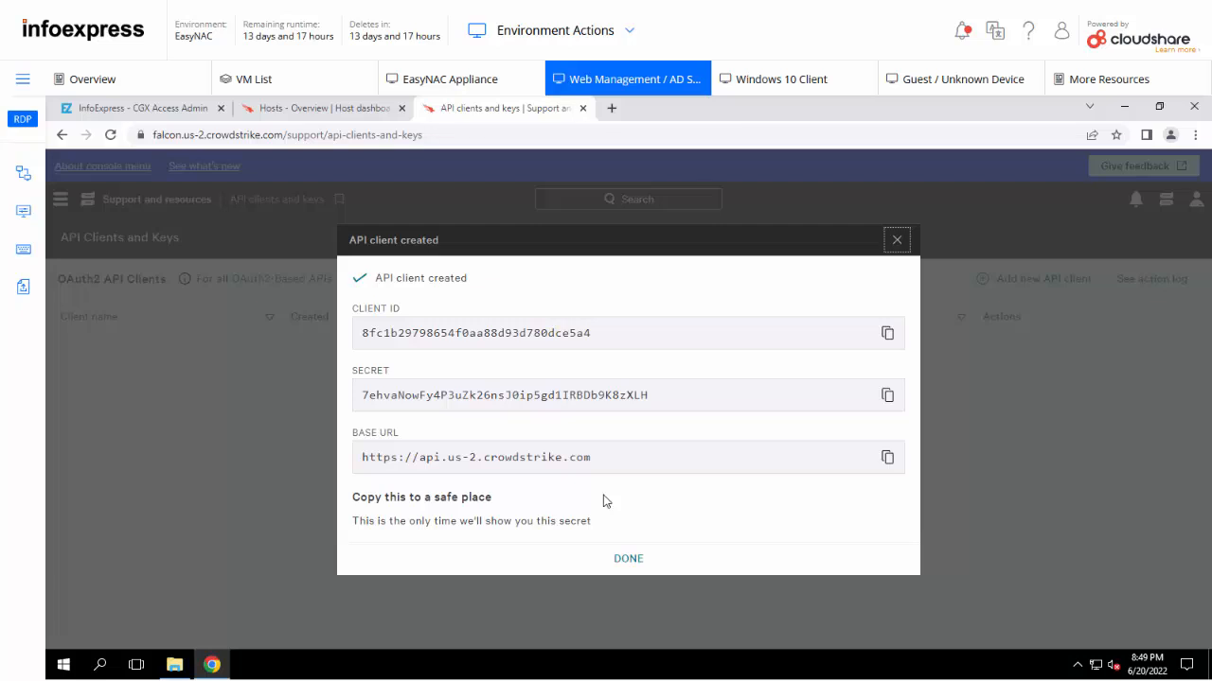
pyautogui.moveTo(862, 356)
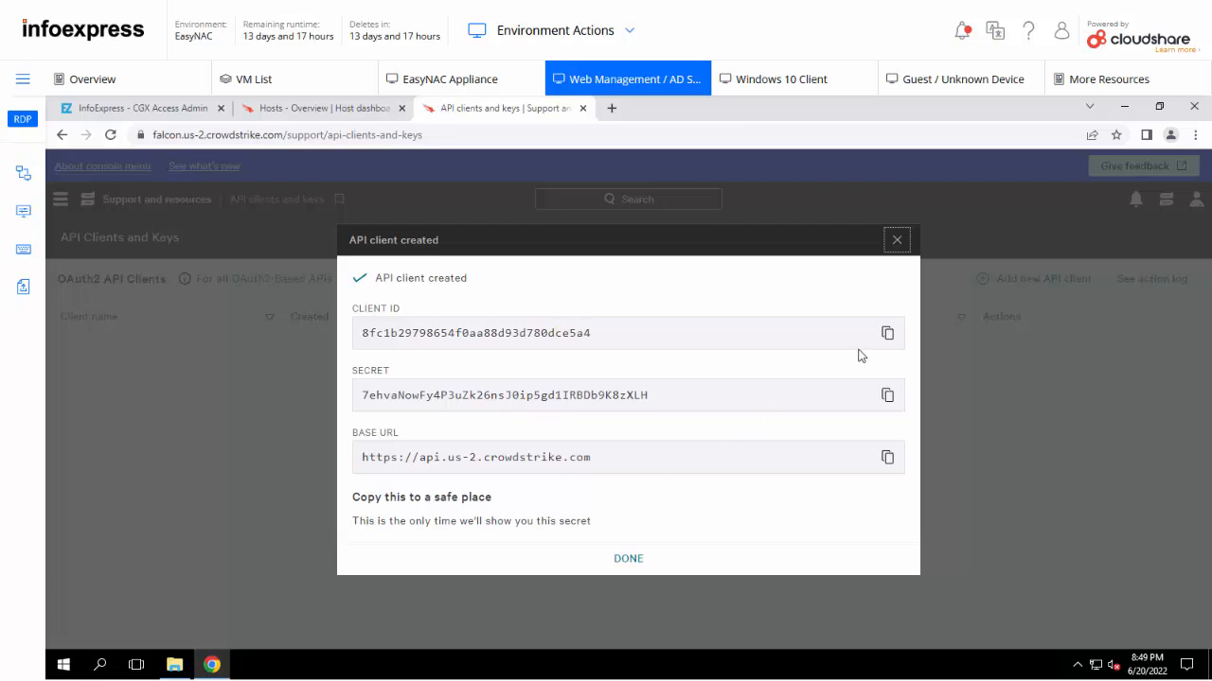
pyautogui.moveTo(886, 333)
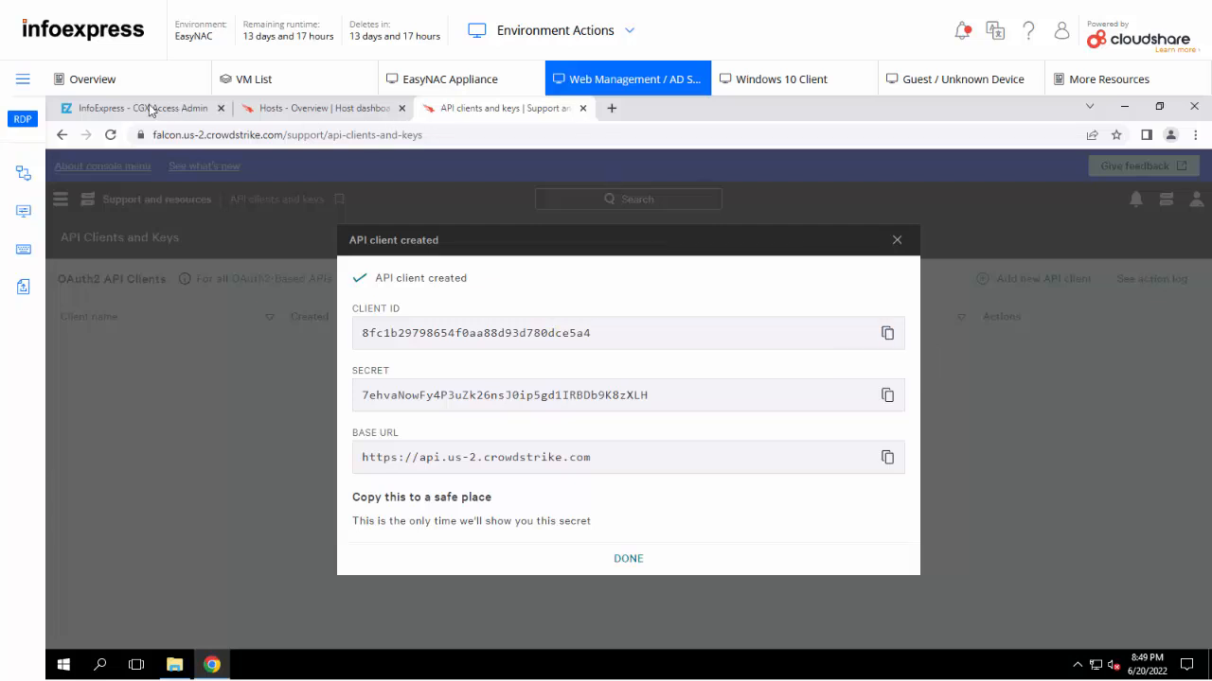
# In CGX Access Configuration > Integration, enable the CrowdStrike integration.
pyautogui.click(142, 108)
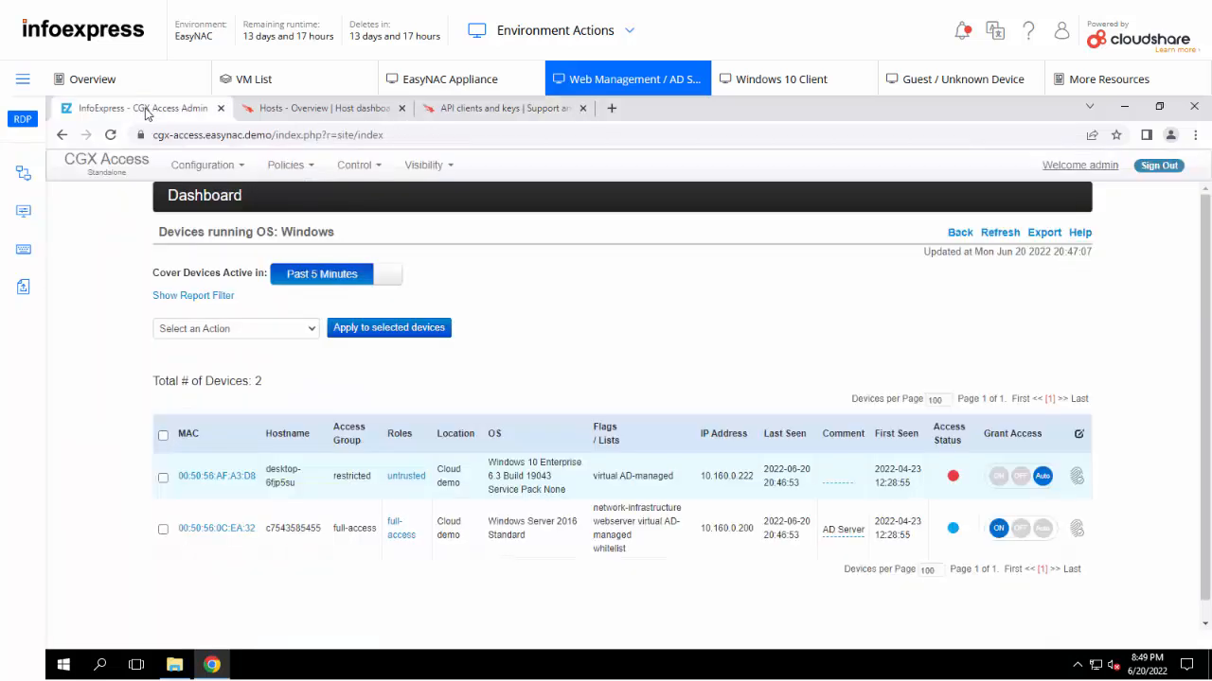
pyautogui.click(200, 163)
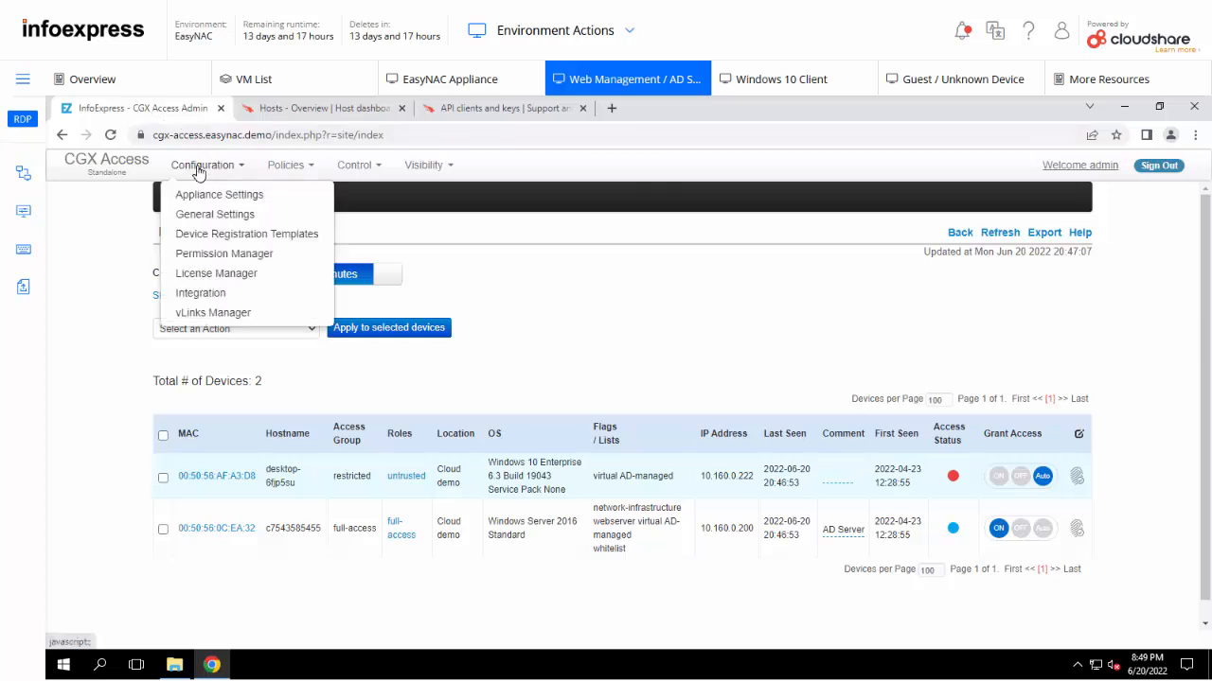
pyautogui.moveTo(201, 291)
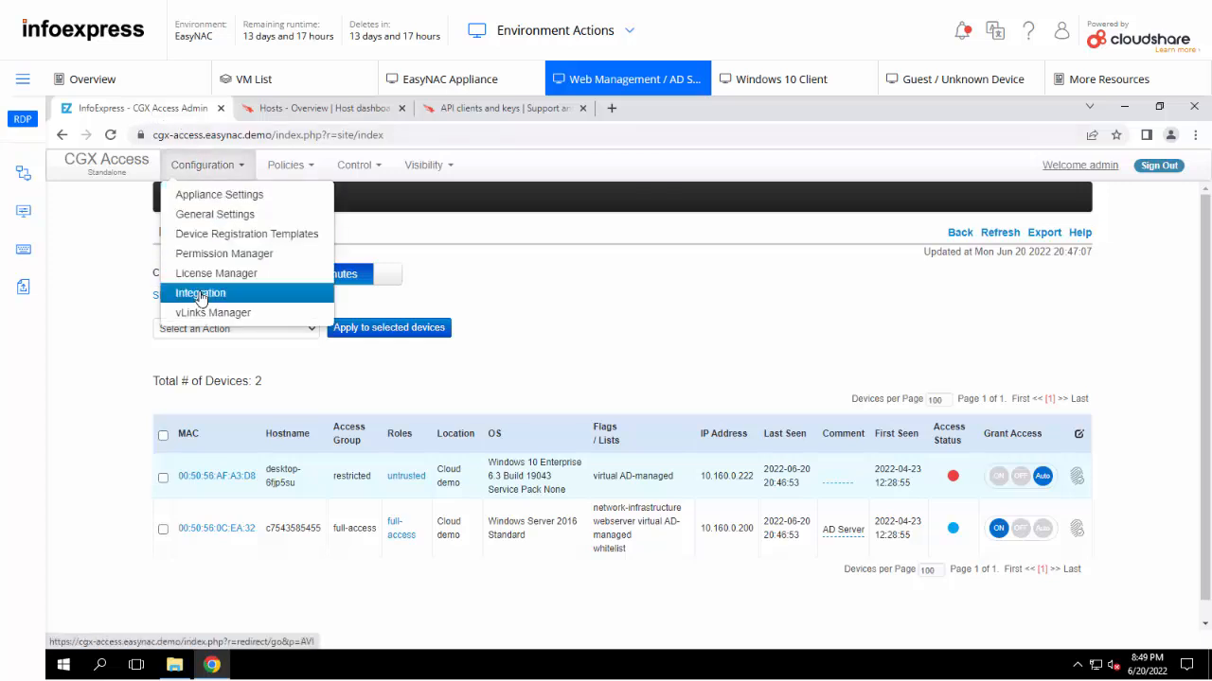
pyautogui.click(201, 292)
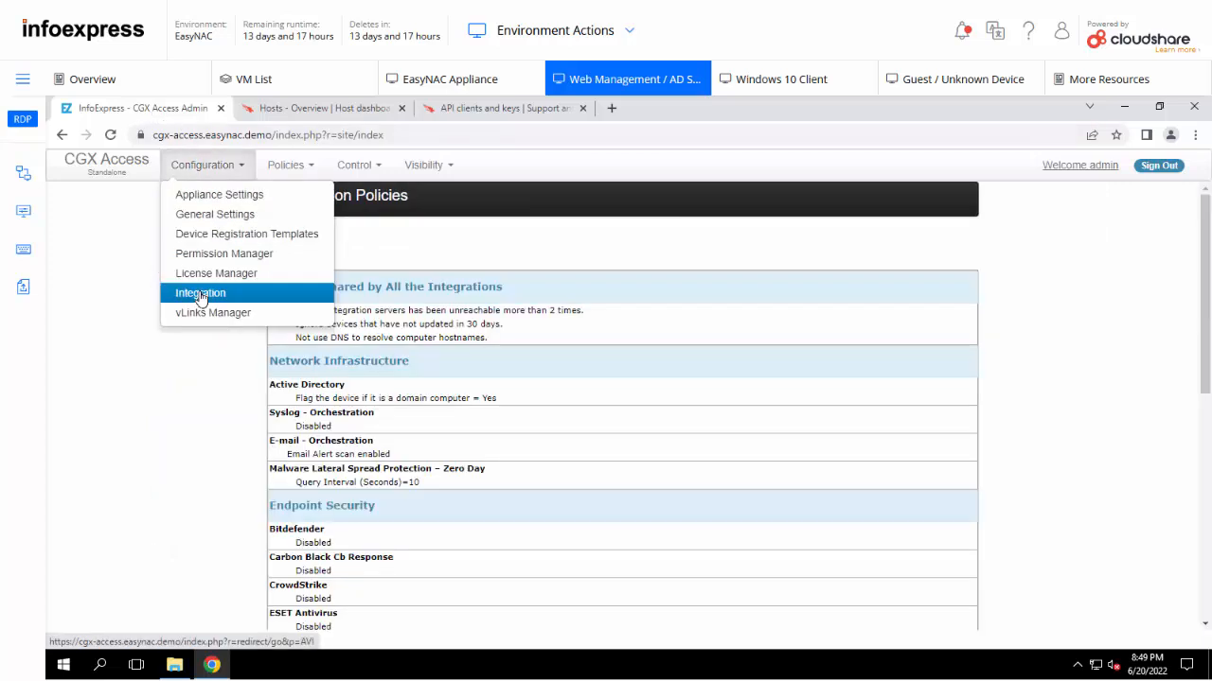
pyautogui.click(200, 291)
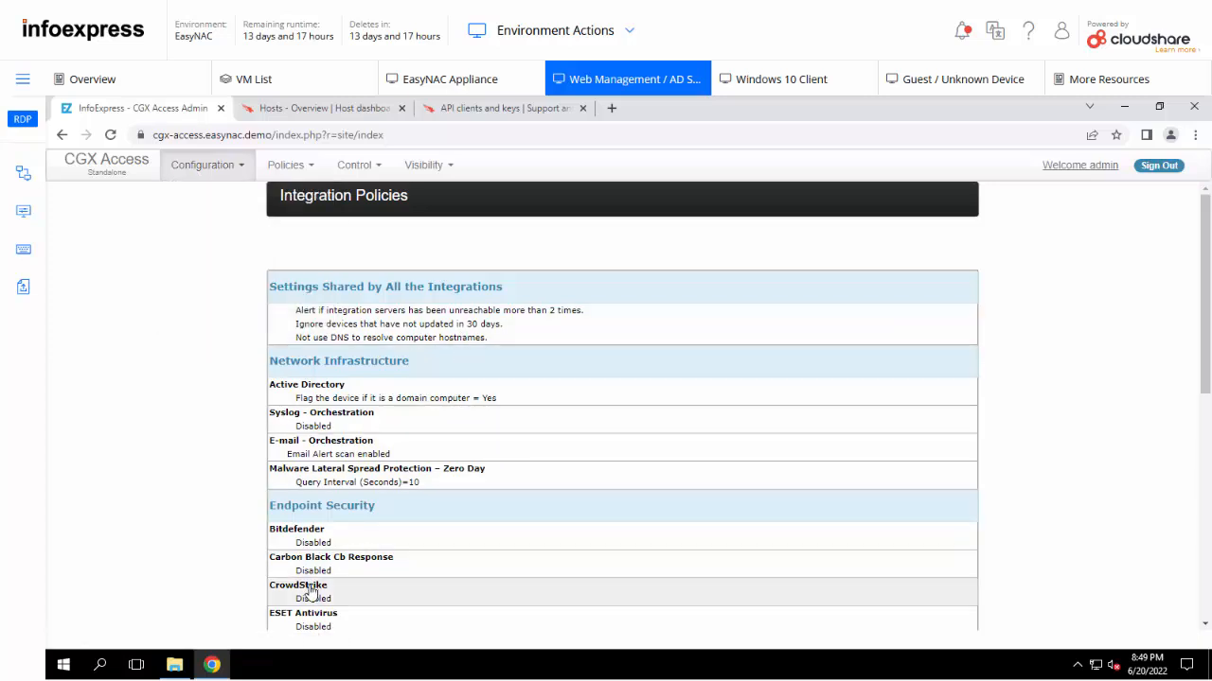
pyautogui.click(297, 585)
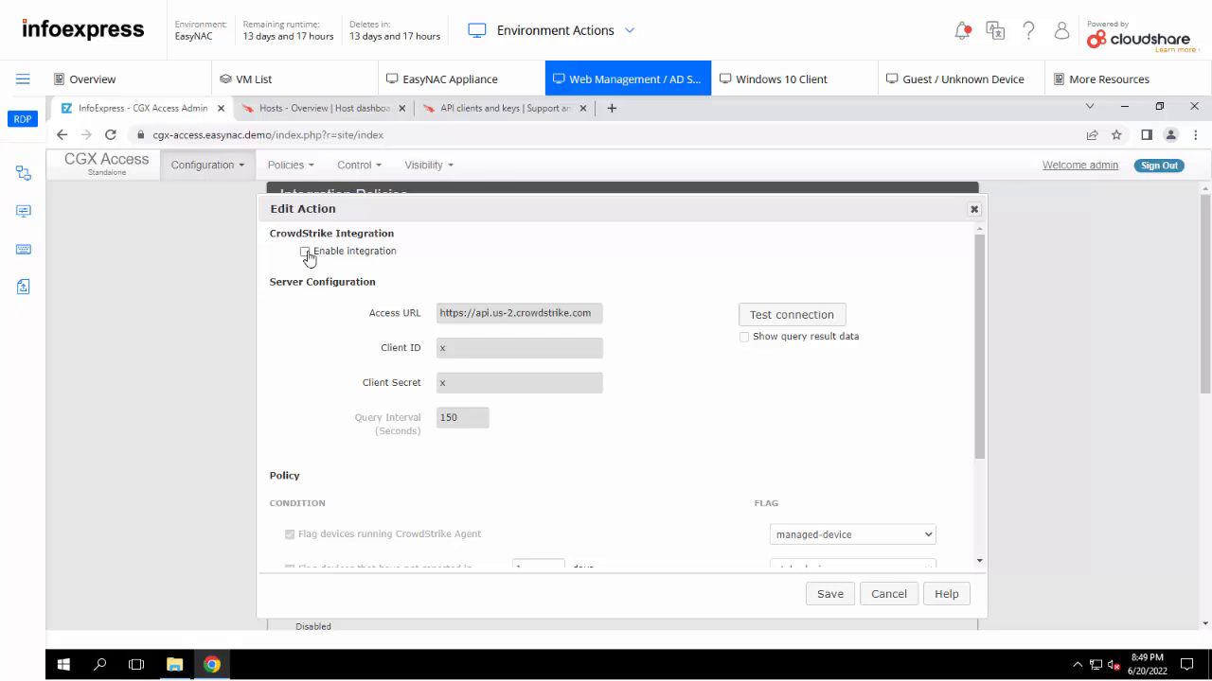
pyautogui.click(303, 250)
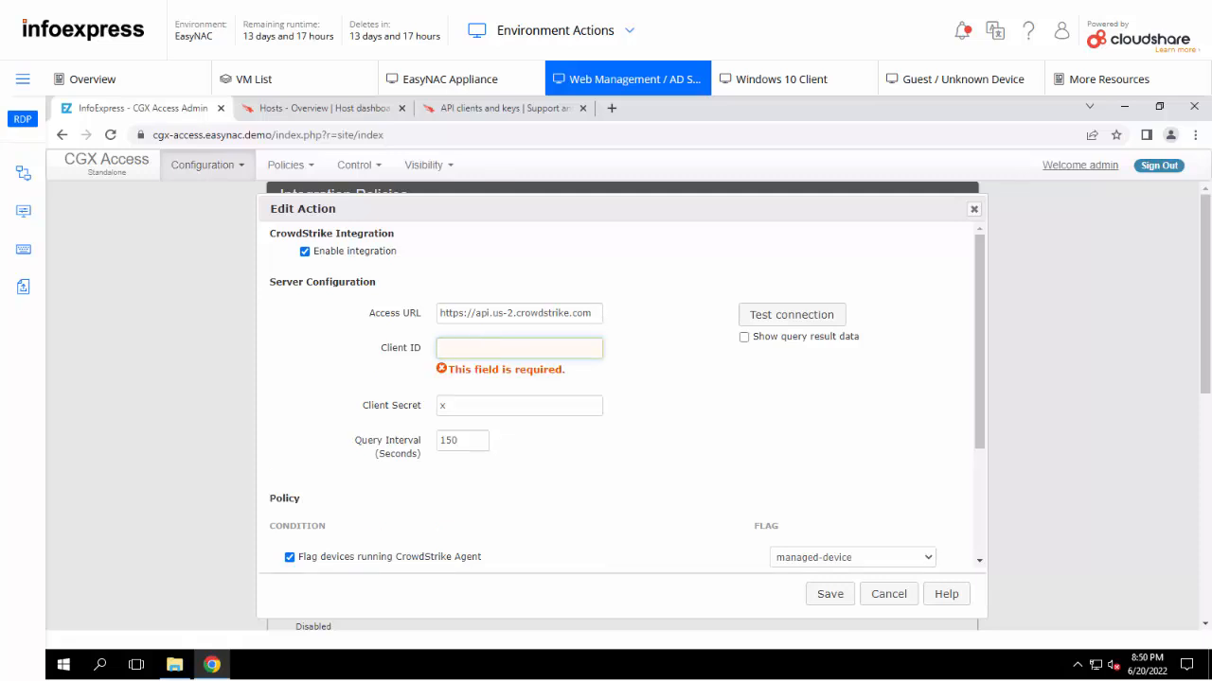
# Paste the Falcon Client ID and Secret into the integration and save it.
pyautogui.rightClick(519, 348)
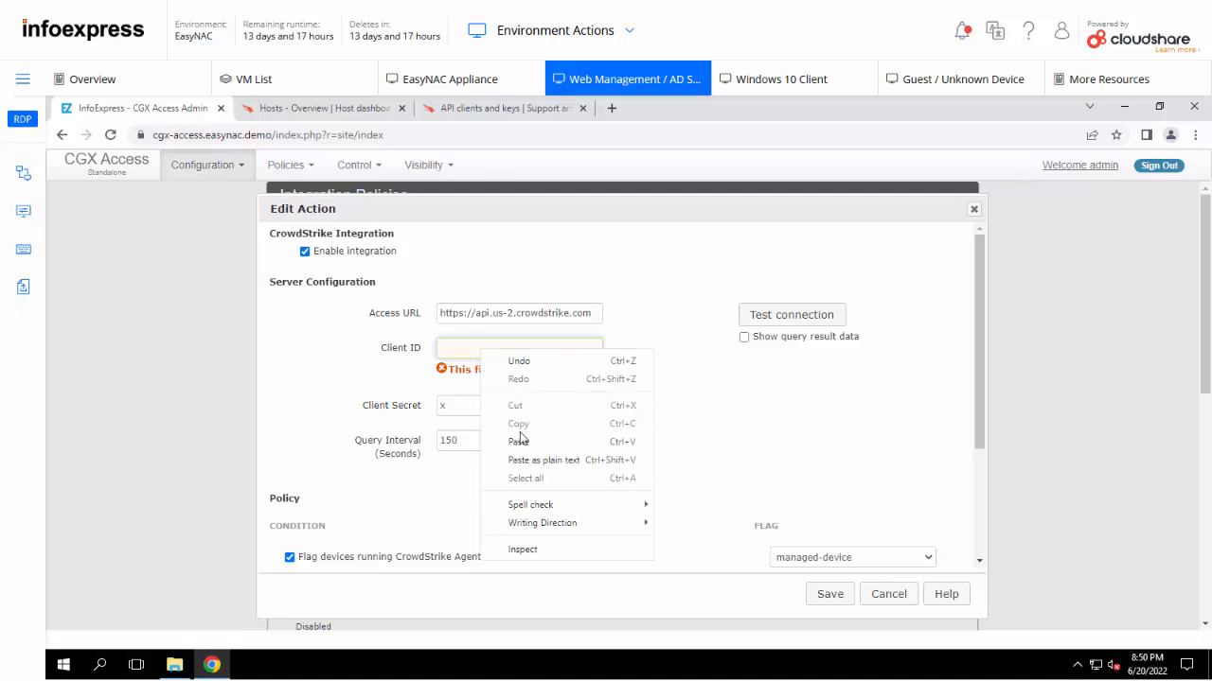
pyautogui.click(519, 442)
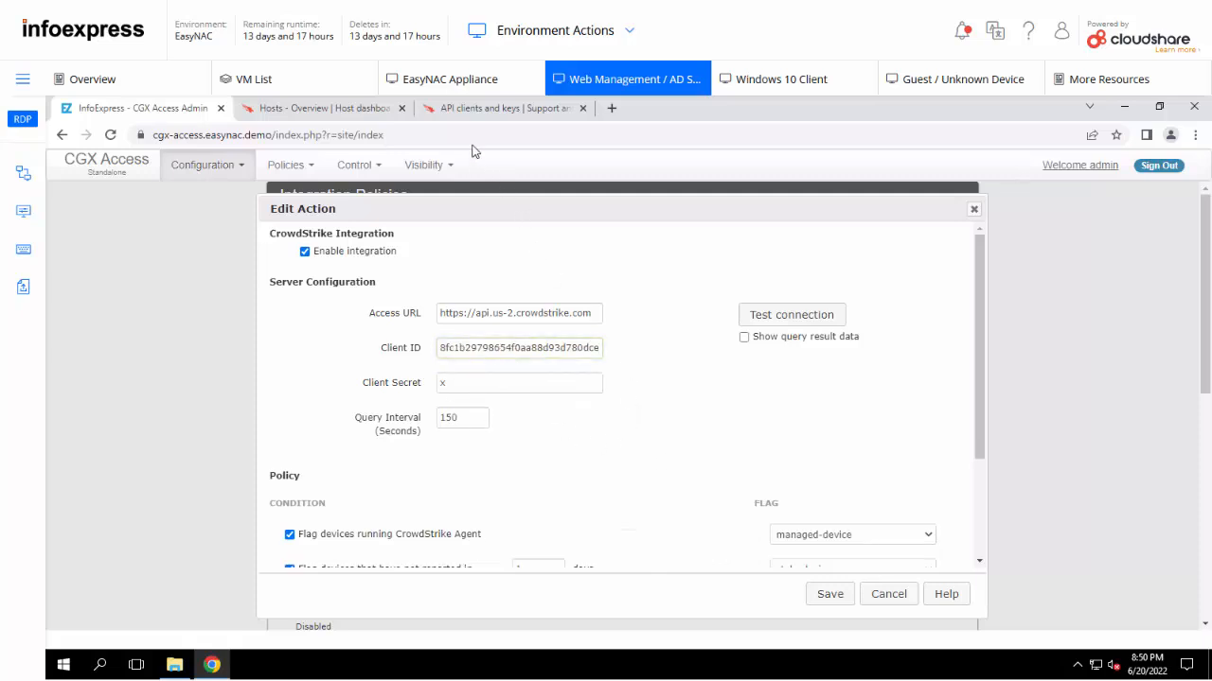
pyautogui.click(501, 106)
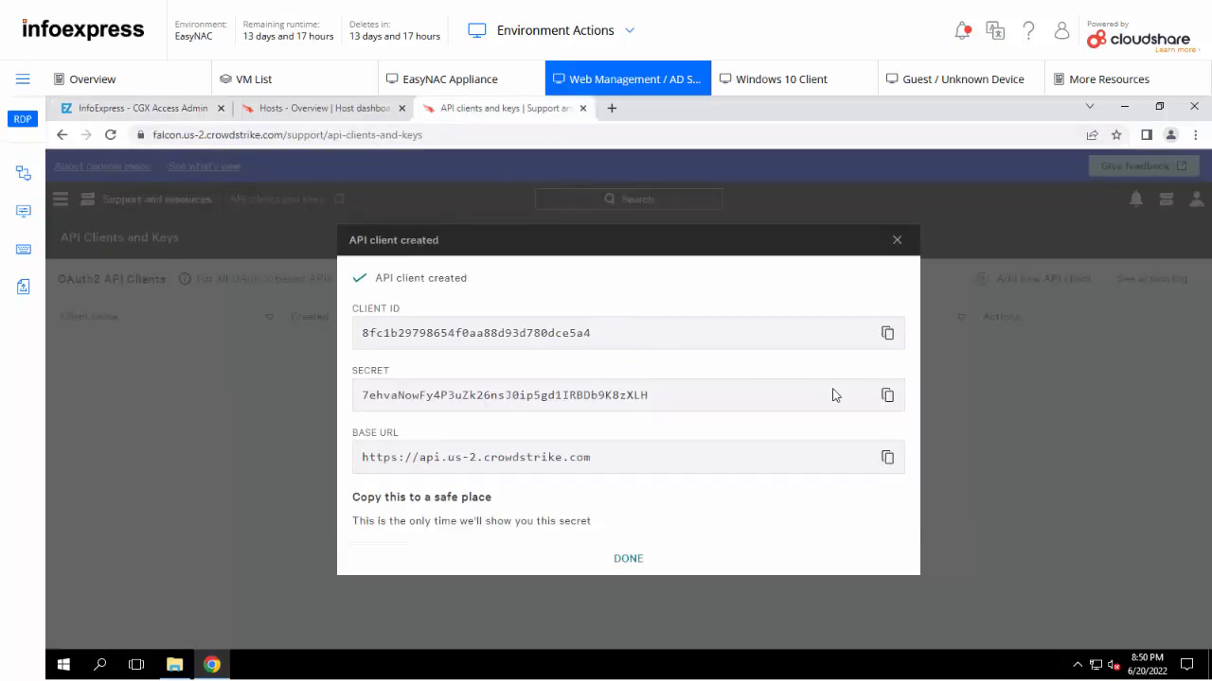
pyautogui.moveTo(885, 395)
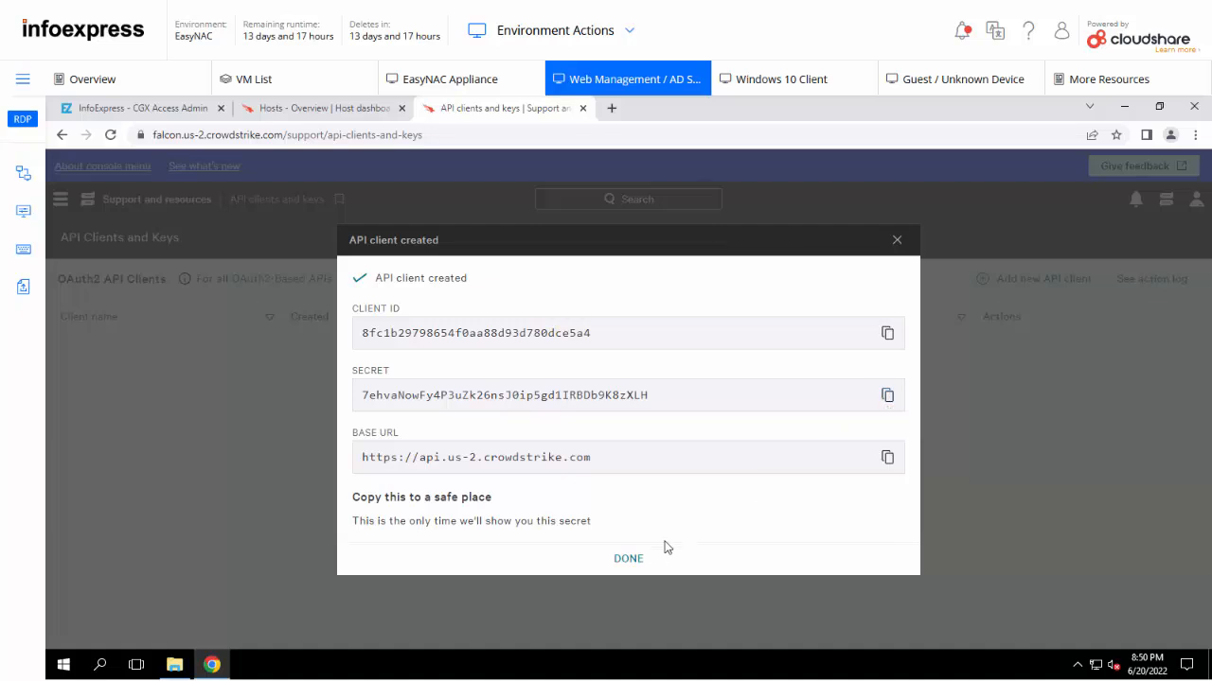
pyautogui.click(628, 557)
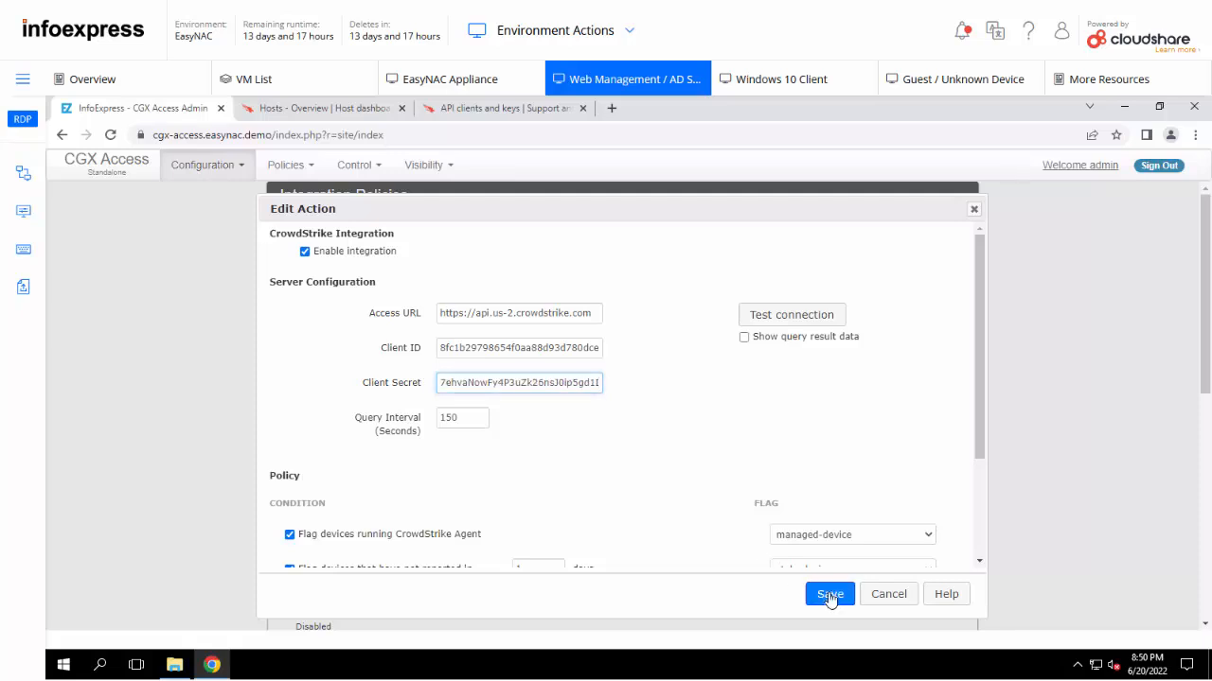
pyautogui.click(829, 595)
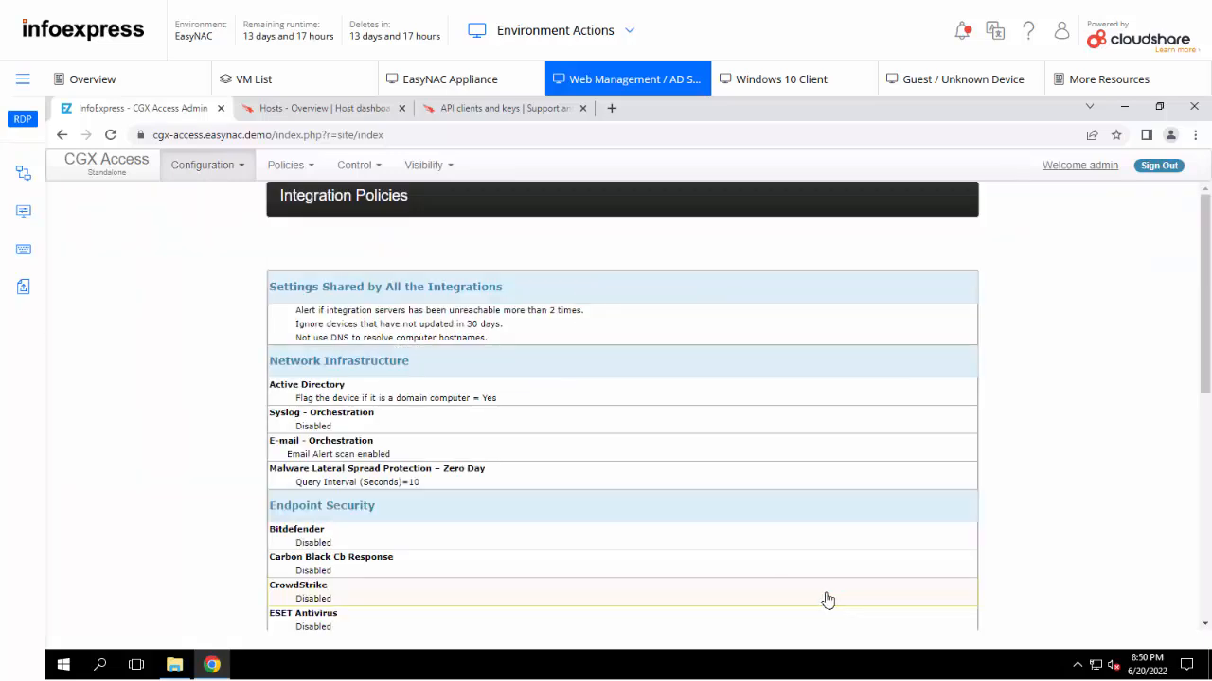
pyautogui.click(297, 585)
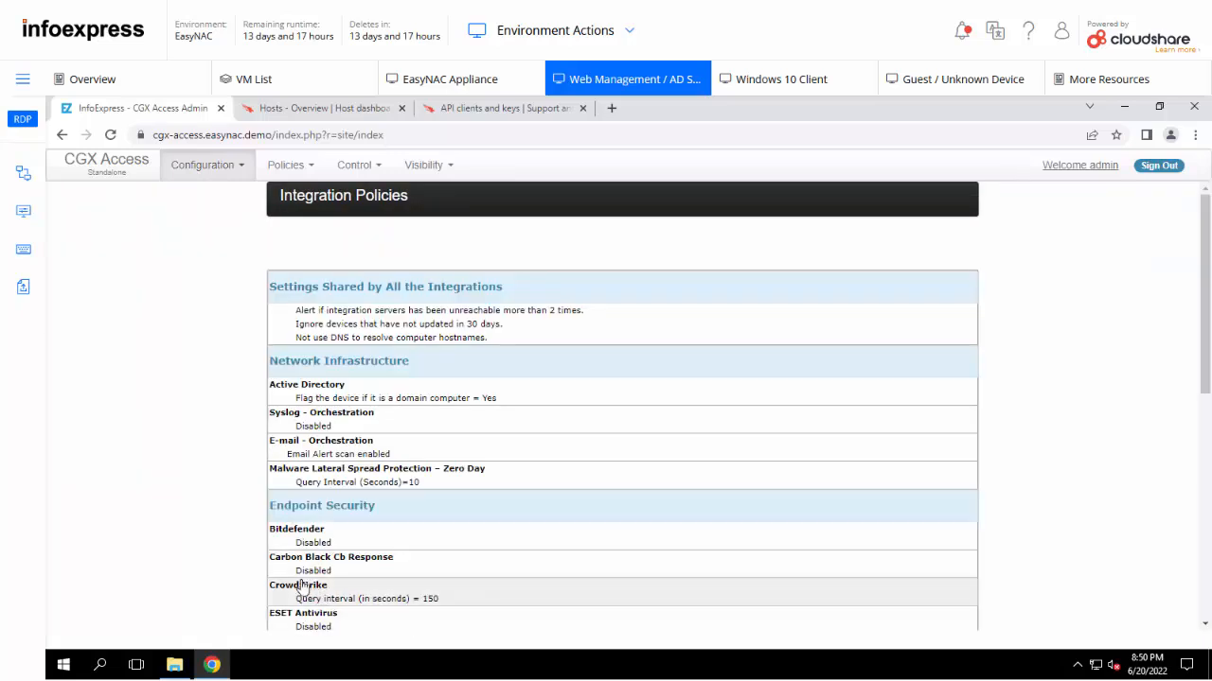
pyautogui.click(297, 585)
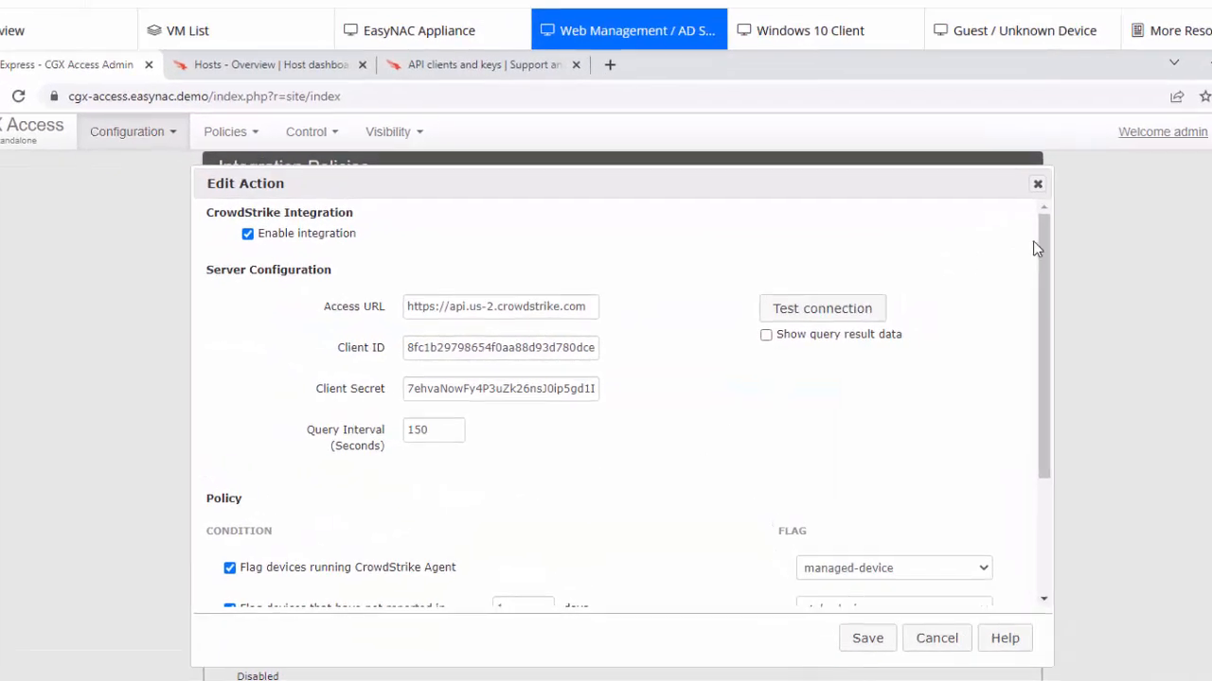
pyautogui.scroll(-3)
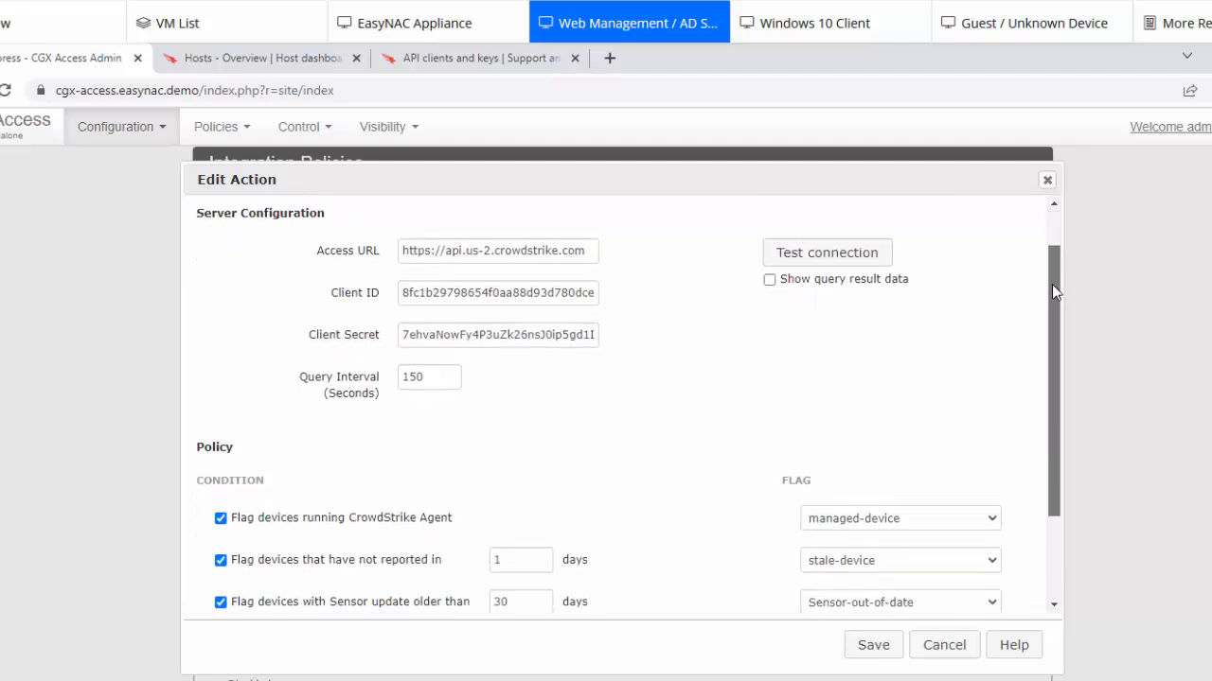
pyautogui.scroll(-3)
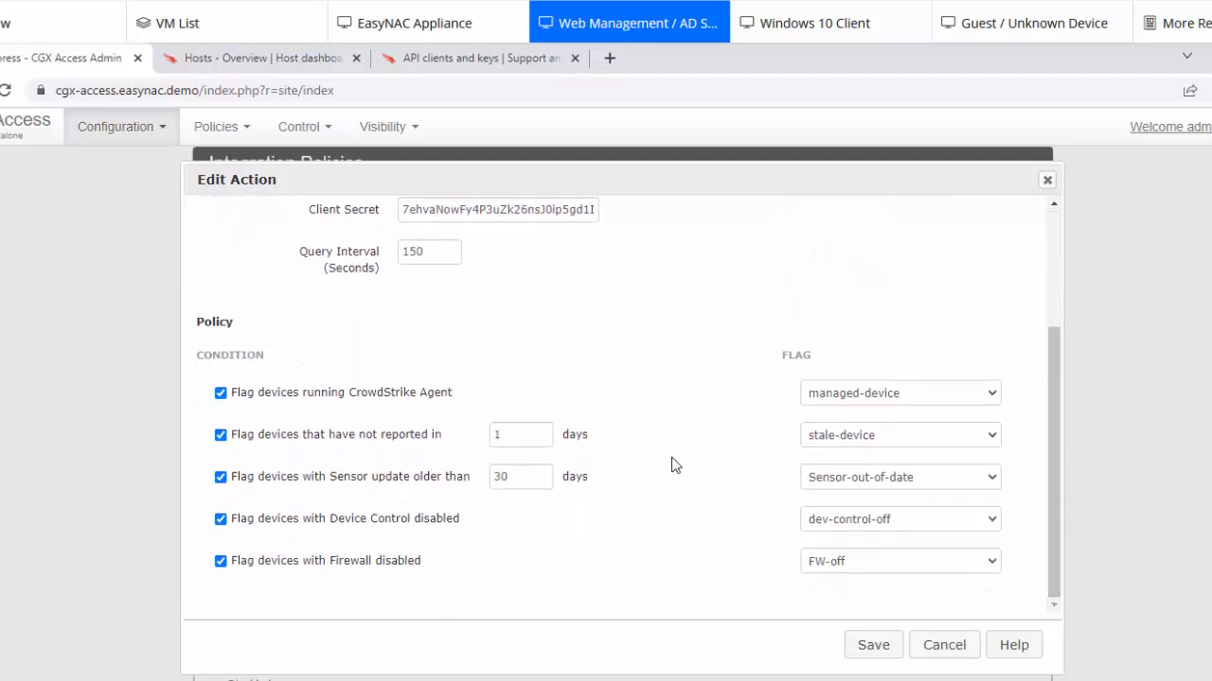
pyautogui.moveTo(350, 417)
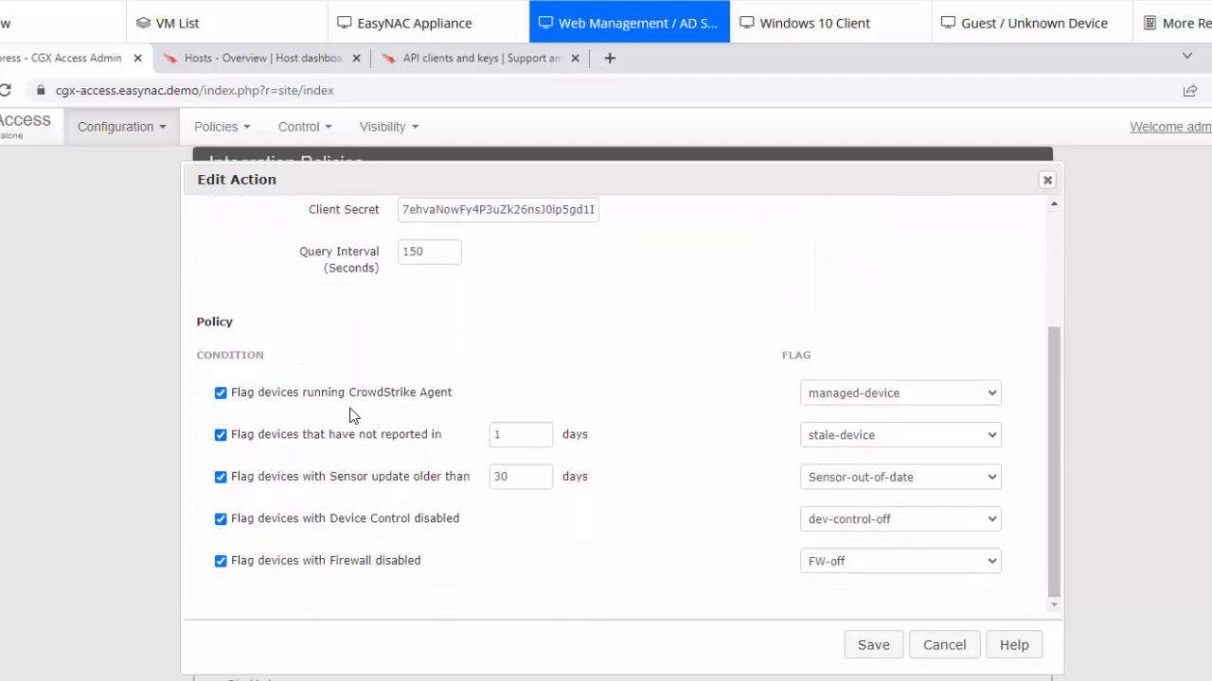
pyautogui.moveTo(445, 407)
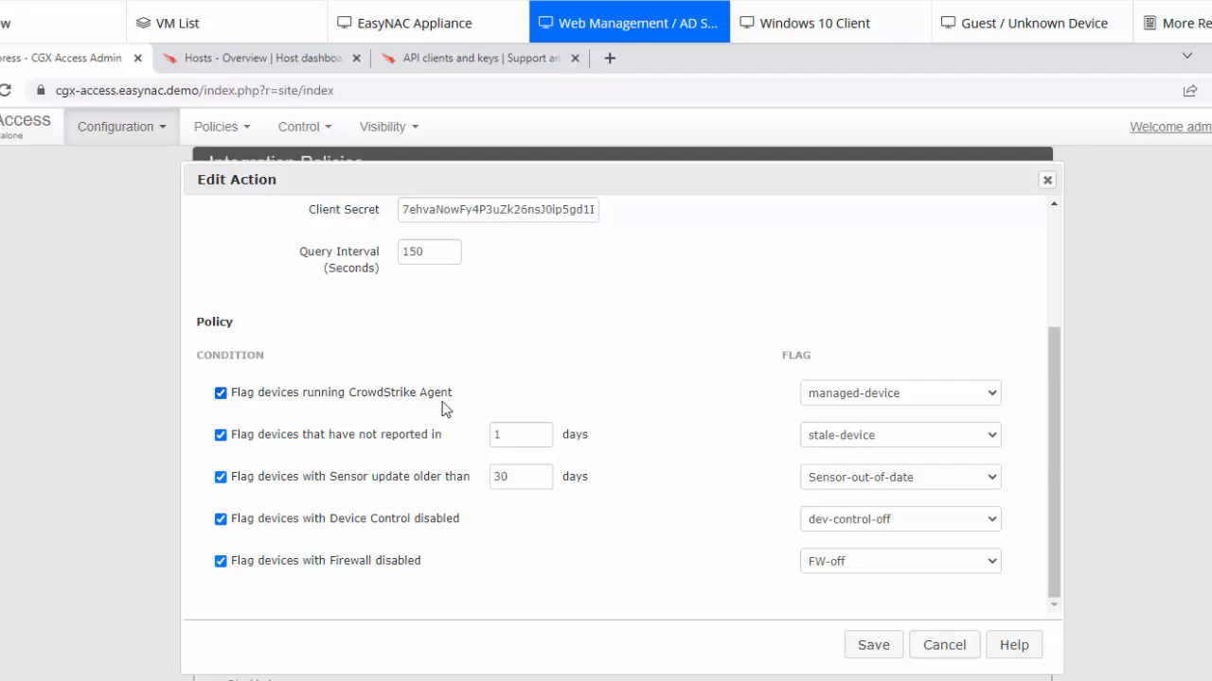
pyautogui.moveTo(688, 413)
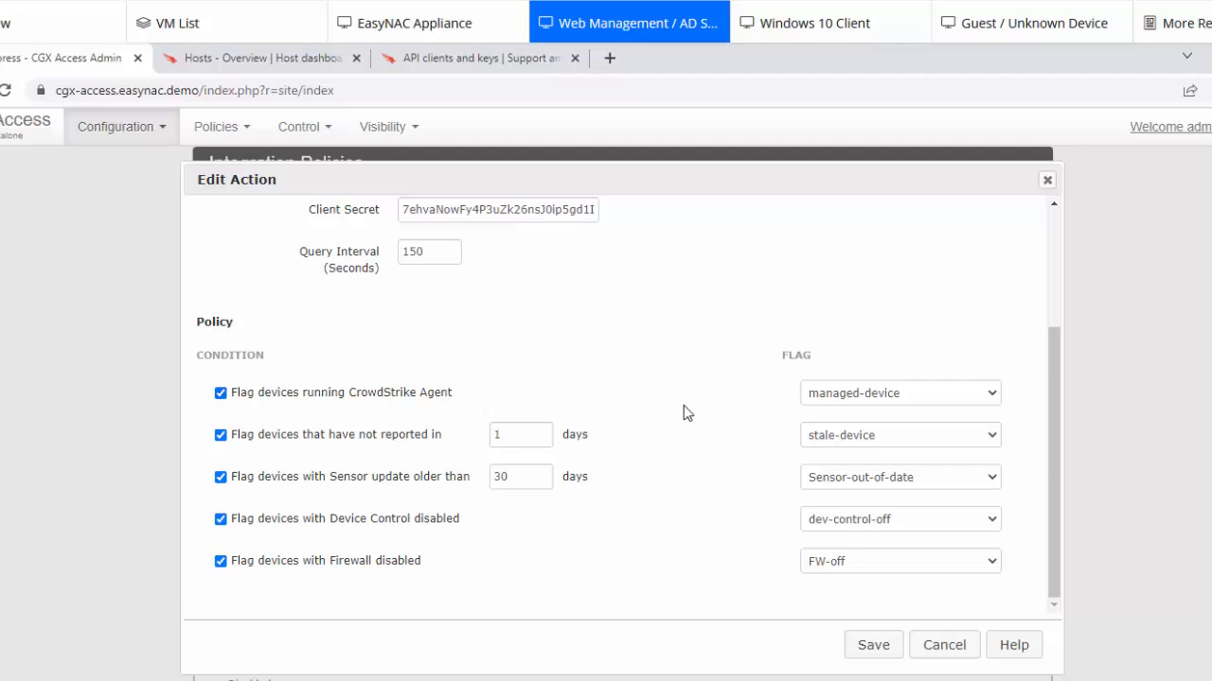
pyautogui.moveTo(901, 413)
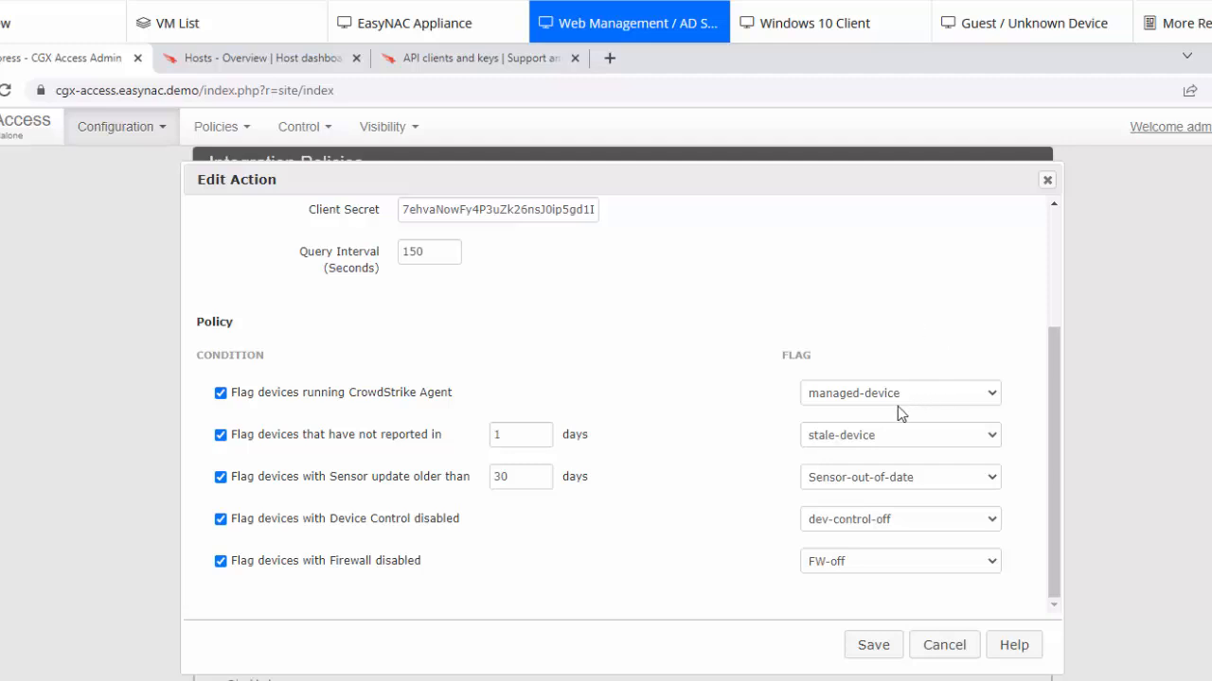
pyautogui.moveTo(894, 414)
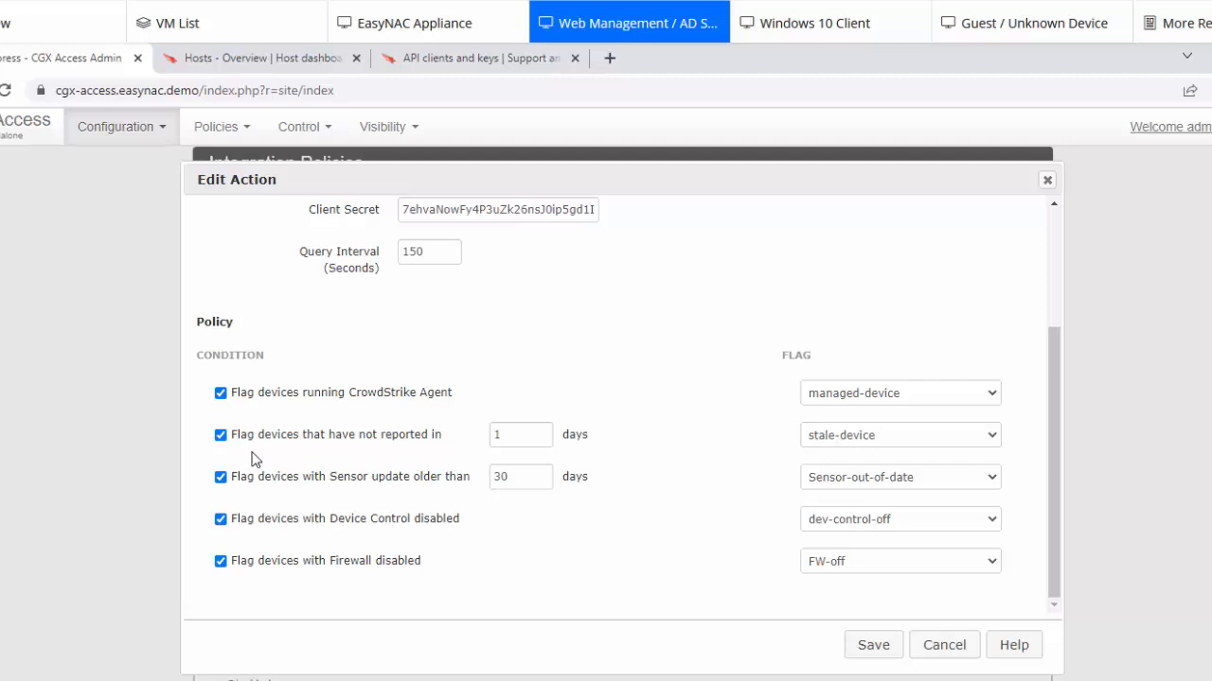
pyautogui.moveTo(407, 454)
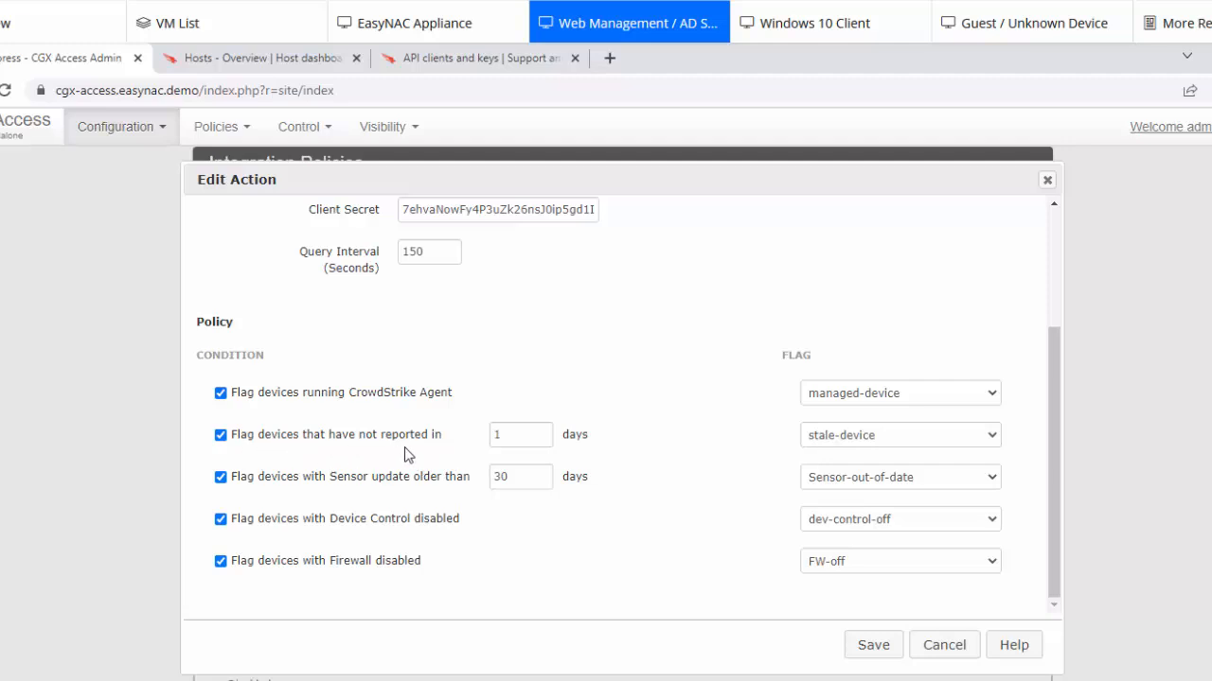
pyautogui.moveTo(628, 443)
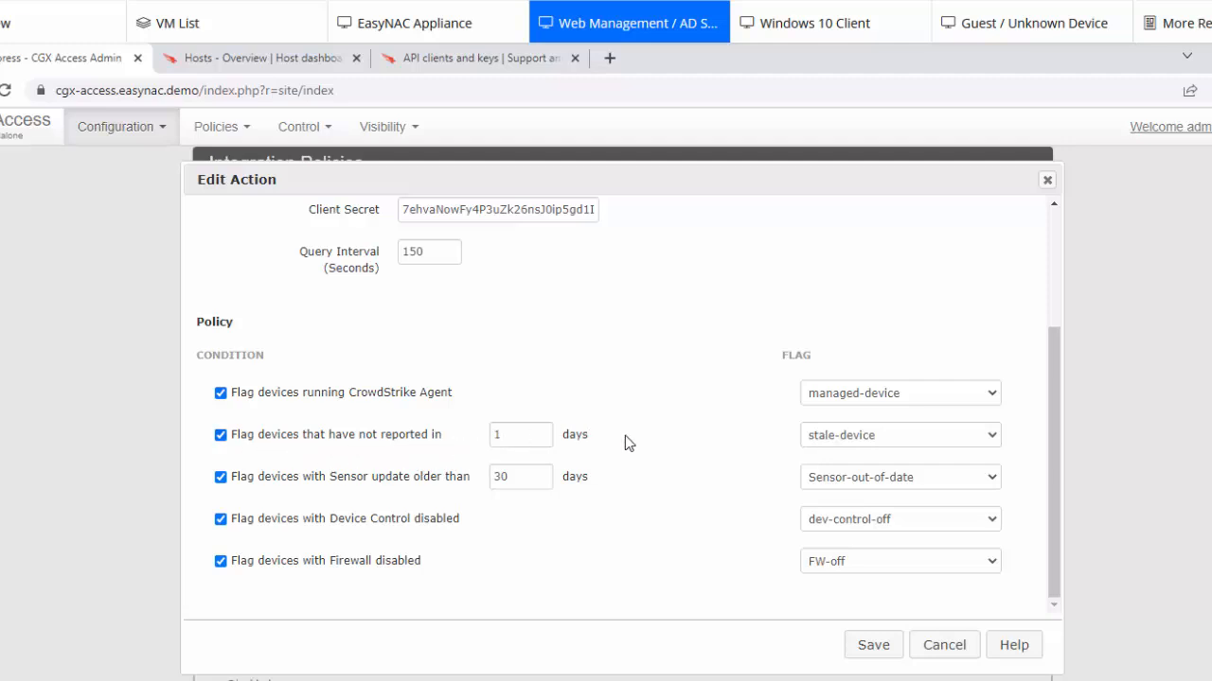
pyautogui.moveTo(518, 456)
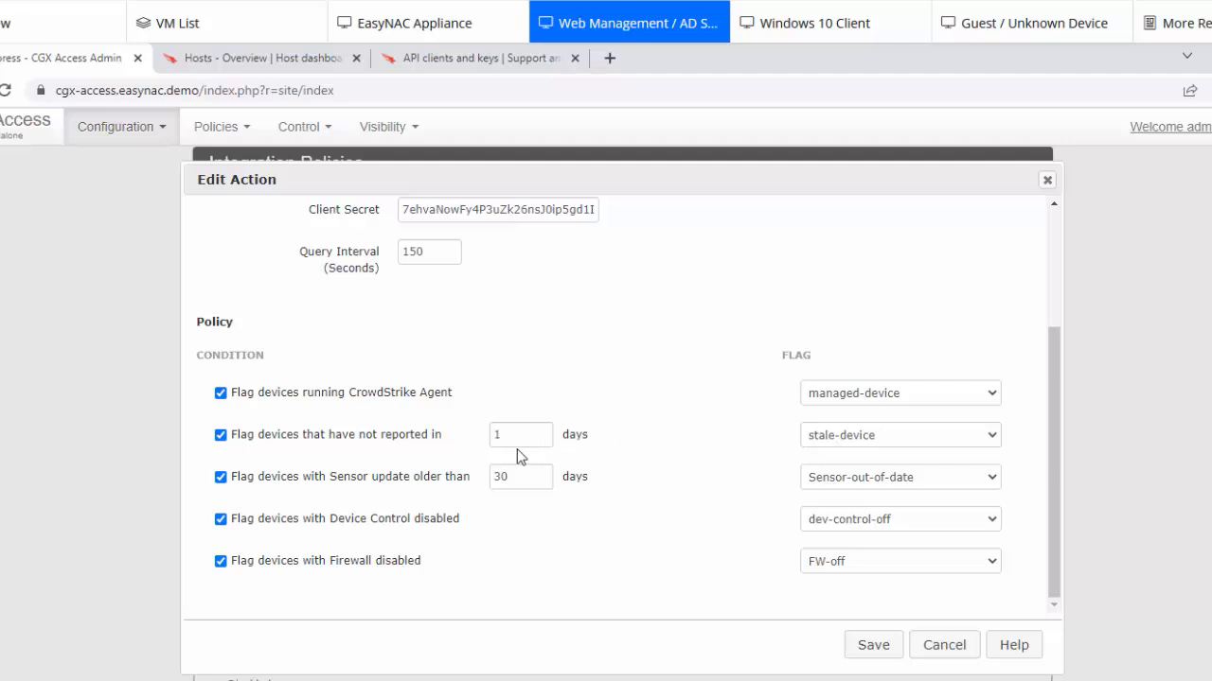
pyautogui.moveTo(856, 453)
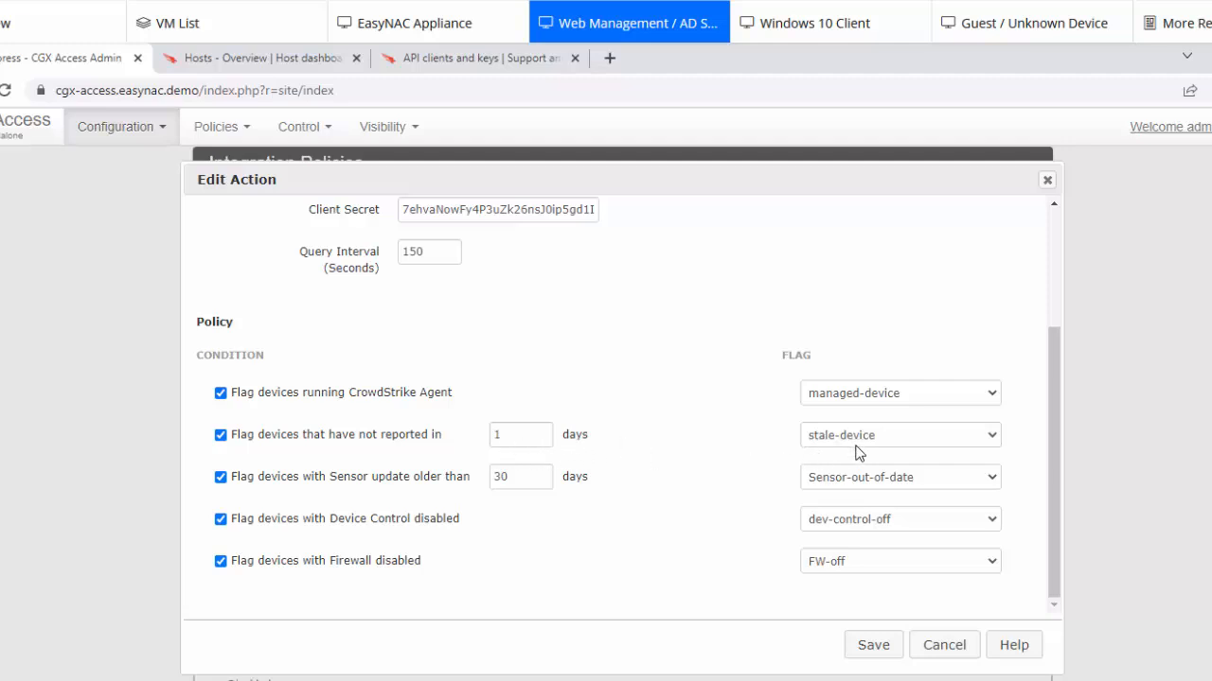
pyautogui.moveTo(803, 473)
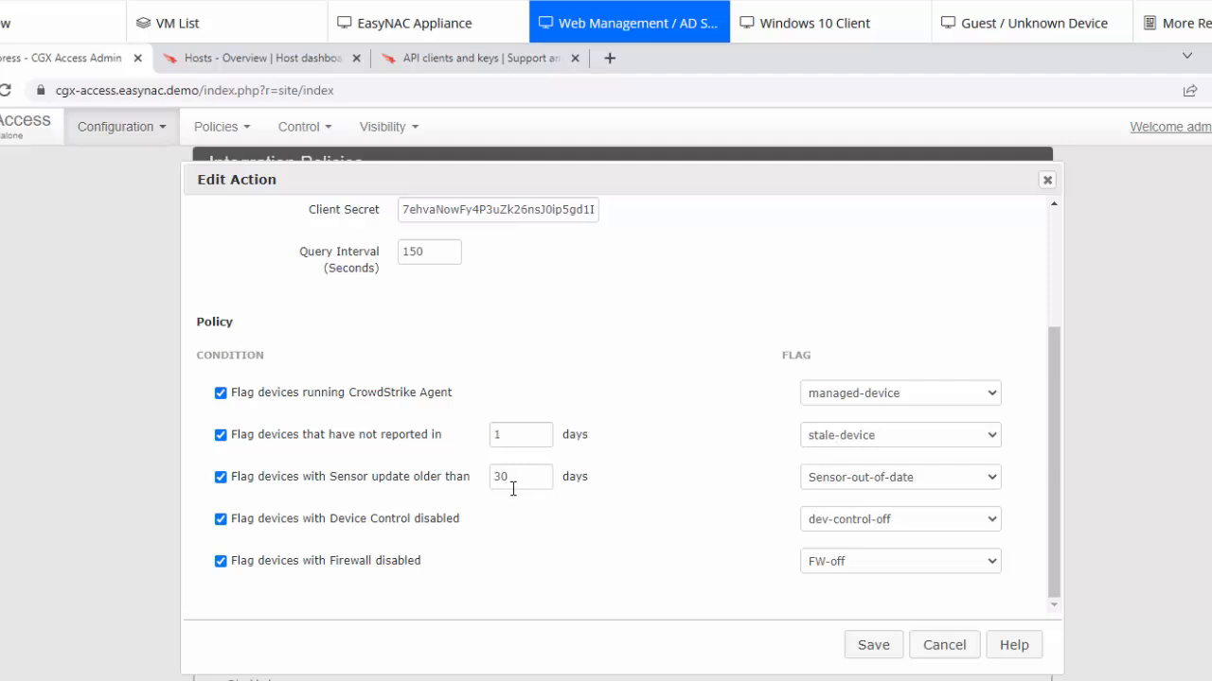
pyautogui.moveTo(786, 486)
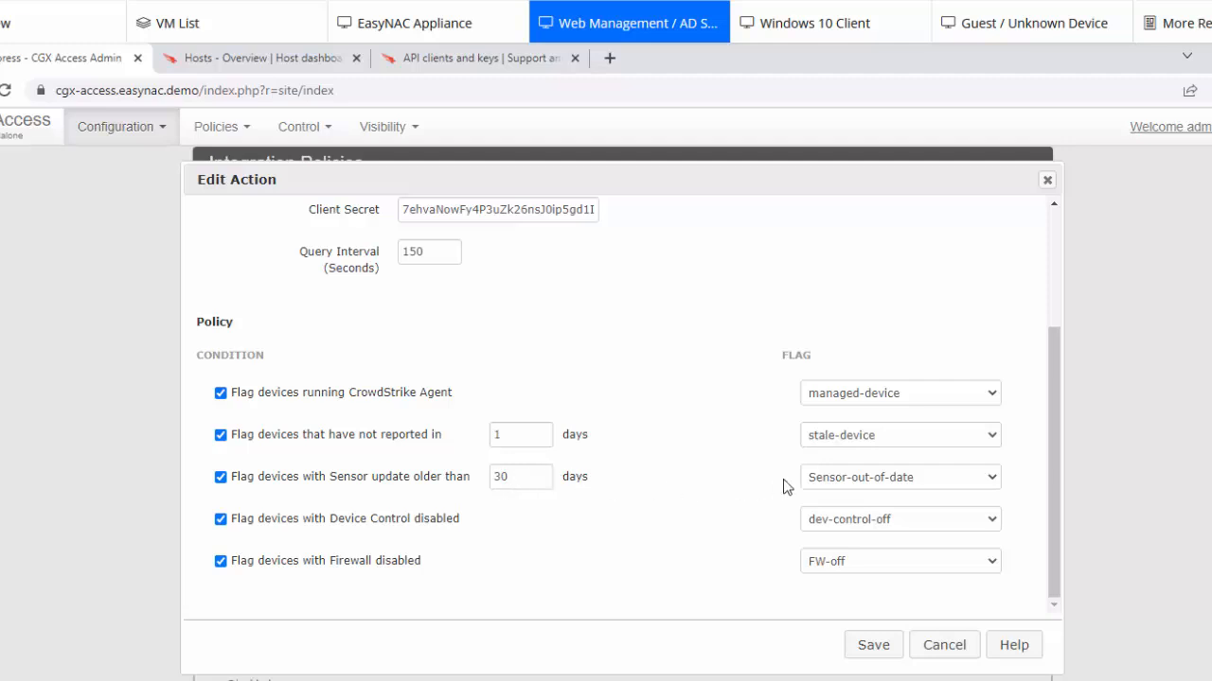
pyautogui.moveTo(481, 598)
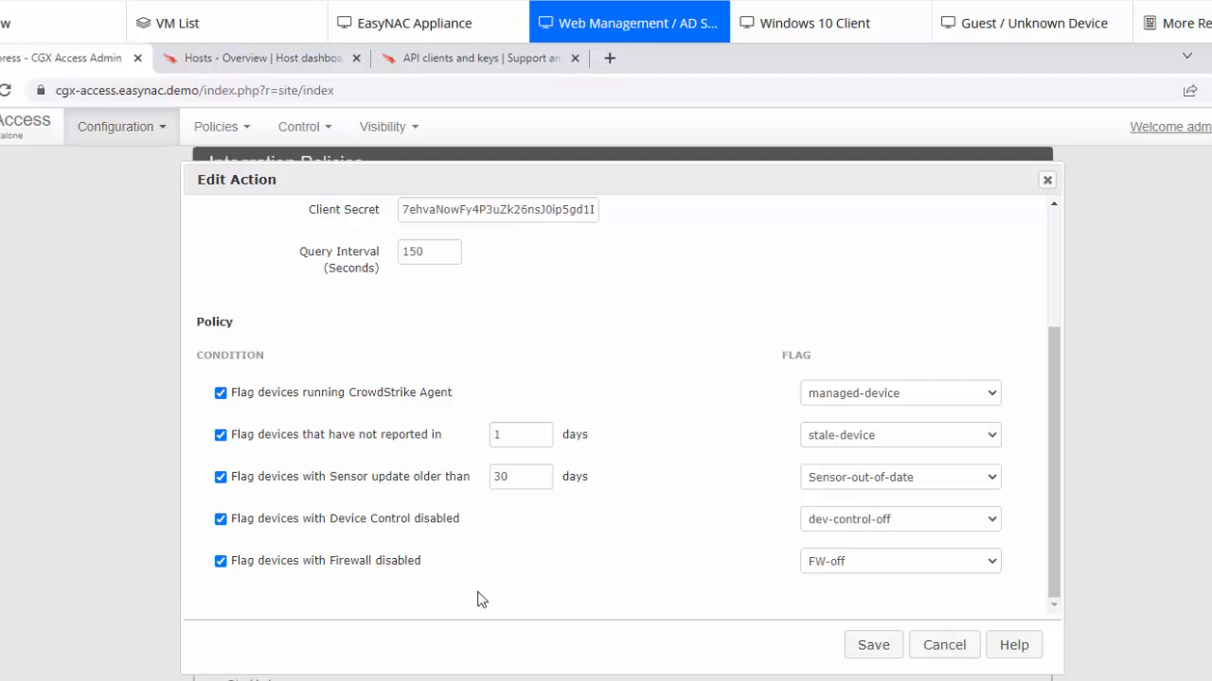
pyautogui.moveTo(371, 535)
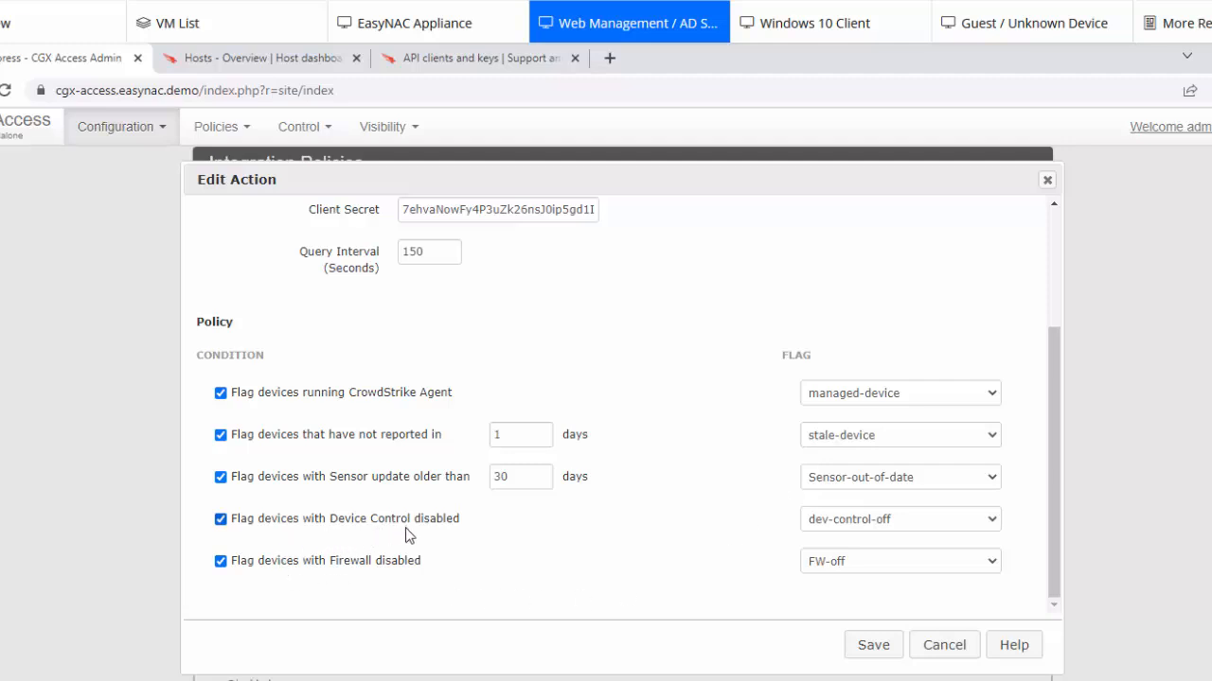
pyautogui.moveTo(458, 568)
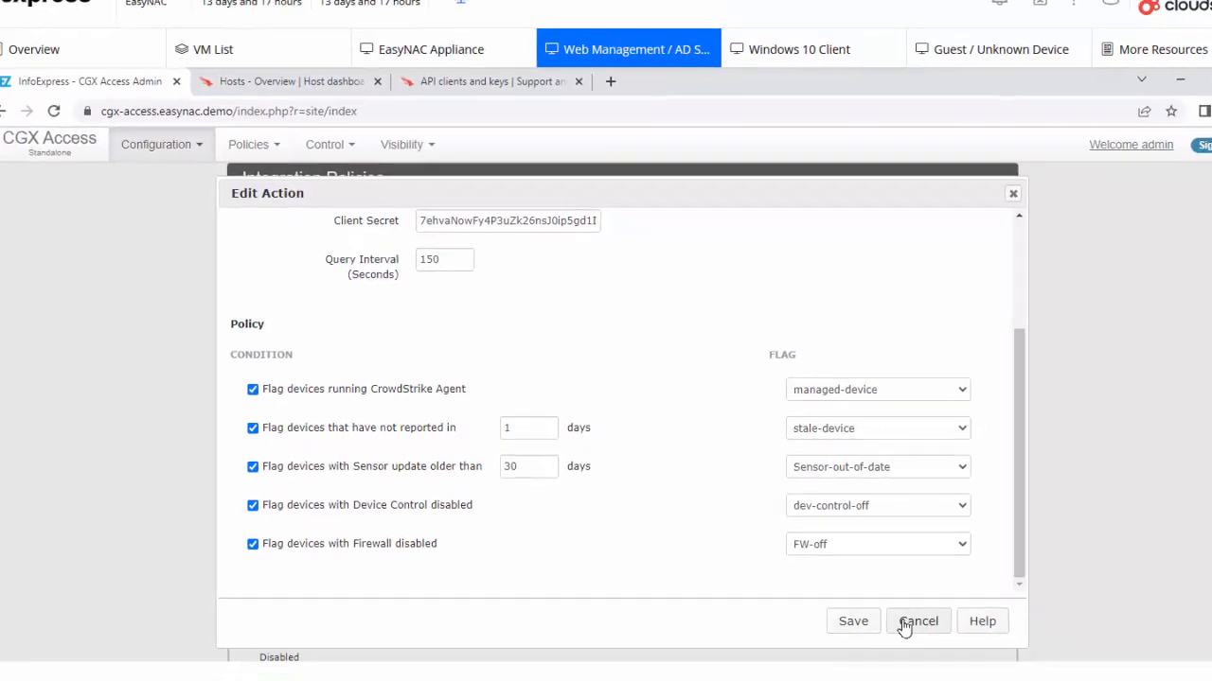
# Cancel Edit Action and list Windows devices from the dashboard's Devices by OS chart.
pyautogui.click(916, 621)
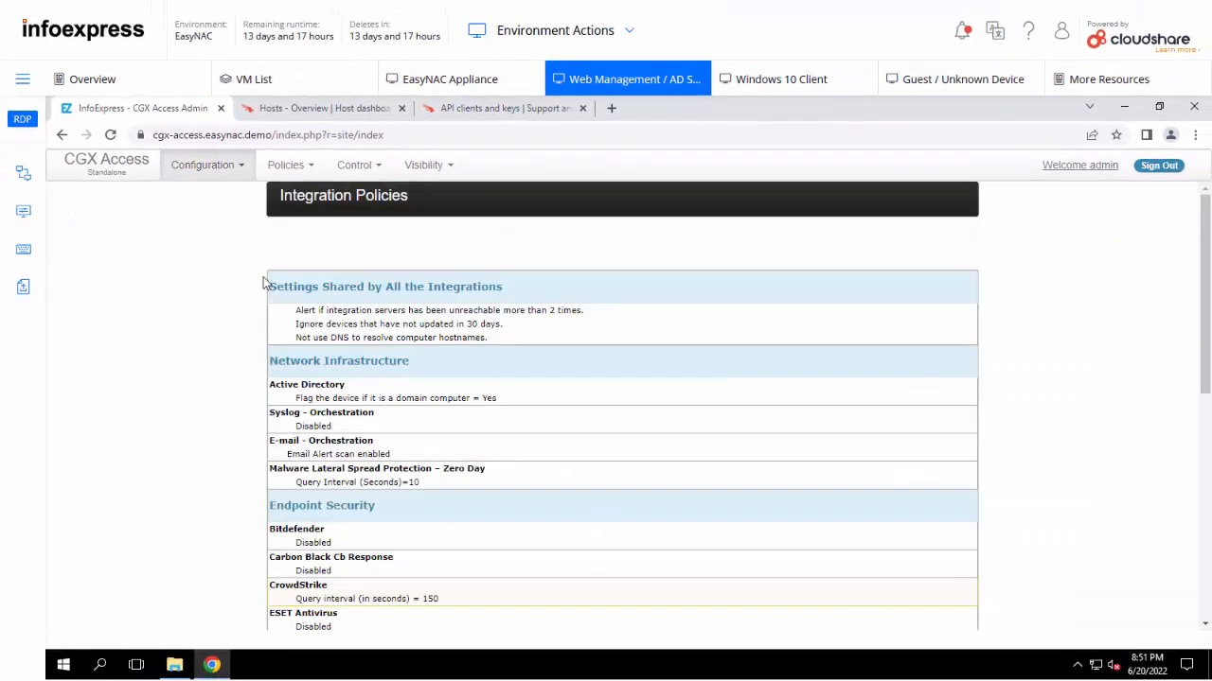
pyautogui.click(106, 161)
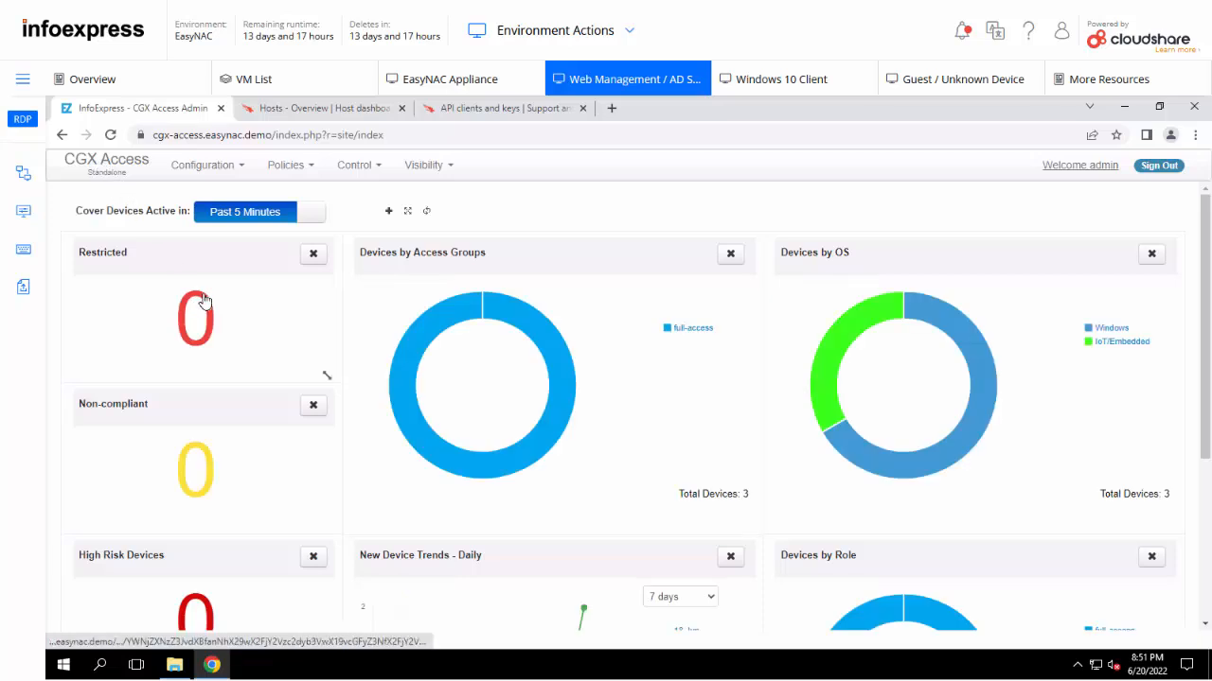
pyautogui.moveTo(953, 382)
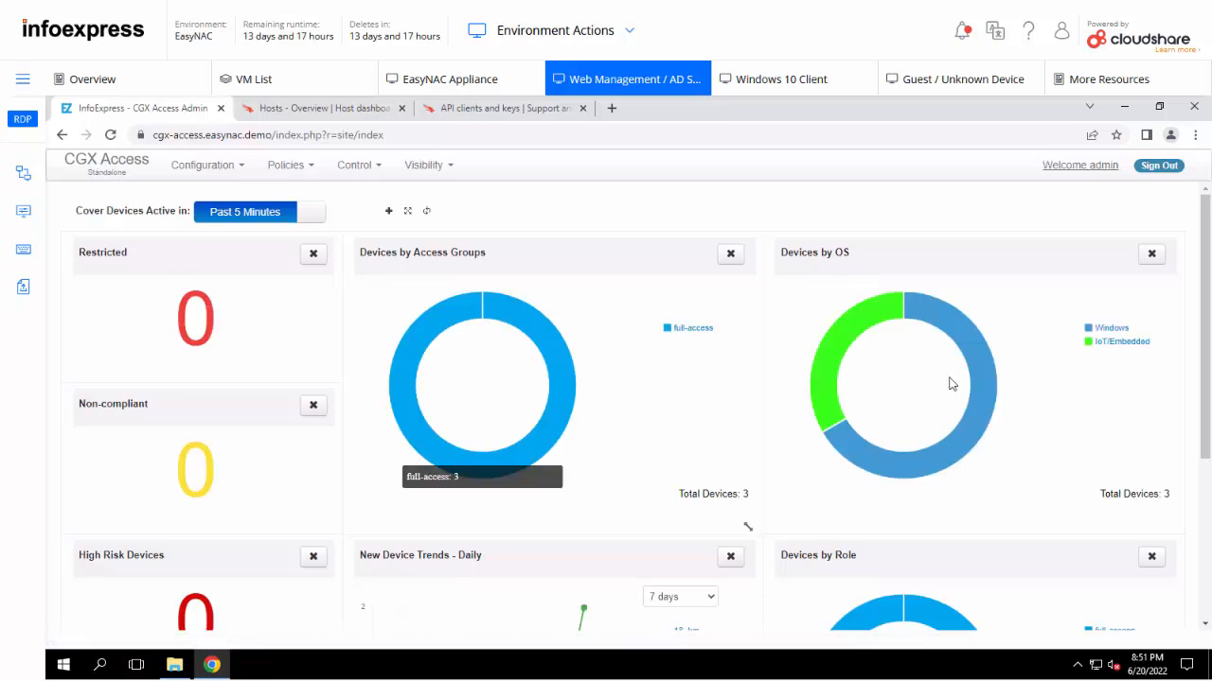
pyautogui.moveTo(1113, 332)
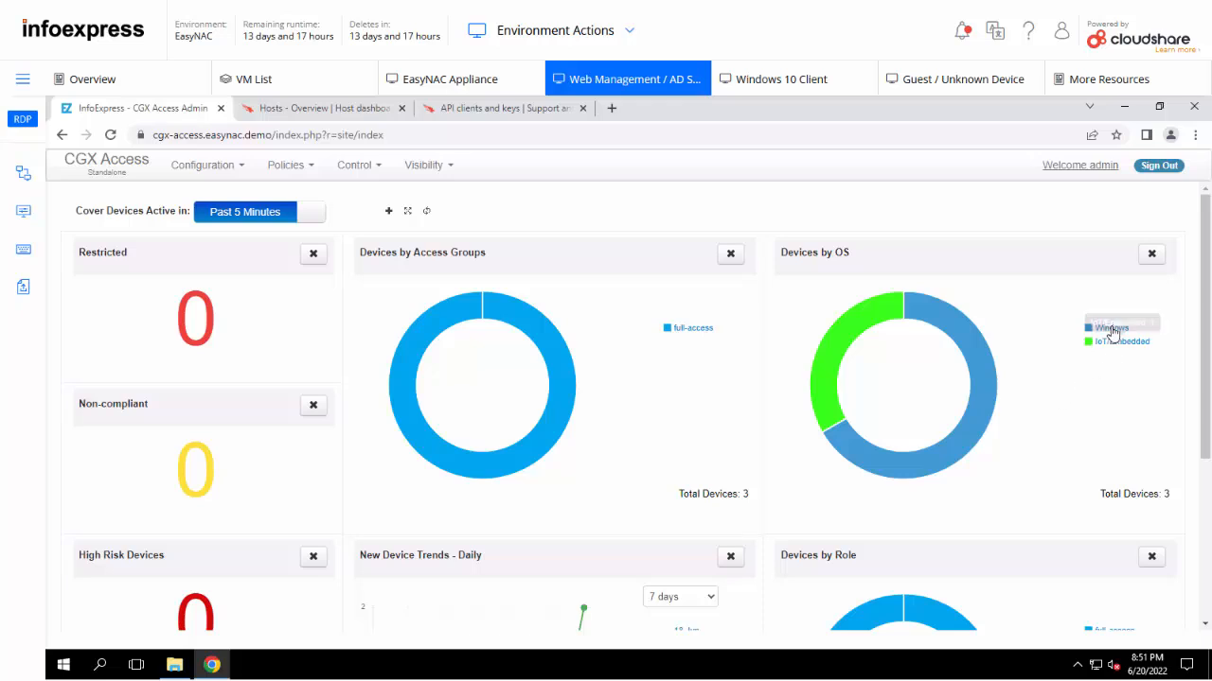
pyautogui.click(1109, 326)
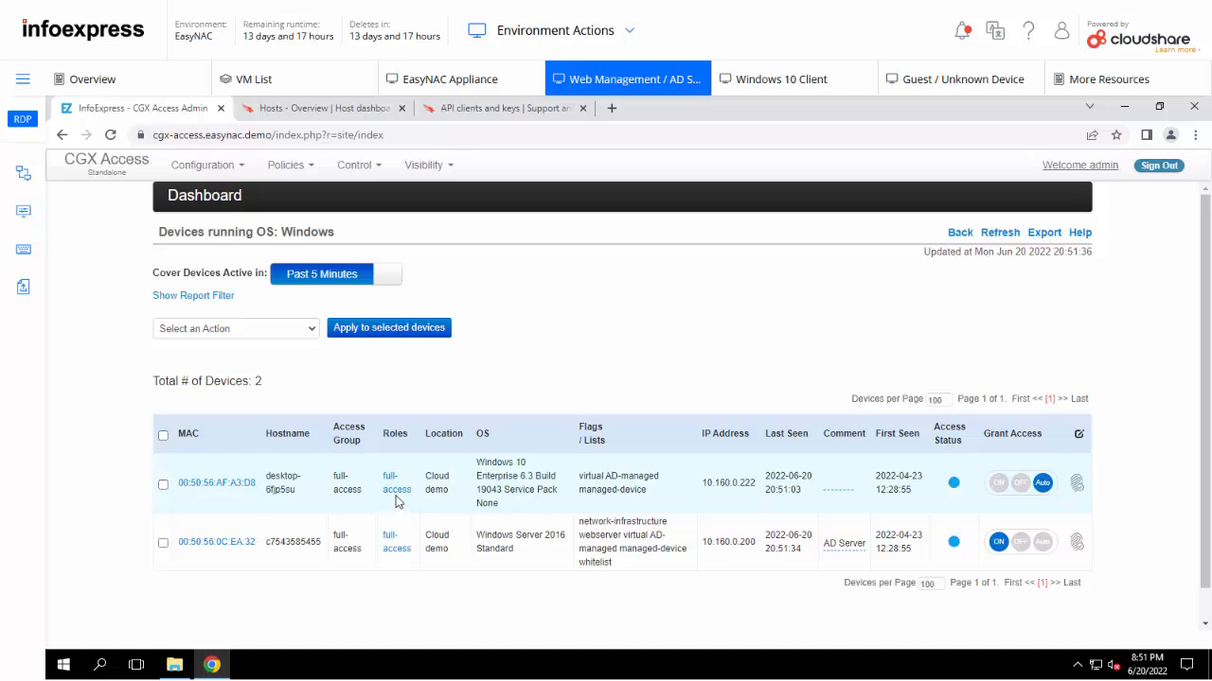
pyautogui.click(780, 79)
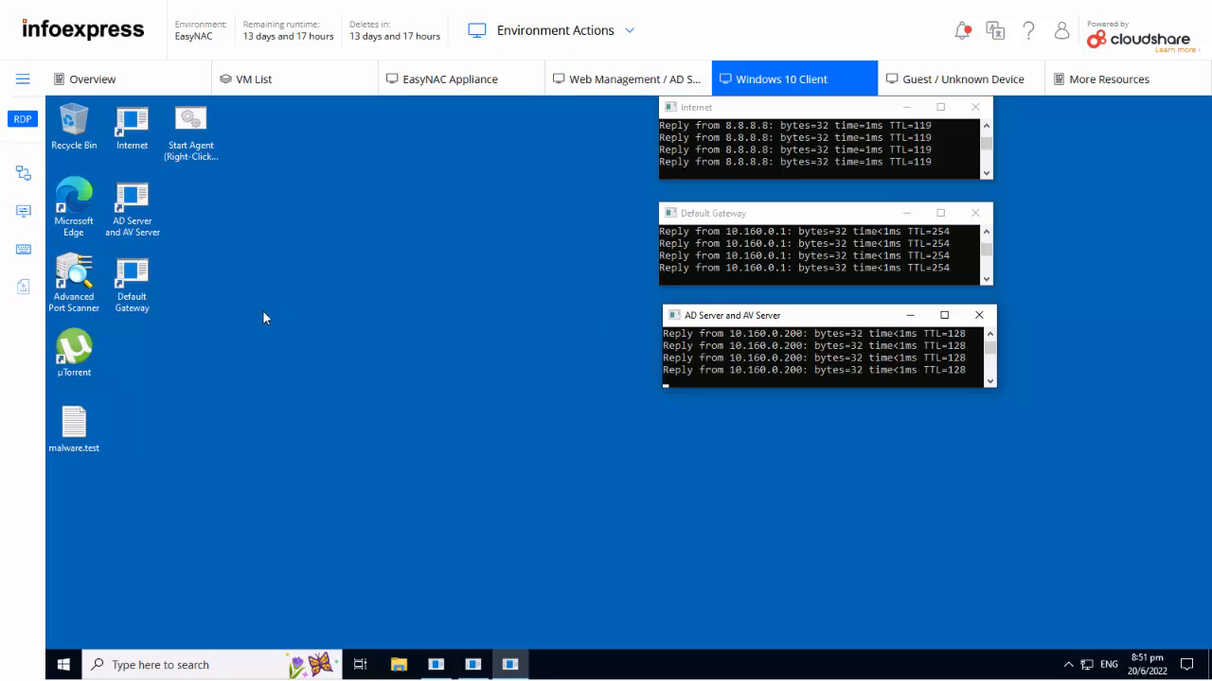
pyautogui.moveTo(636, 234)
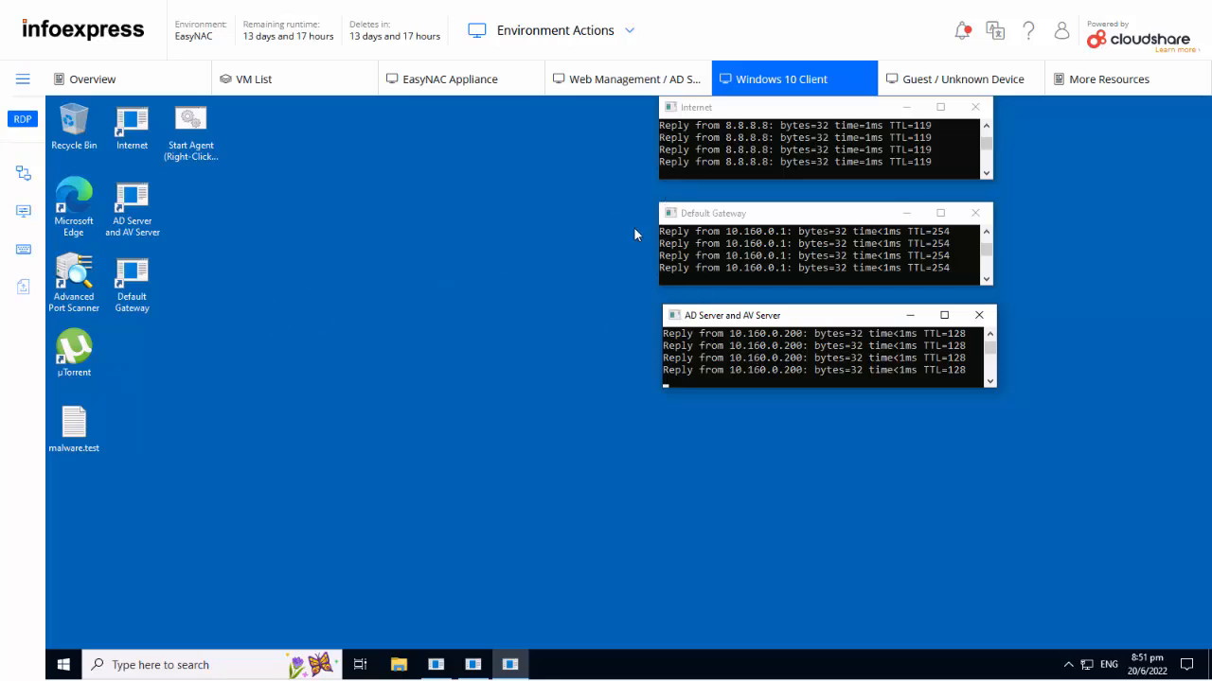
pyautogui.click(627, 79)
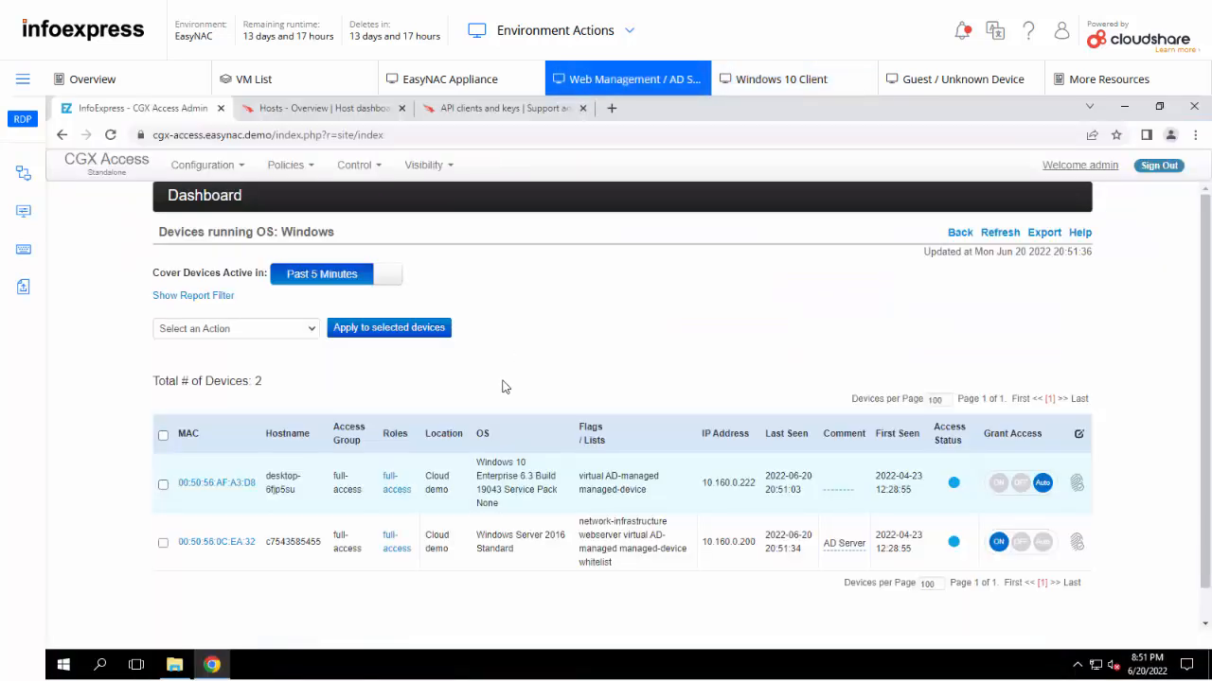
# Show the desktop's full-access evaluation results citing its managed-device and AD-managed flags.
pyautogui.click(396, 485)
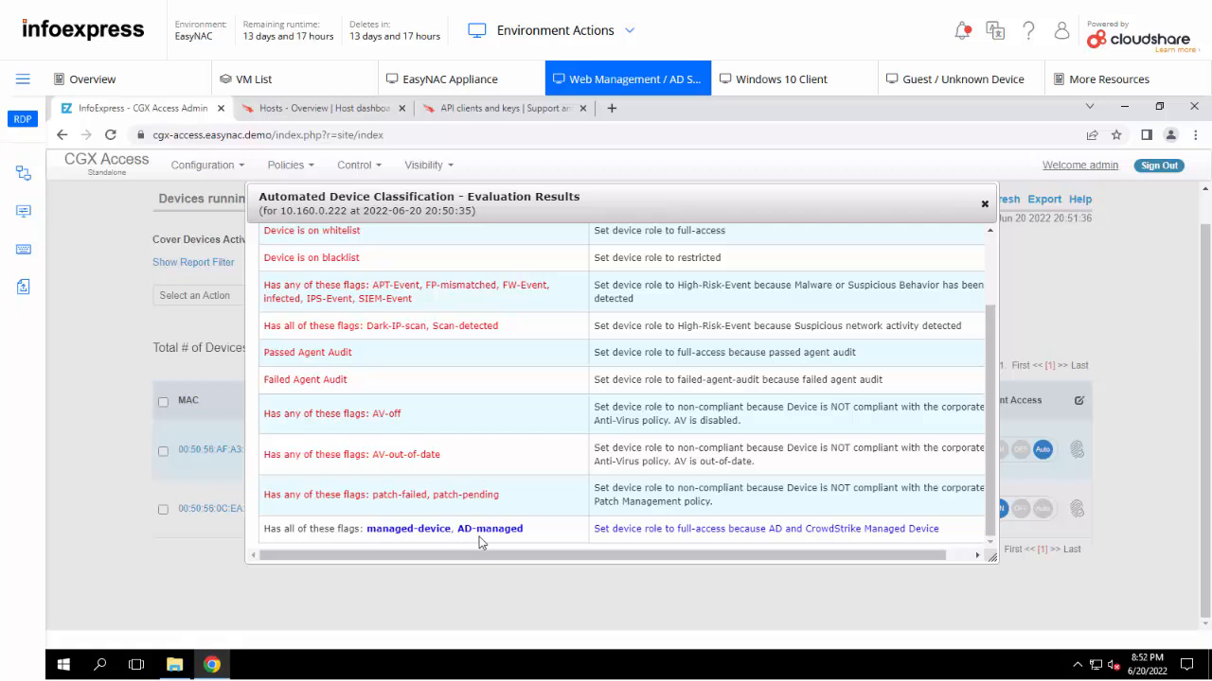
pyautogui.moveTo(511, 547)
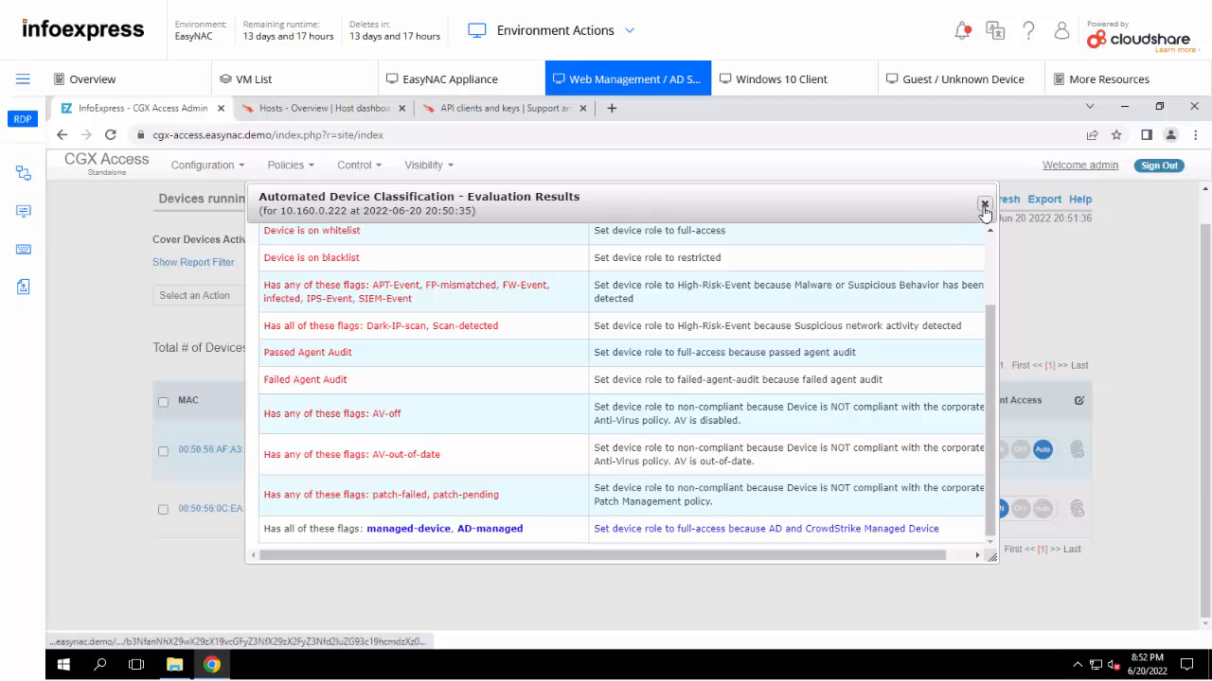
# Close the evaluation results and highlight the desktop's managed-device flag in the list.
pyautogui.click(985, 205)
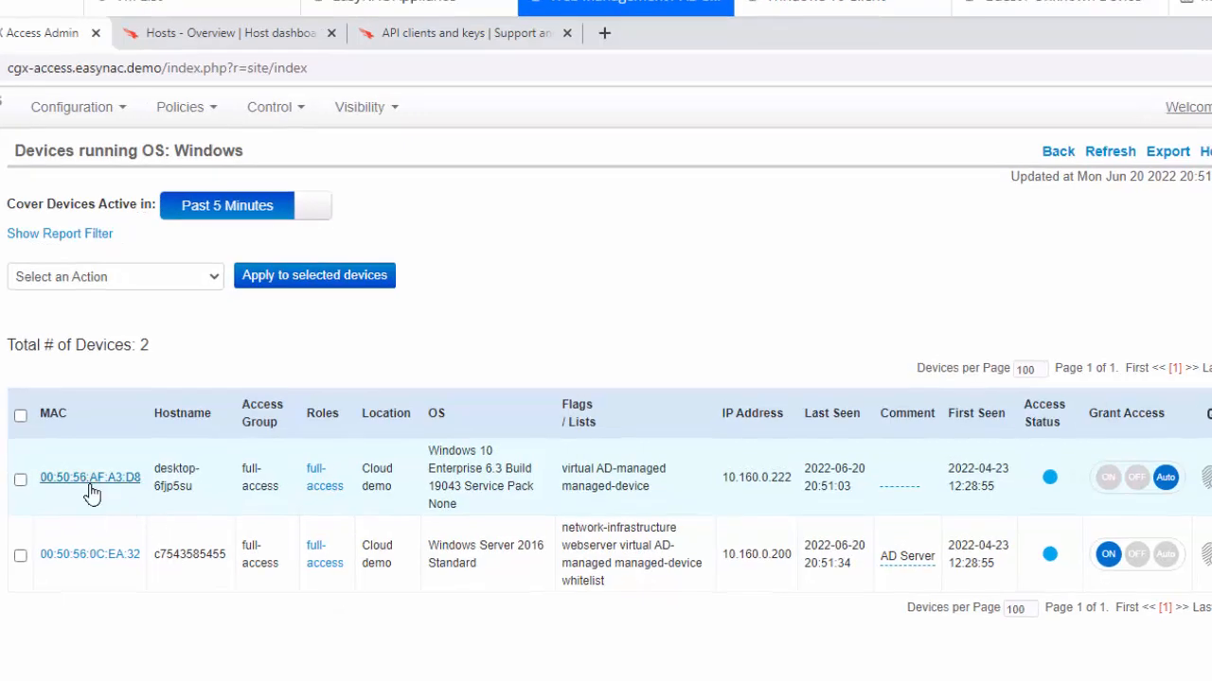
pyautogui.moveTo(641, 485)
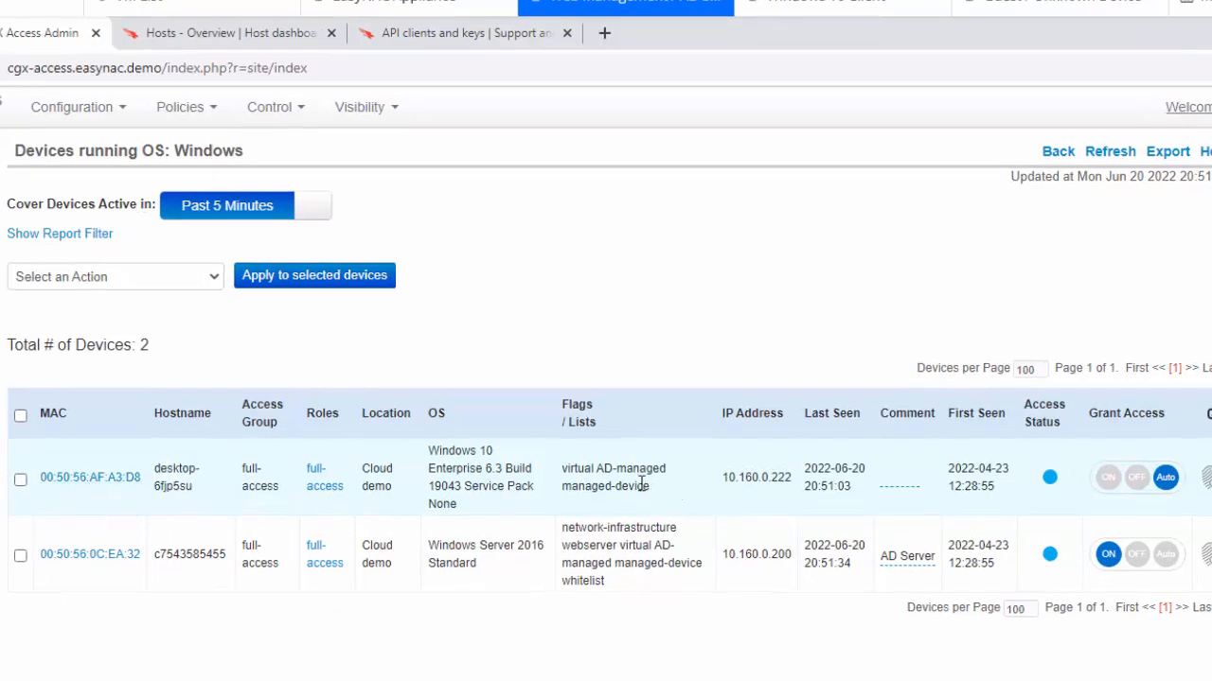
pyautogui.doubleClick(606, 485)
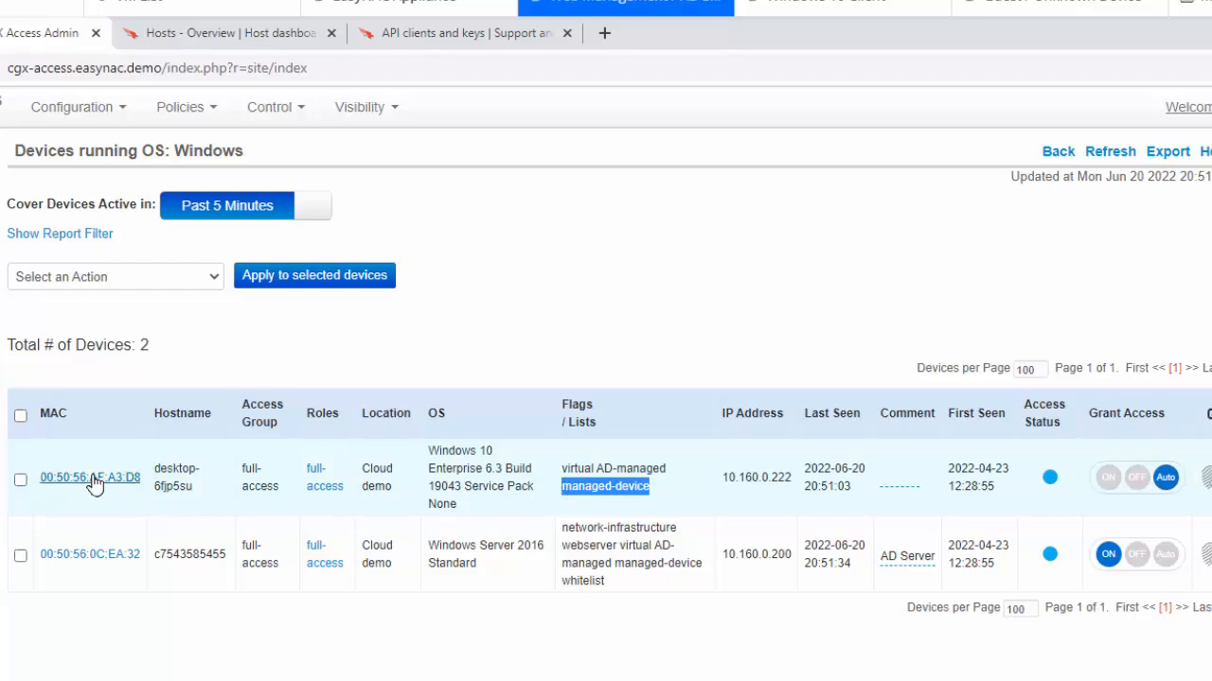
pyautogui.click(91, 477)
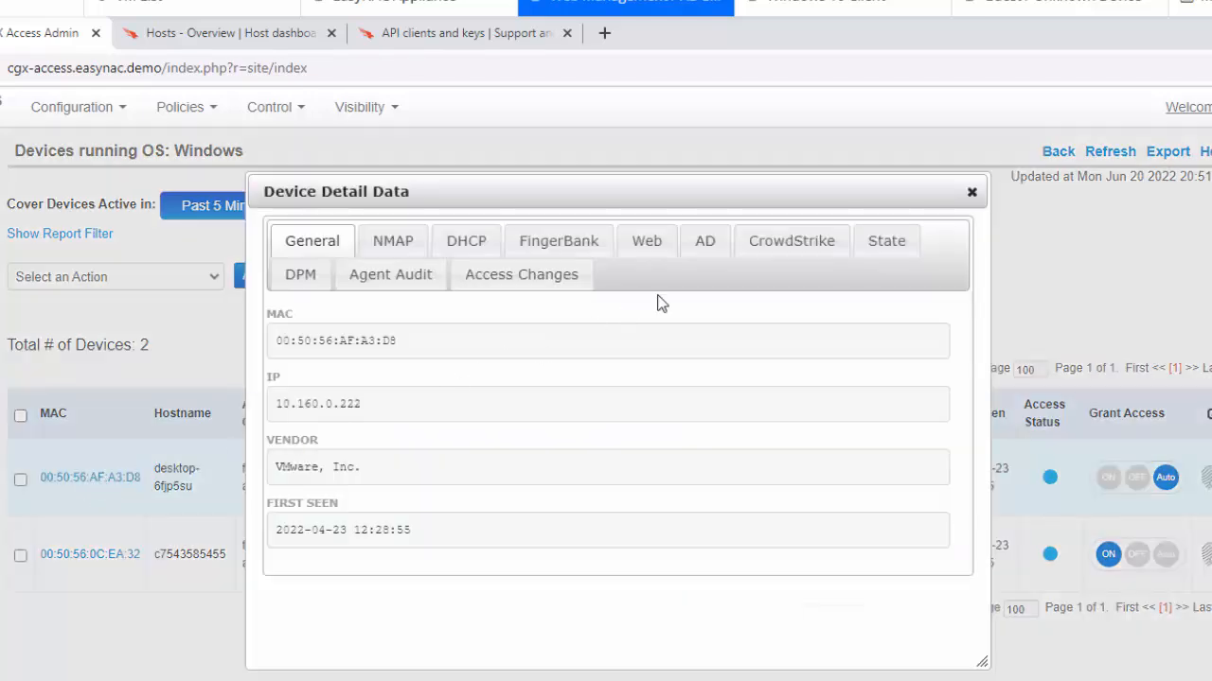
pyautogui.click(791, 241)
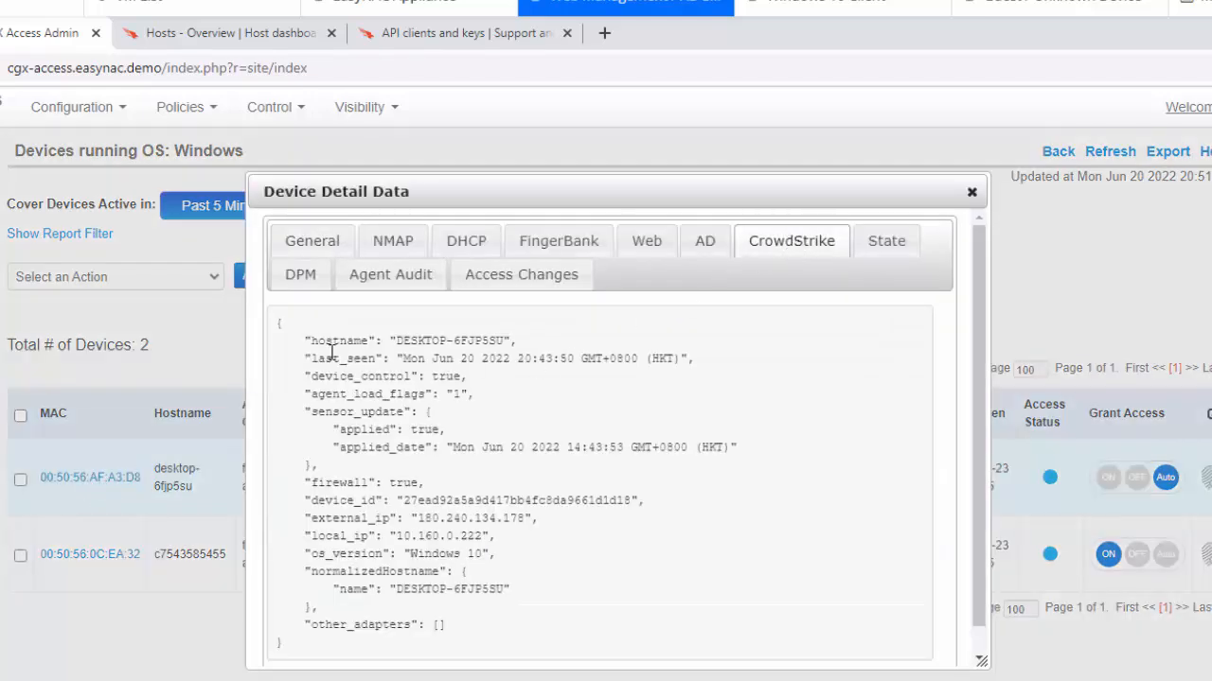
pyautogui.moveTo(305, 341); pyautogui.dragTo(492, 552)
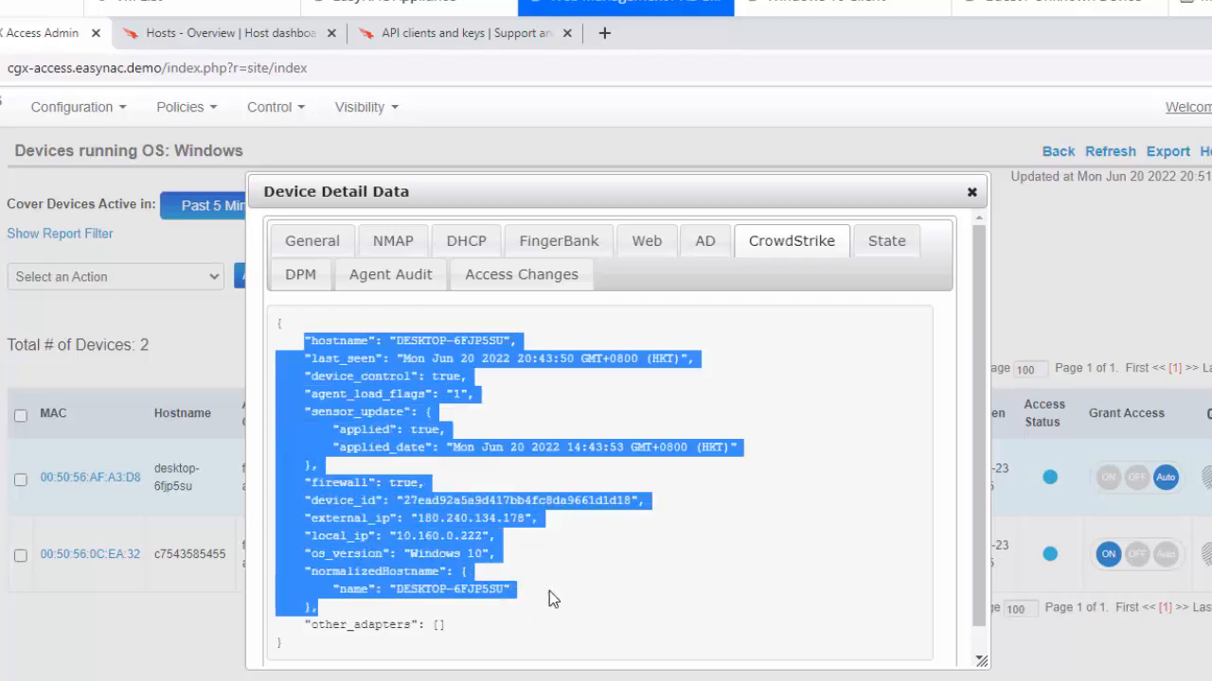
pyautogui.click(969, 191)
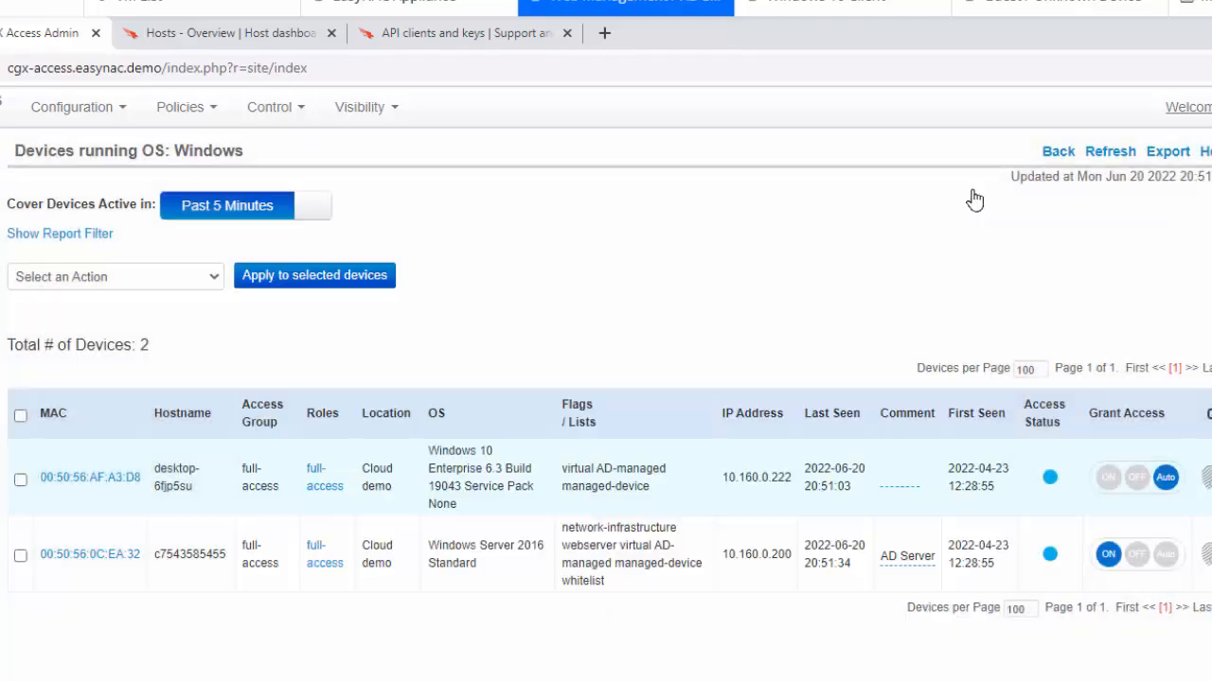